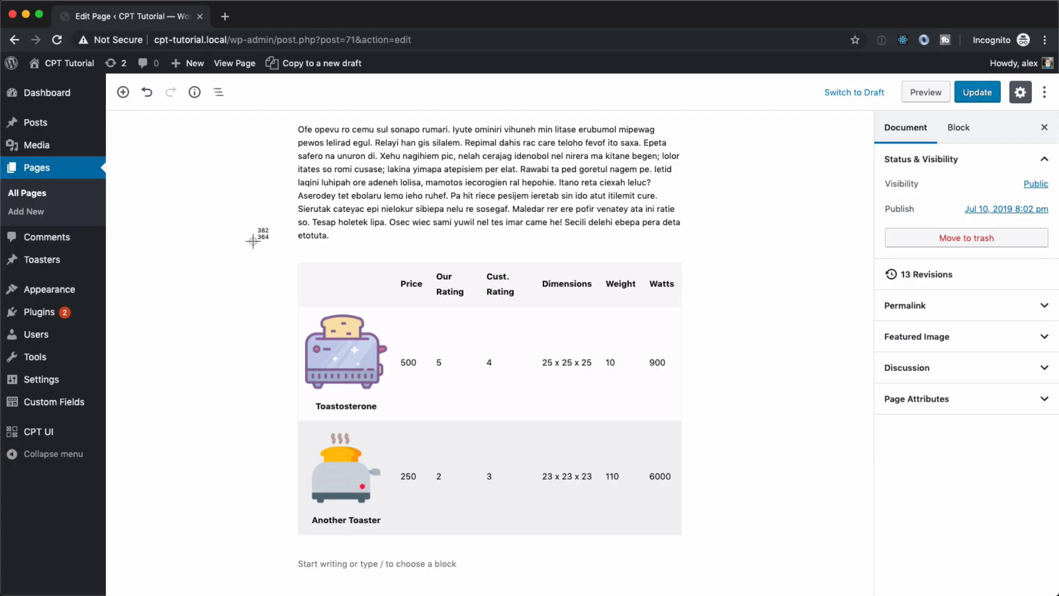
mouse_move(726, 554)
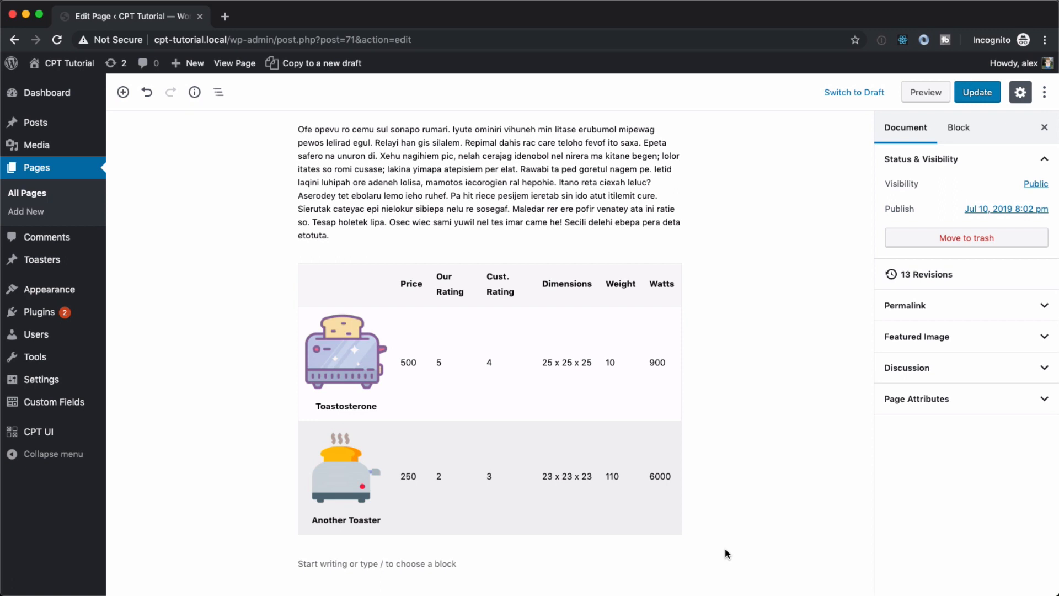
mouse_move(700, 465)
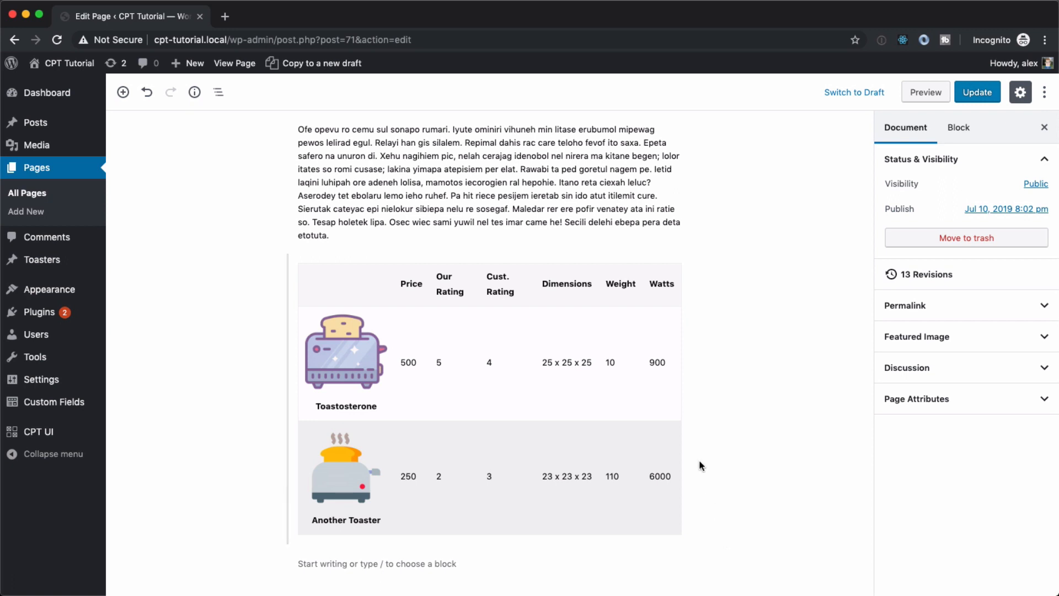
mouse_move(790, 381)
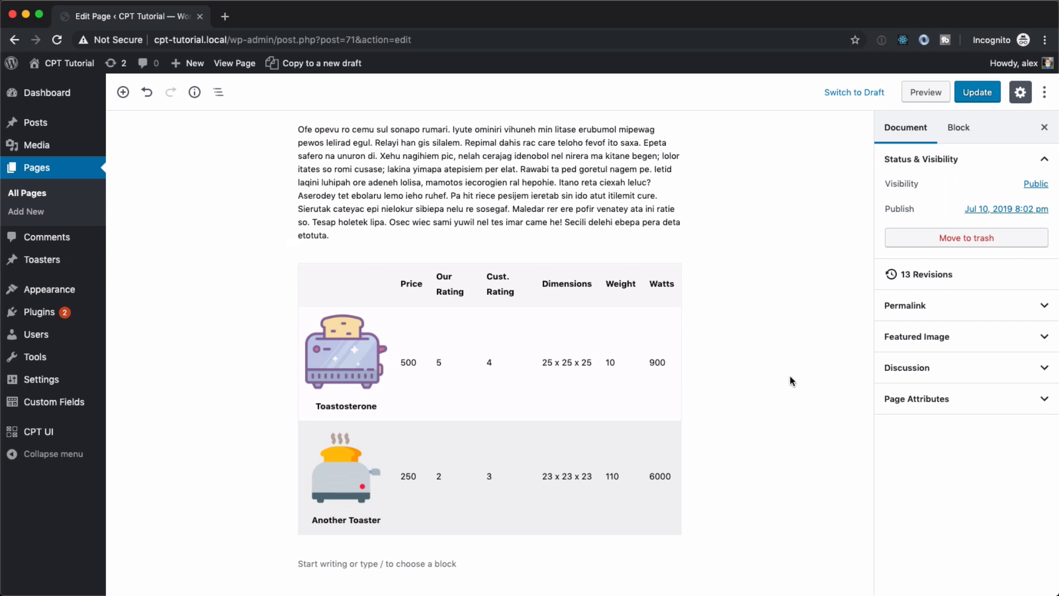
Add a third toaster row named asdfasdf with price 4 and our rating 2.5
click(489, 344)
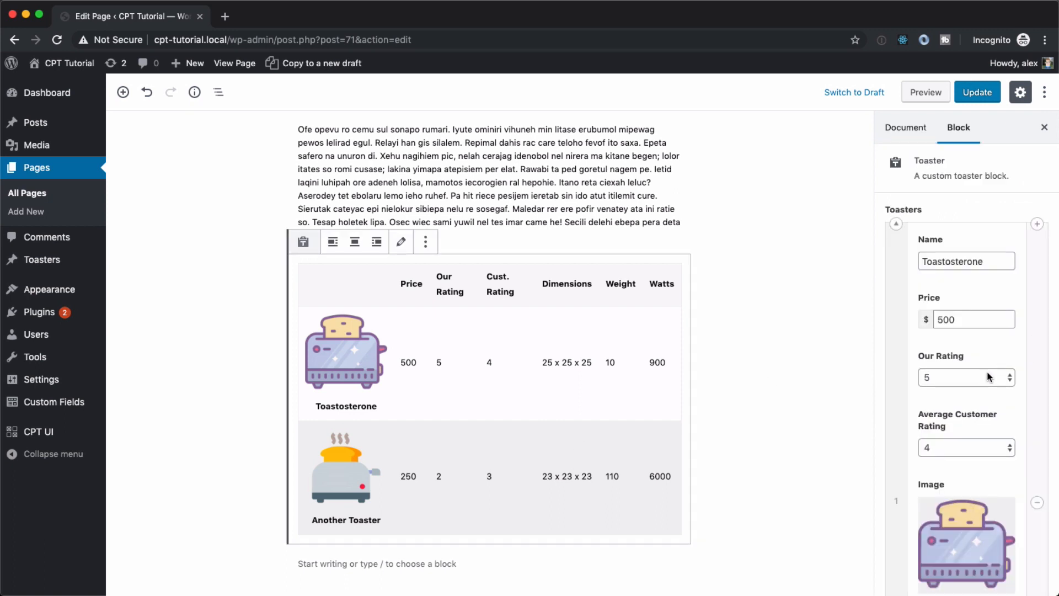
scroll(down, 3)
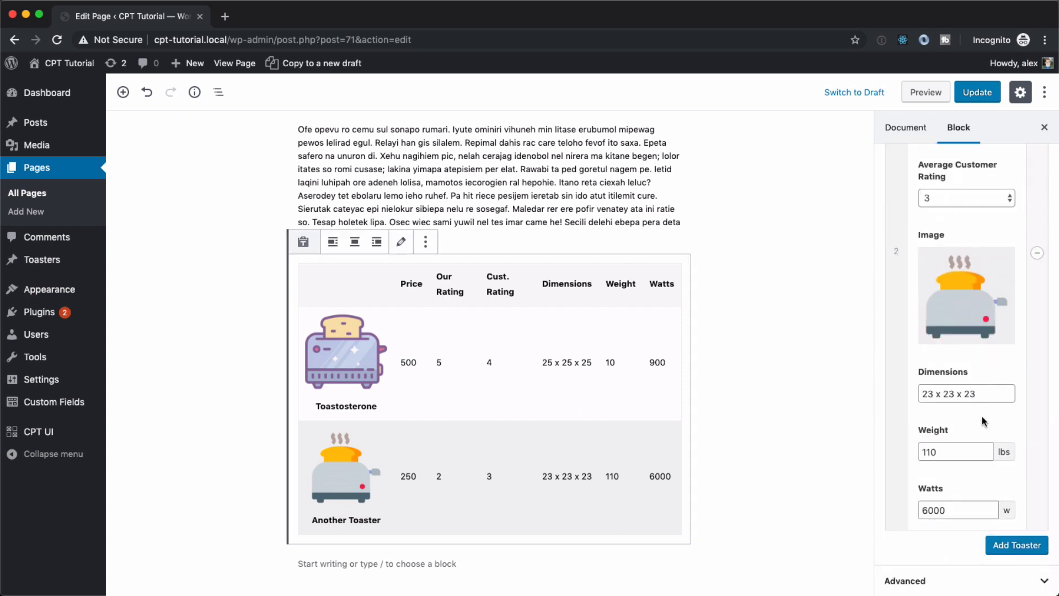
mouse_move(277, 256)
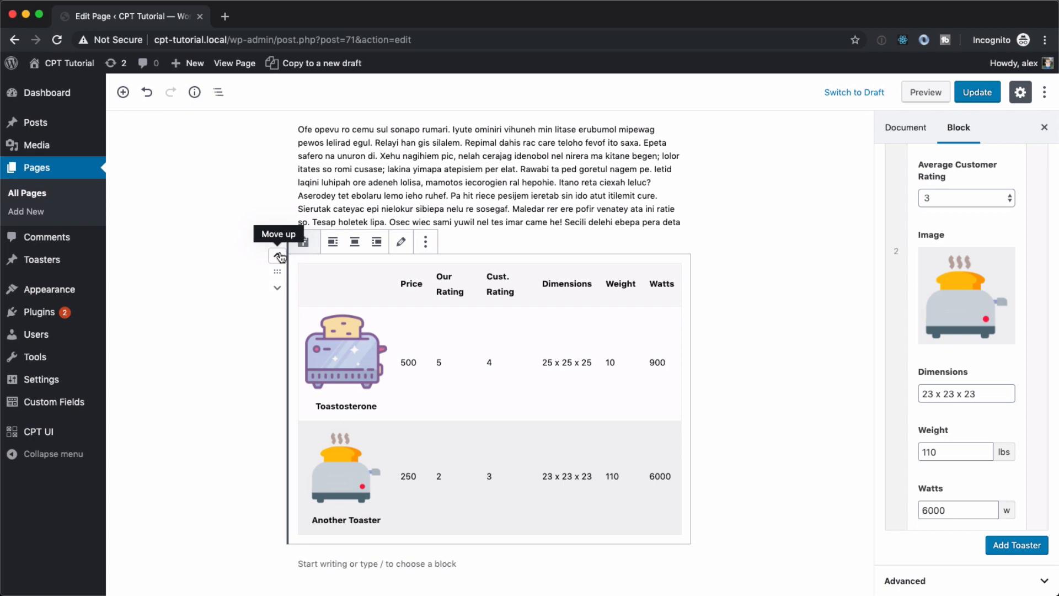
mouse_move(1016, 545)
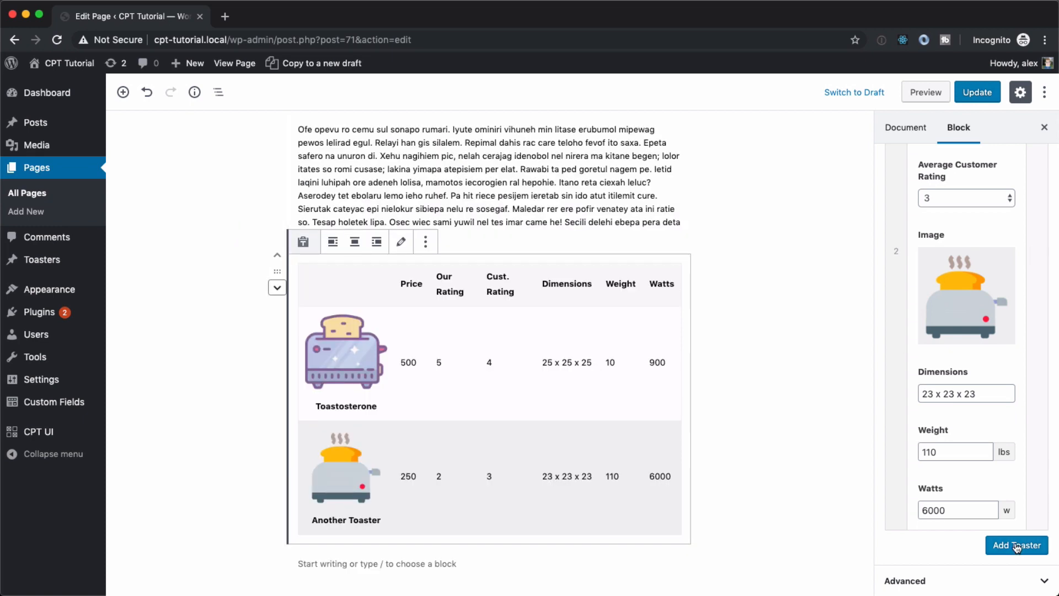
click(1016, 545)
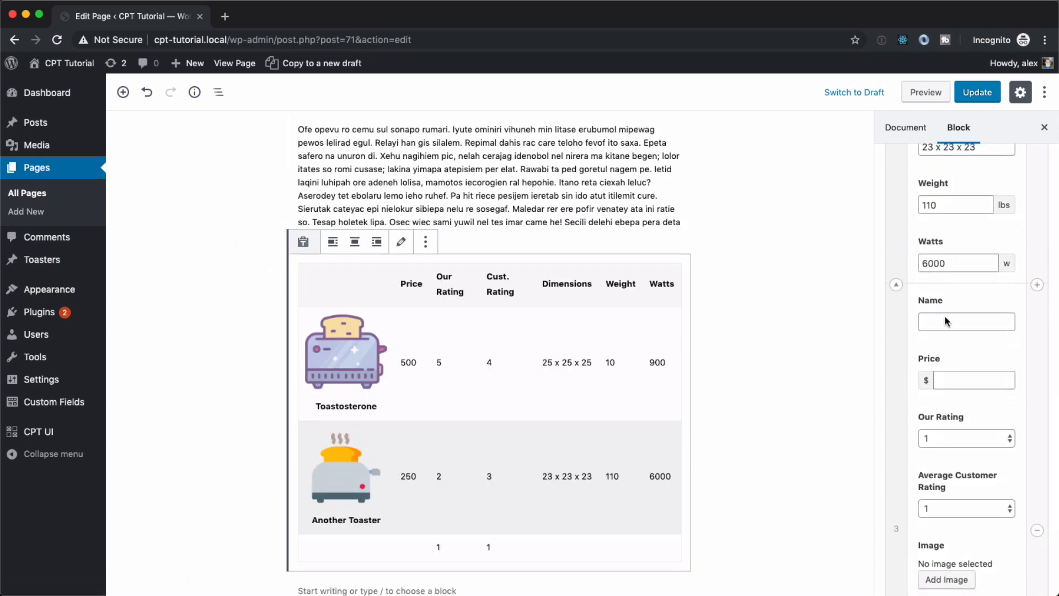
click(964, 437)
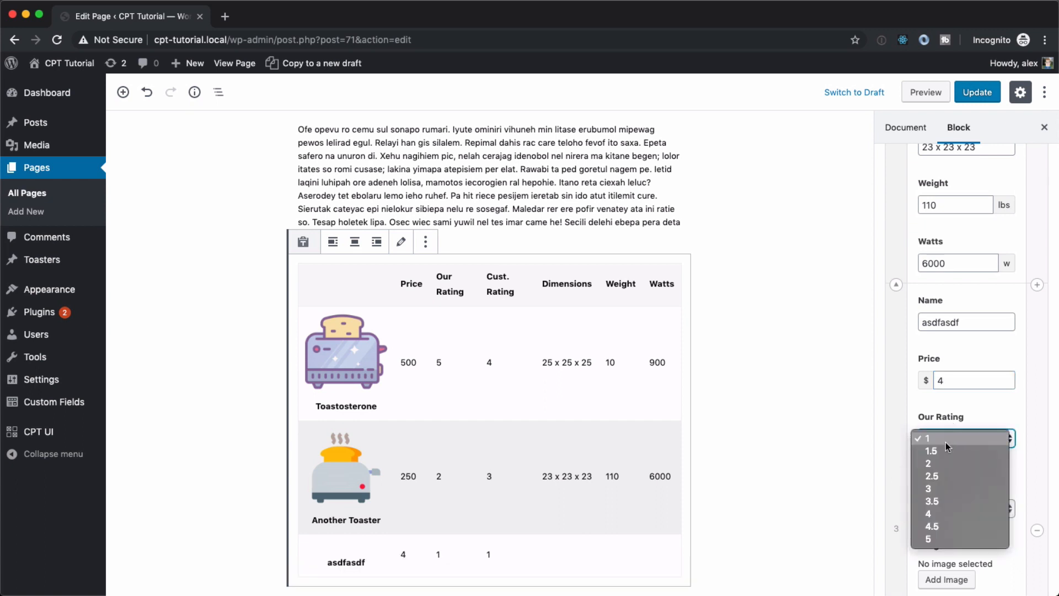
click(932, 476)
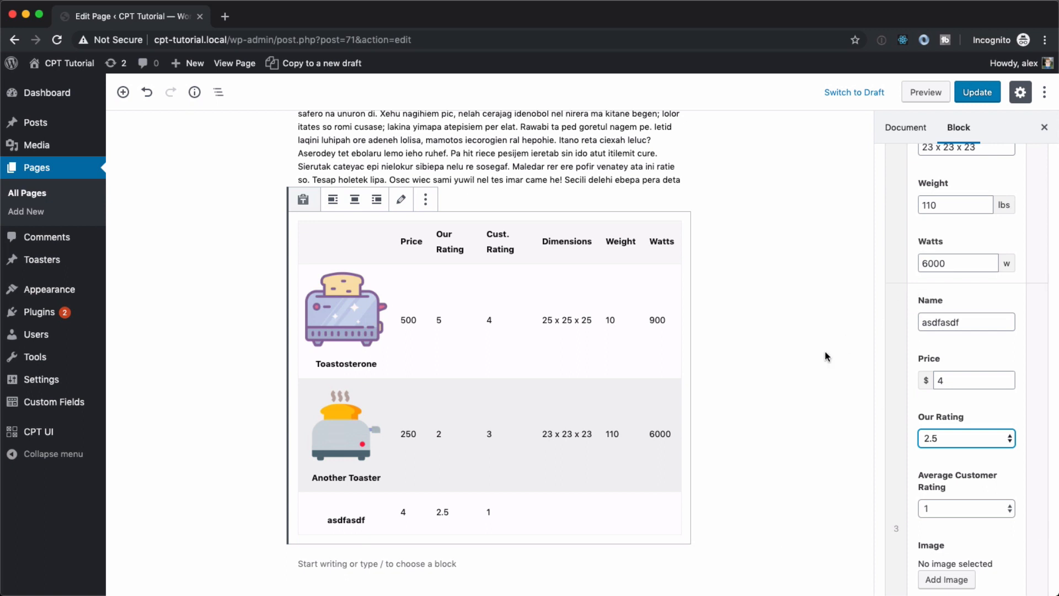
mouse_move(1043, 460)
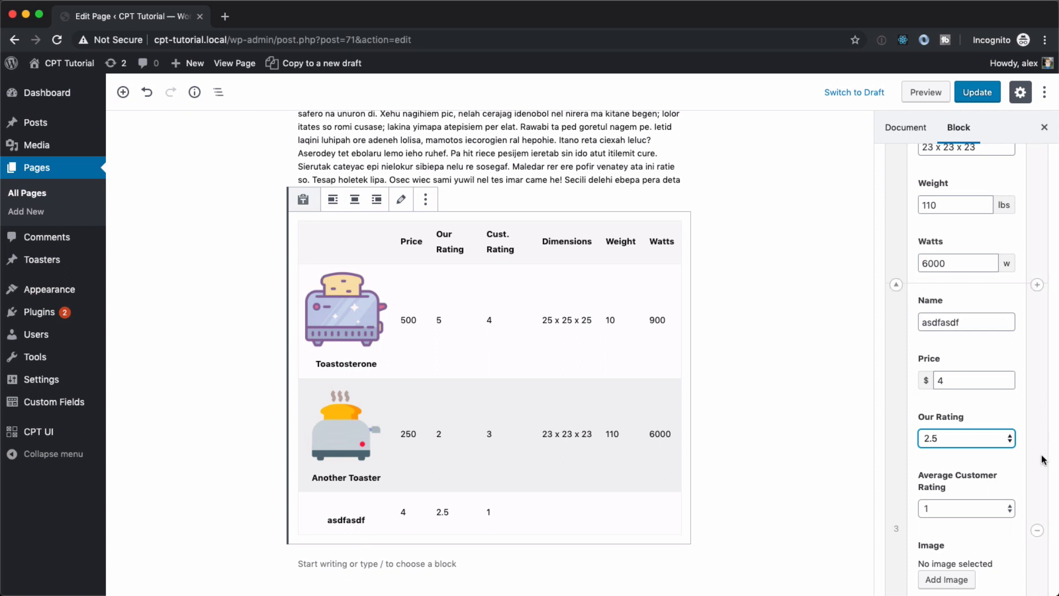
mouse_move(710, 461)
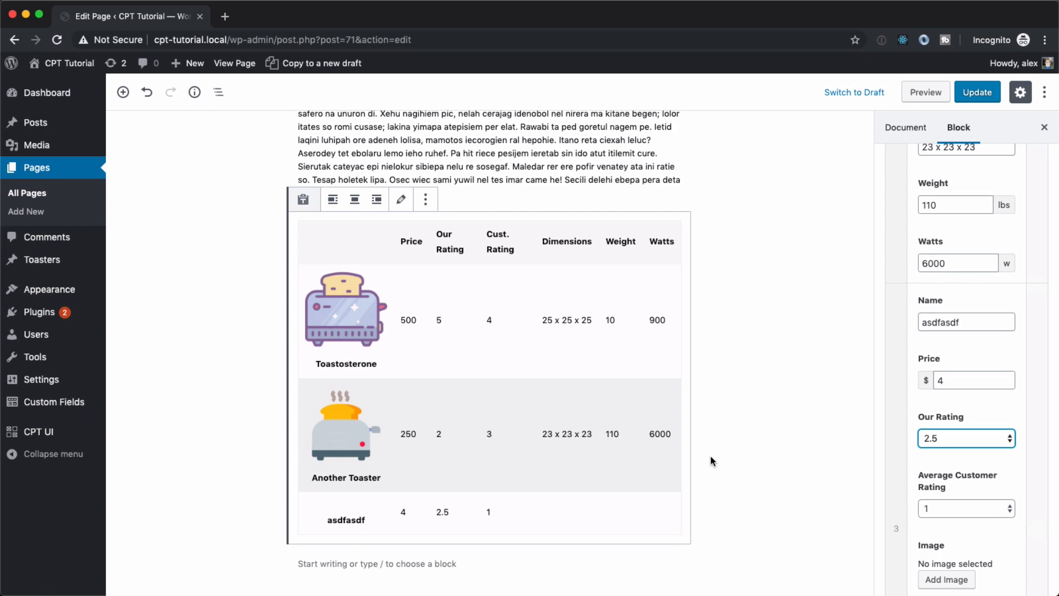
mouse_move(730, 447)
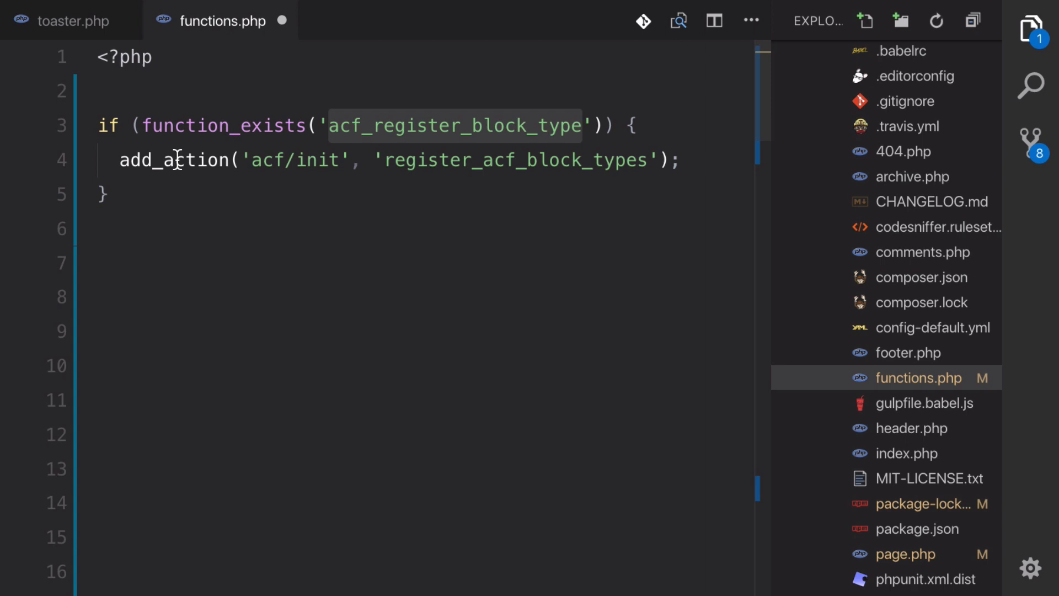
Below the acf/init hook, define register_acf_block_types(){ and begin acf_register_block_type(array(
click(341, 160)
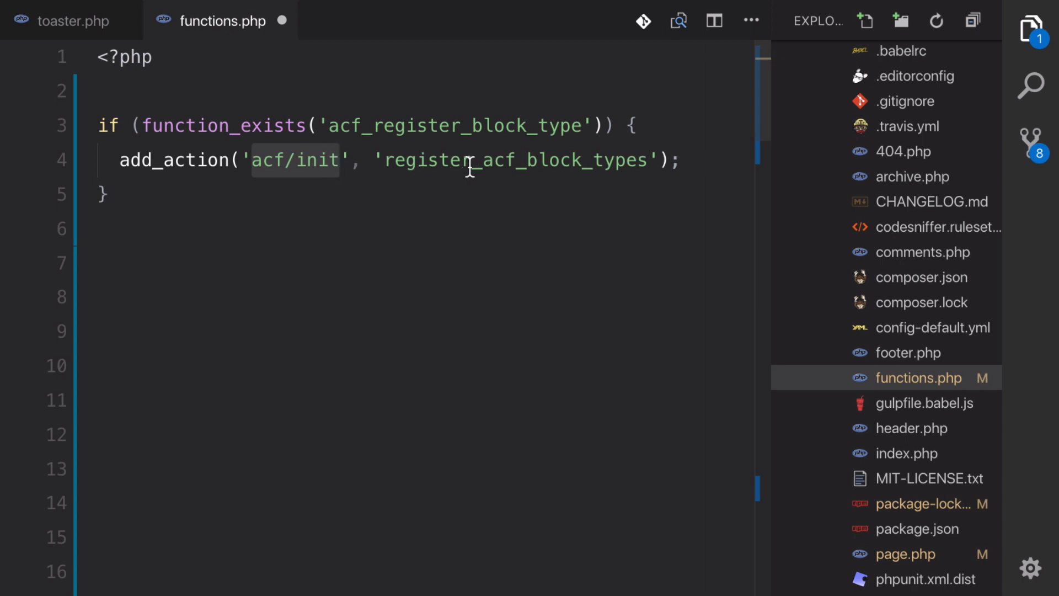
double_click(513, 160)
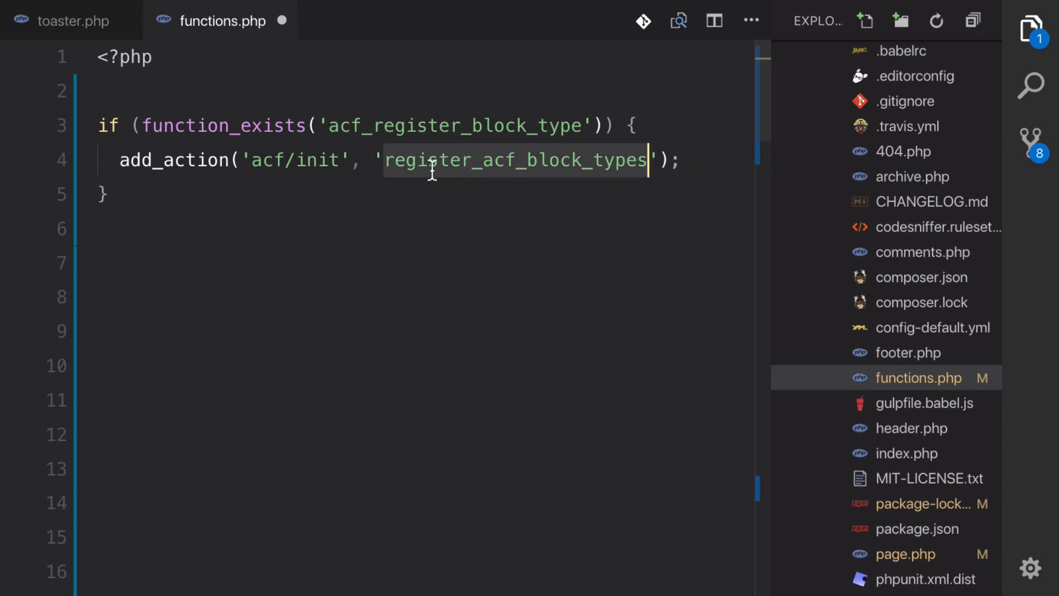
click(152, 262)
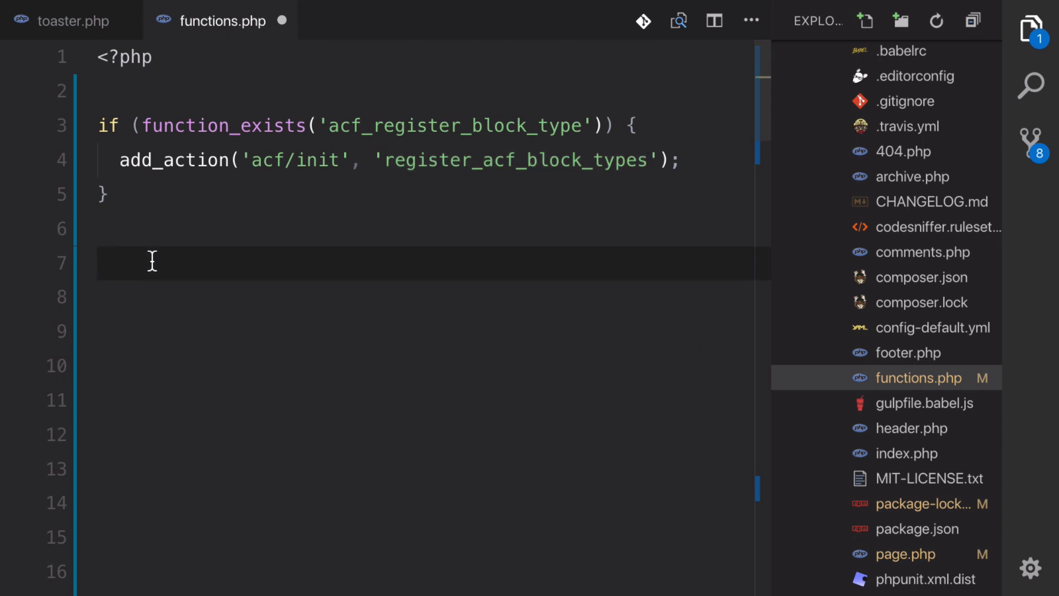
text(funcion)
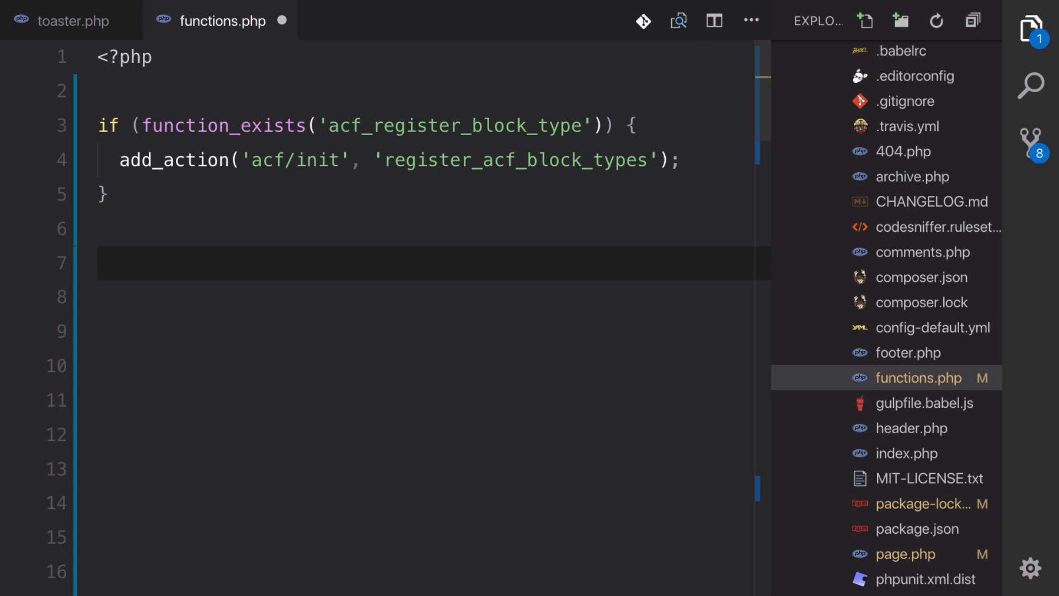
text(function)
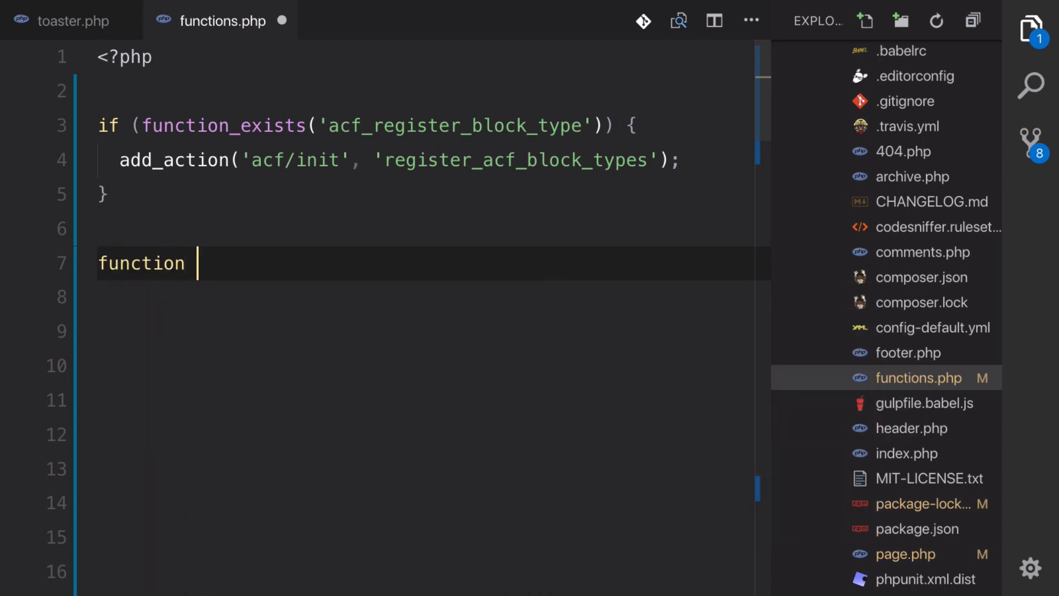
text(register_acf_block_types(){)
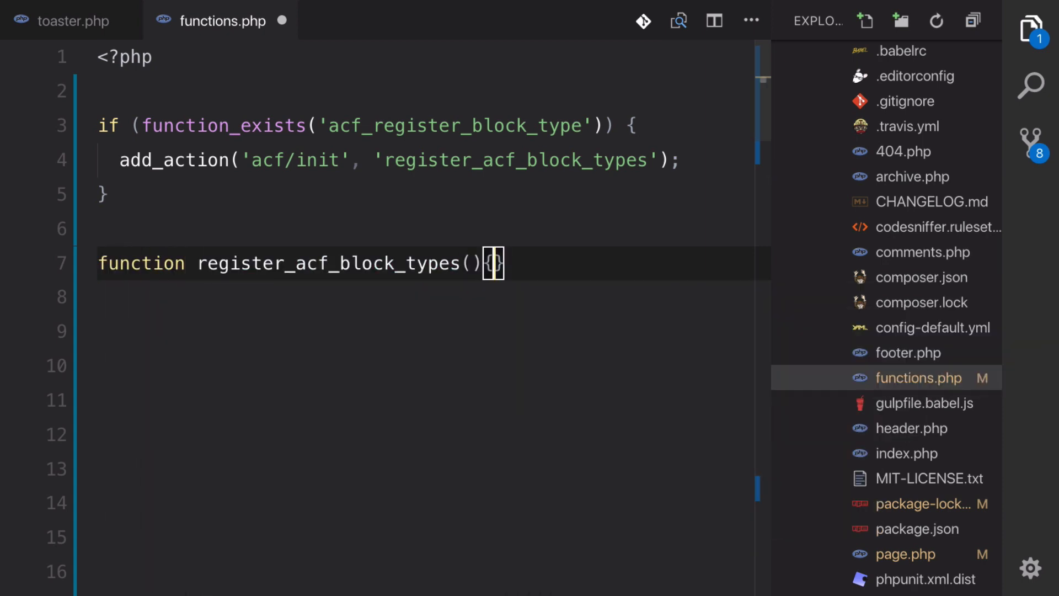
key(Enter)
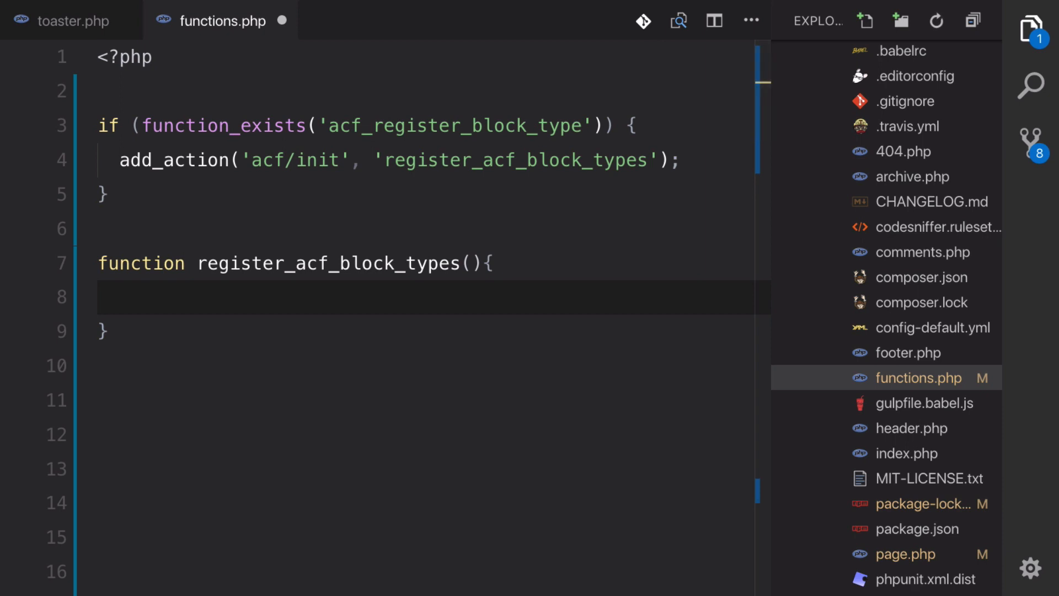
click(273, 297)
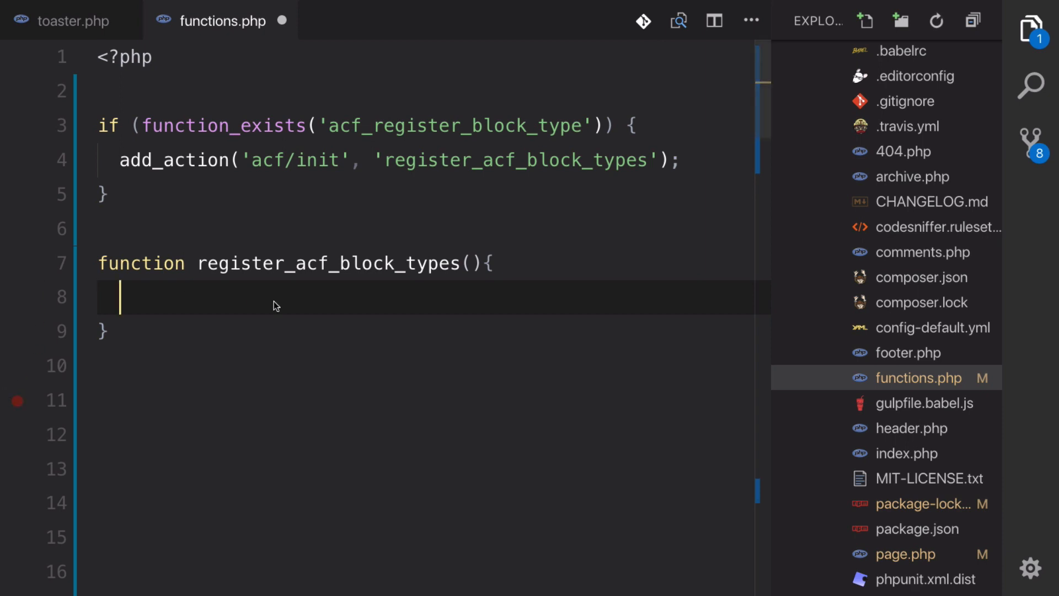
text(acf_register_block_type(array()
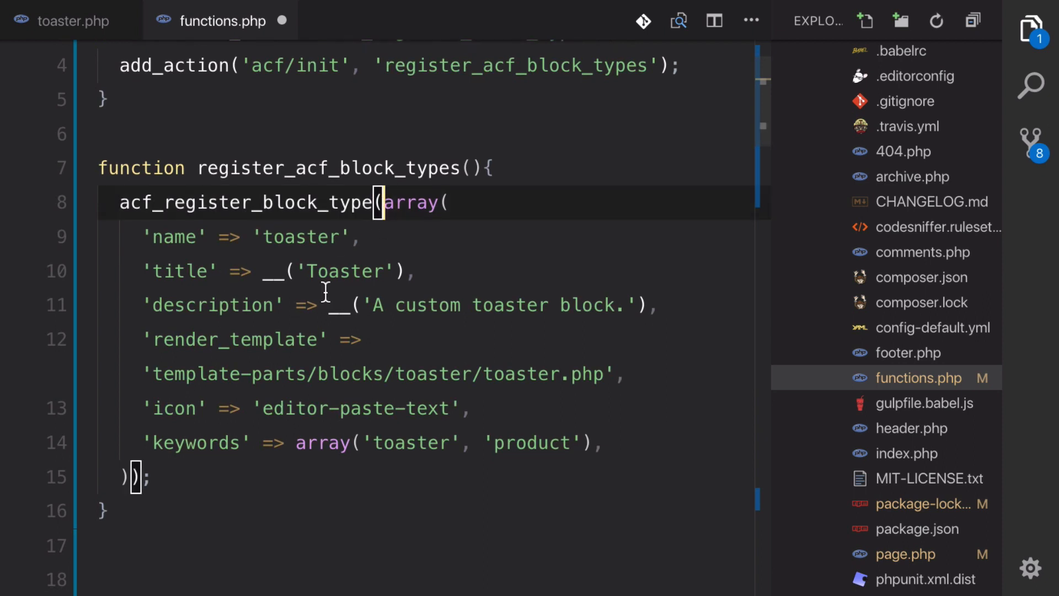
Reformat the acf_register_block_type array and add a comma after the keywords entry
key(Enter)
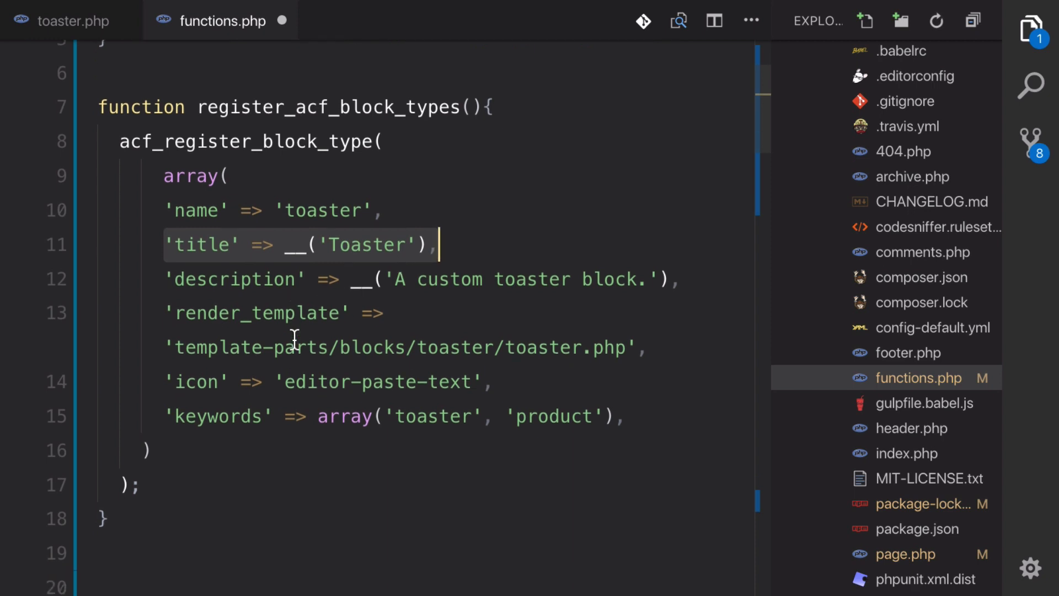
scroll(up, 3)
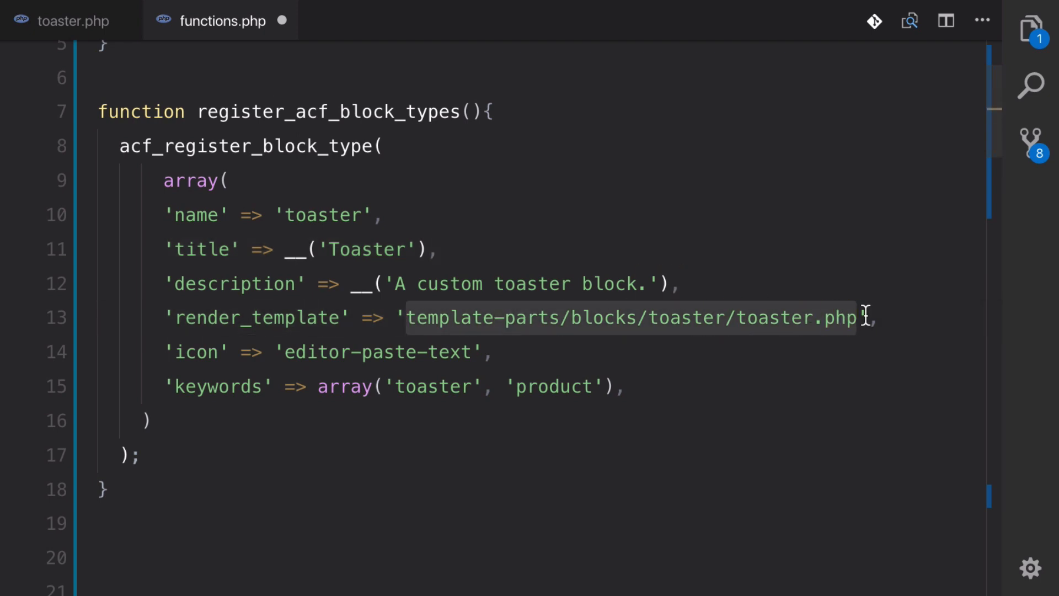
click(414, 351)
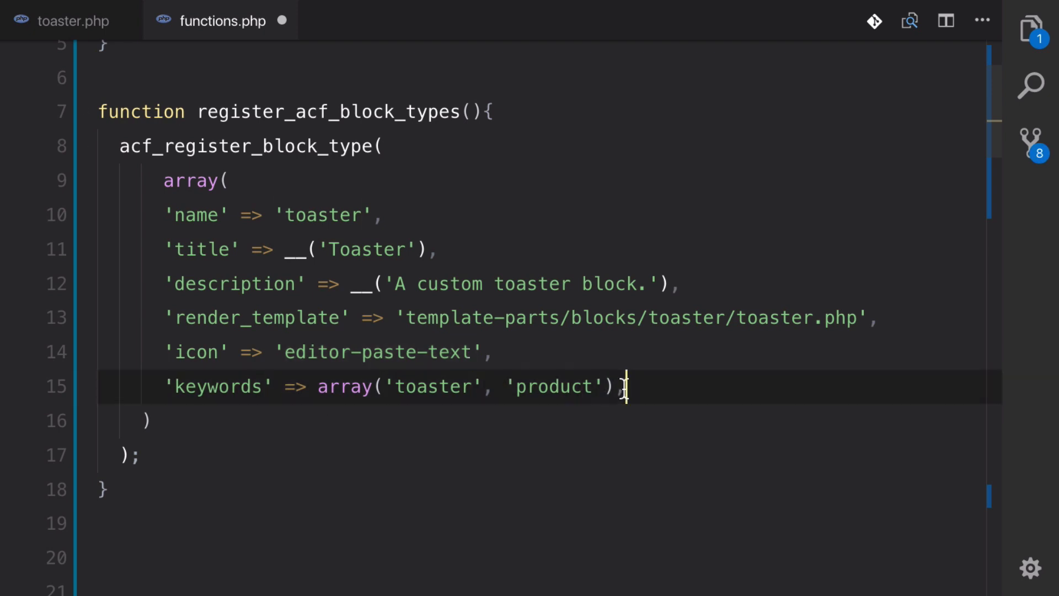
text(,)
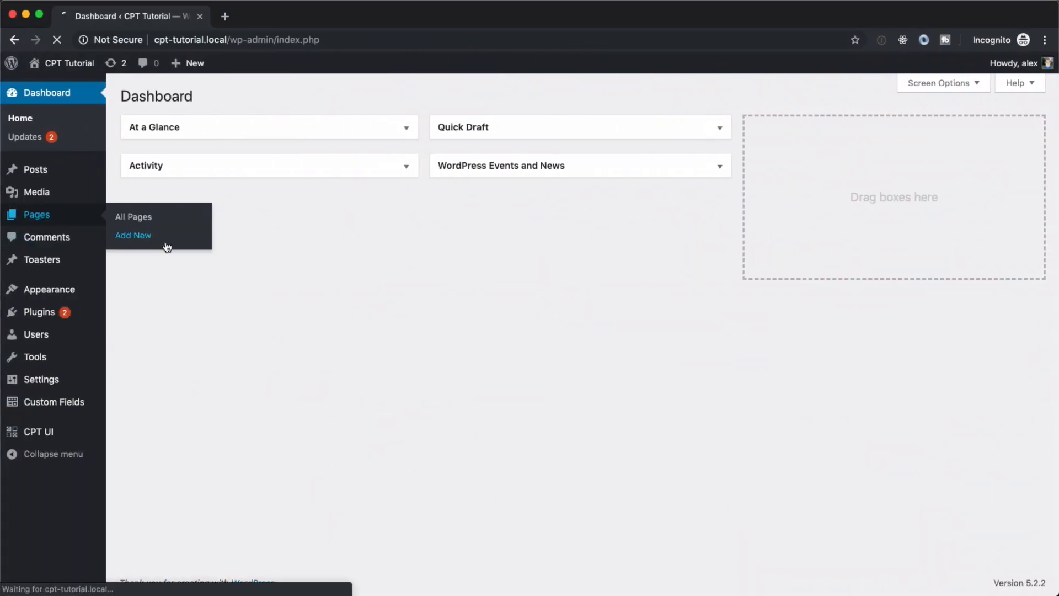
Insert a Toaster block from the block inserter into the page and select it
click(133, 235)
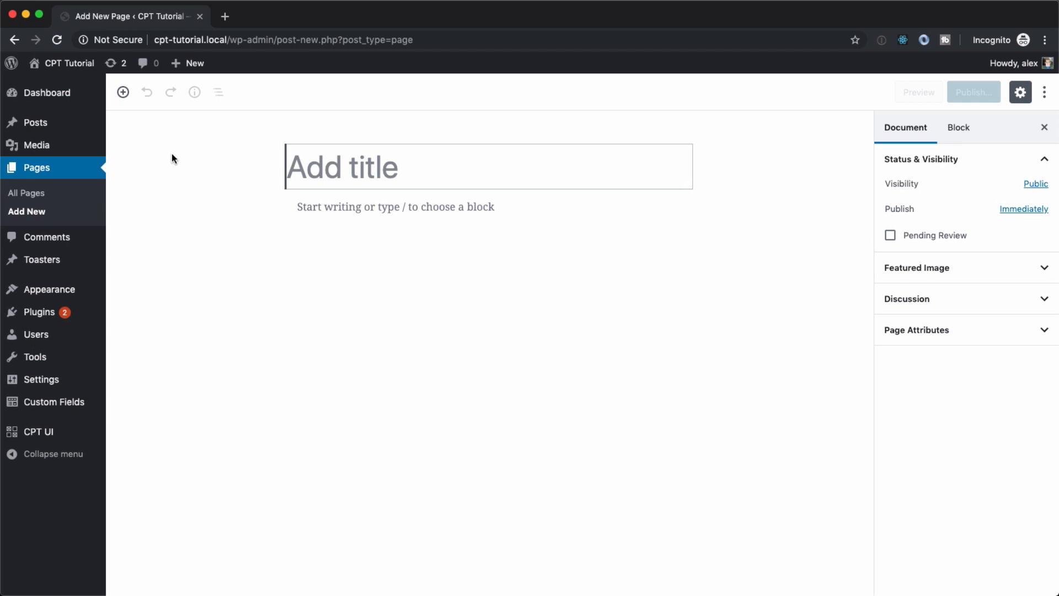
click(123, 93)
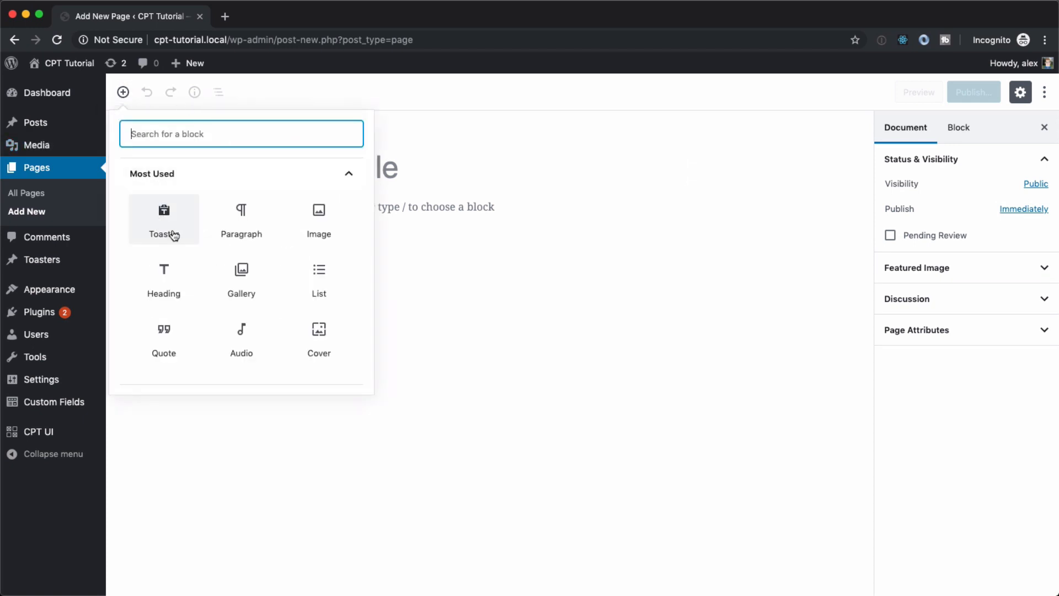
mouse_move(168, 216)
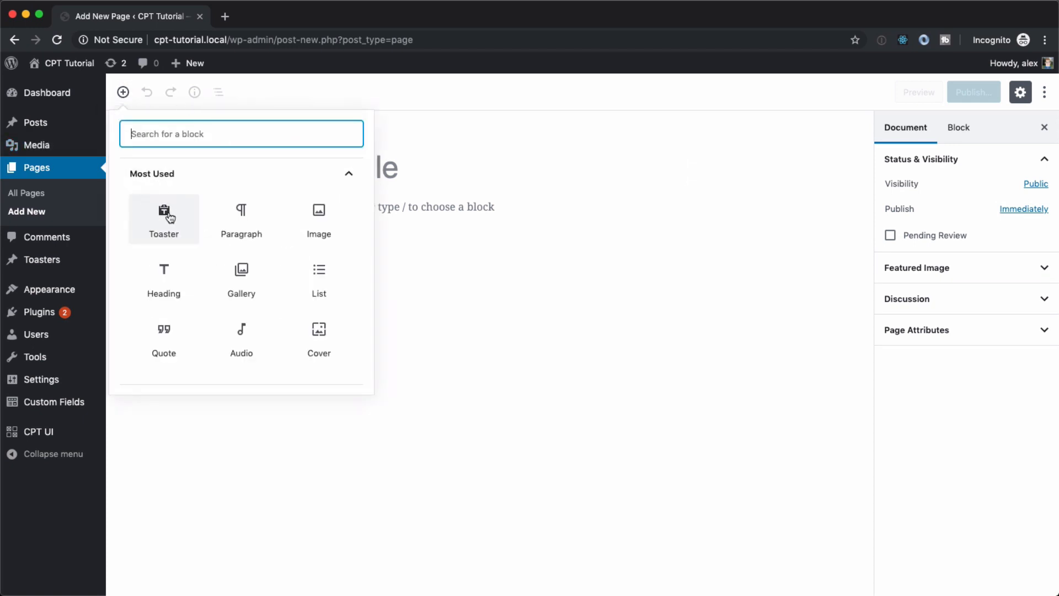
click(163, 218)
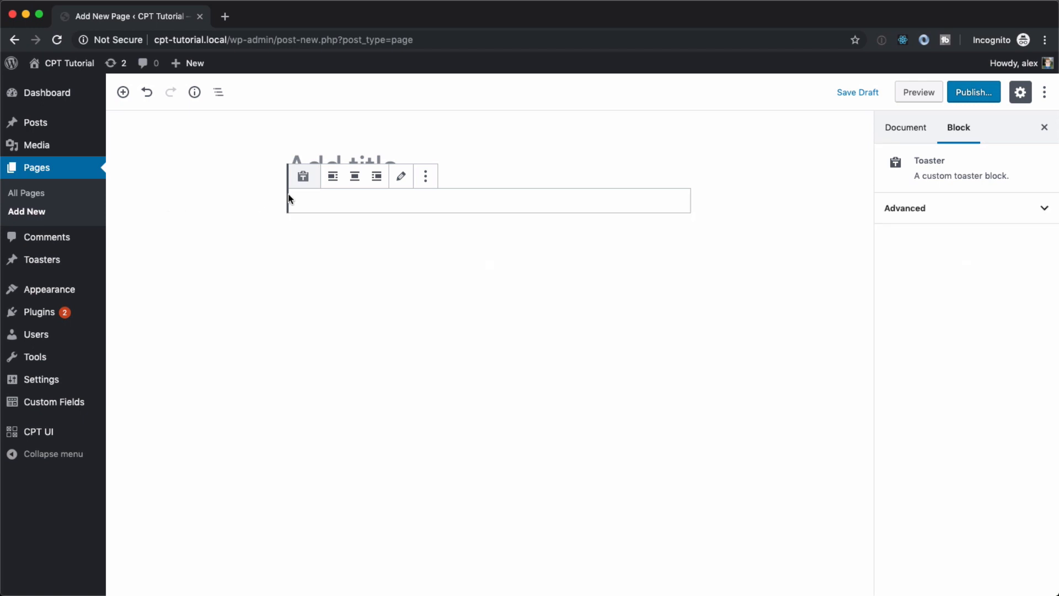
mouse_move(265, 168)
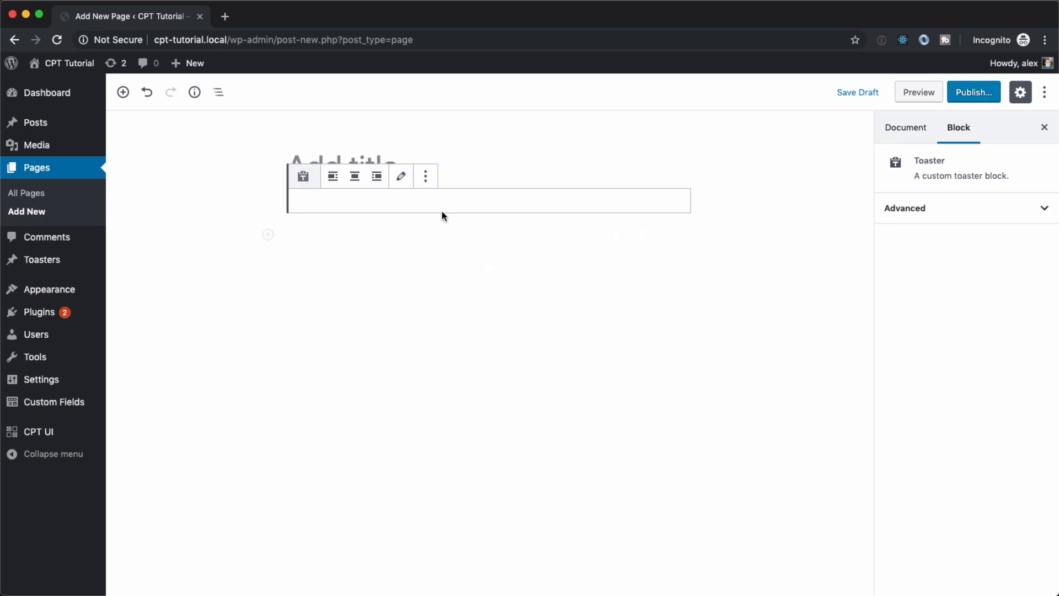
click(472, 337)
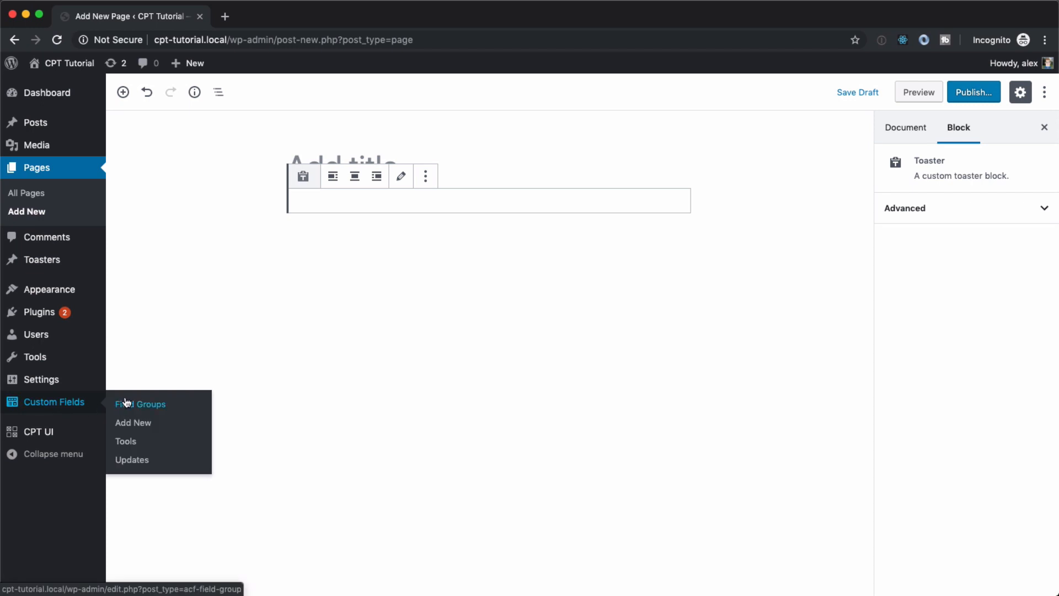
mouse_move(133, 422)
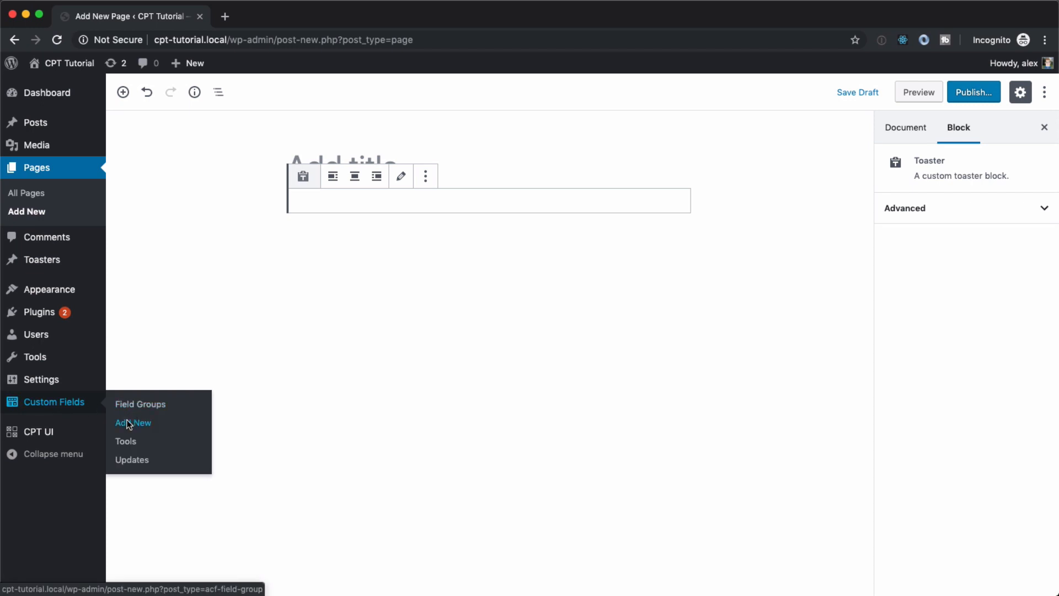
Create a new field group via Custom Fields > Add New
click(133, 422)
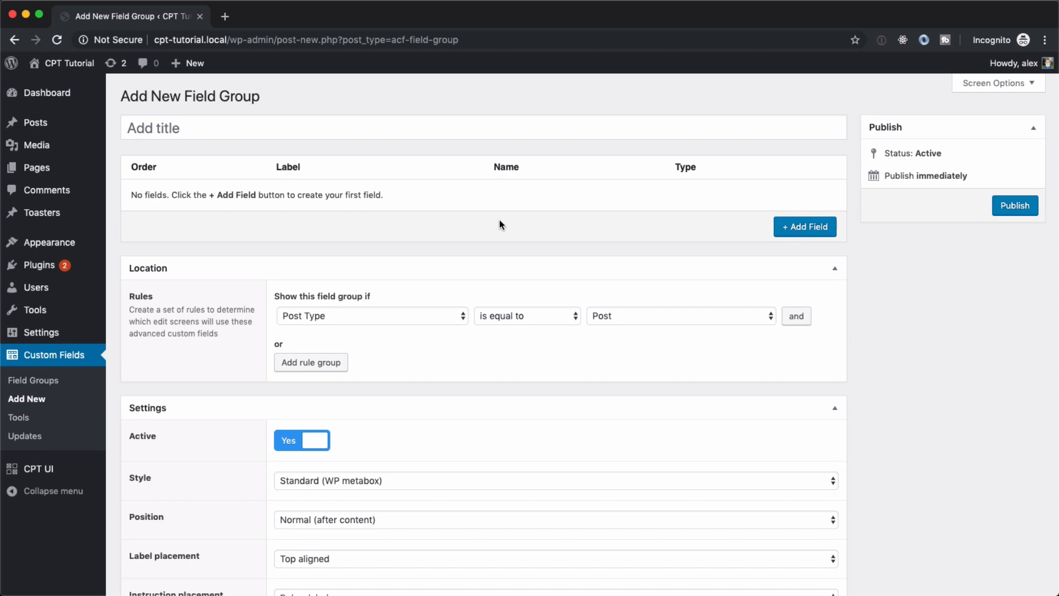
mouse_move(141, 247)
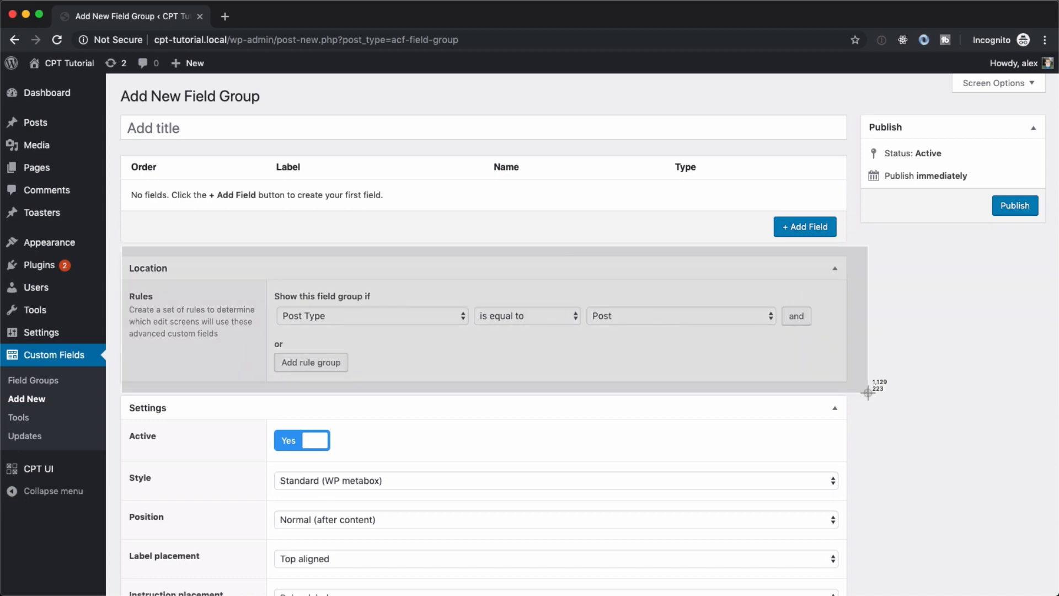
mouse_move(433, 288)
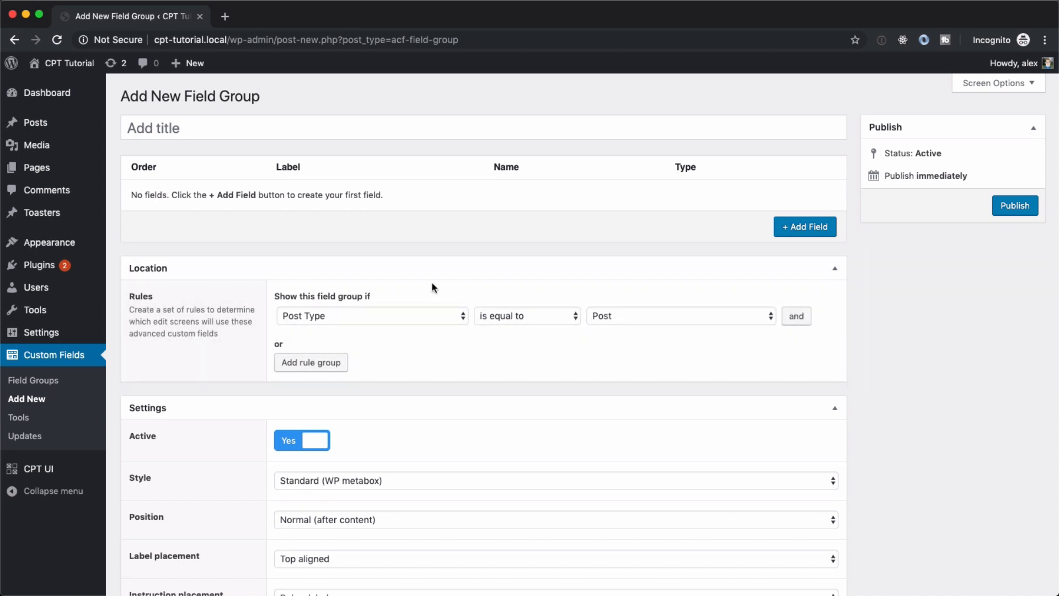
mouse_move(520, 293)
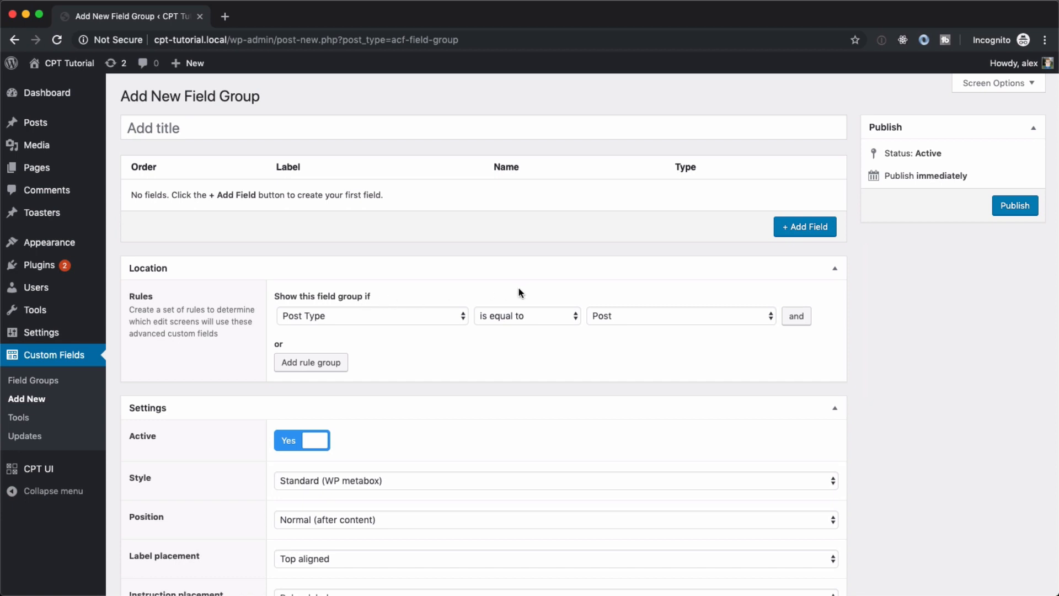
Set the field group's location rule to Block is equal to Toaster
click(371, 316)
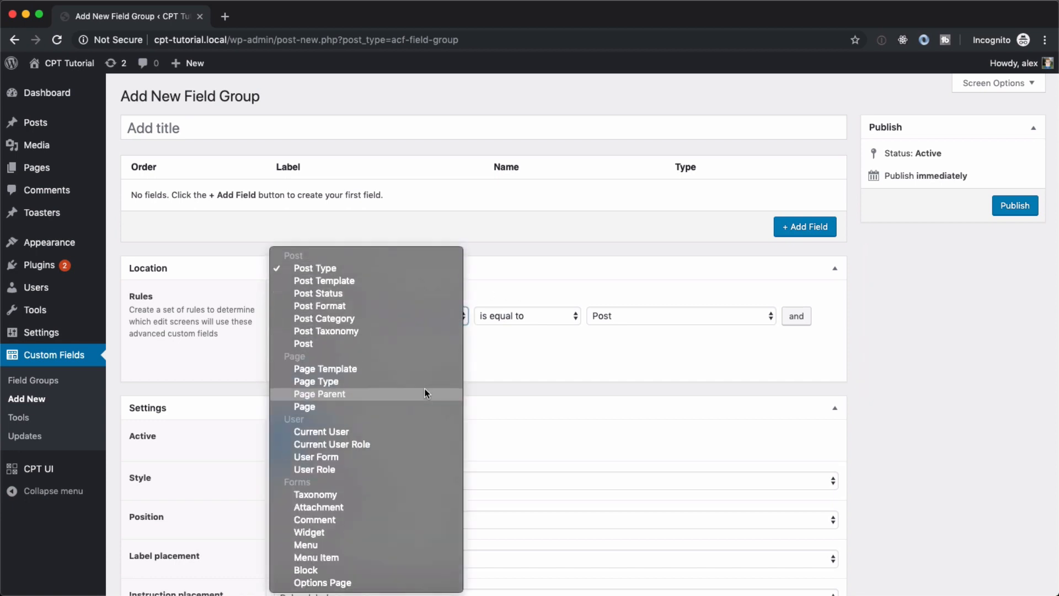
mouse_move(321, 570)
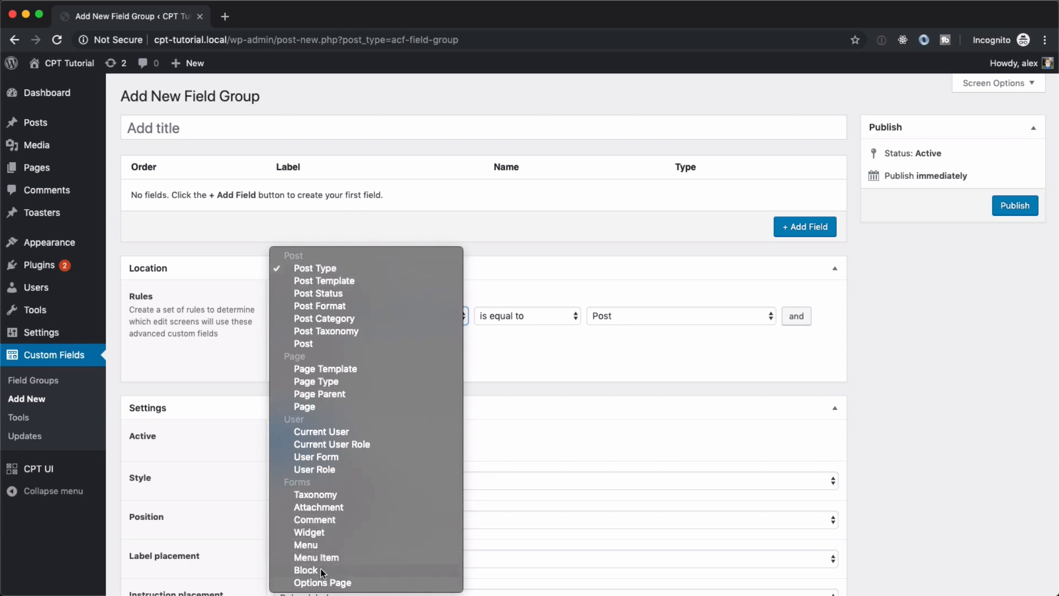
click(305, 570)
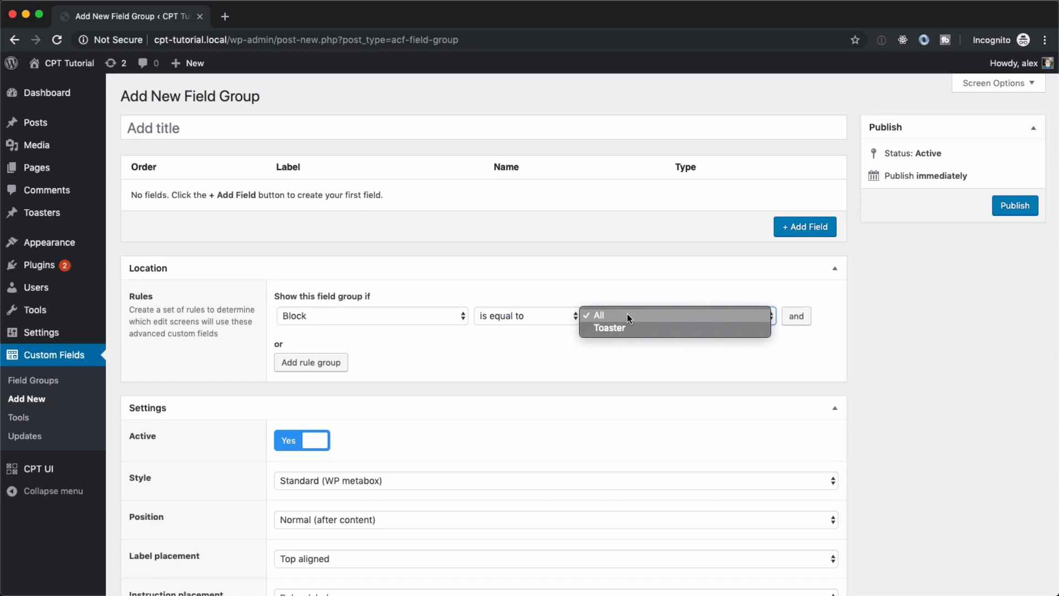
mouse_move(627, 314)
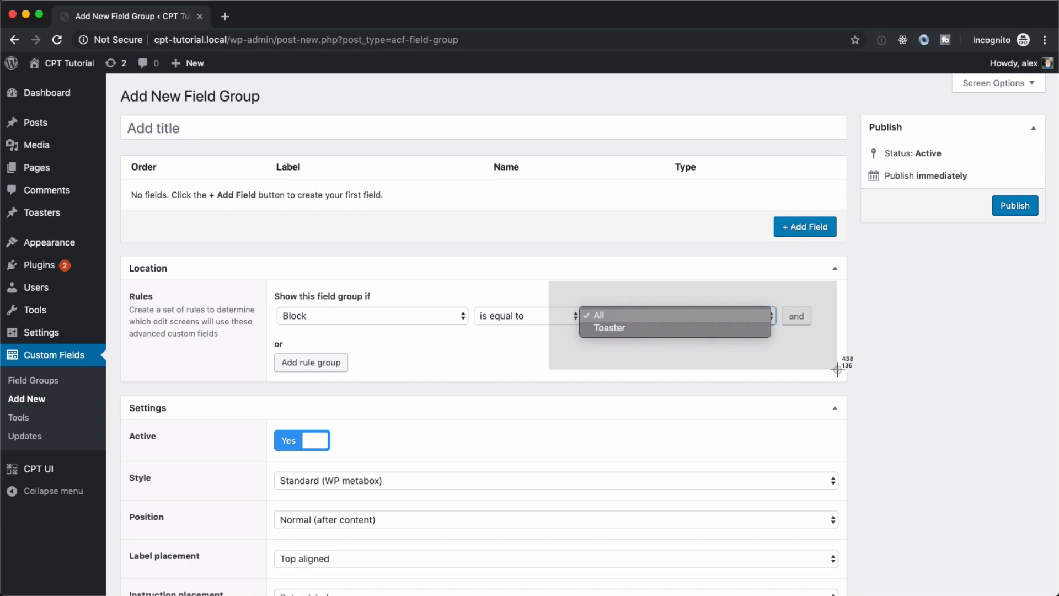
mouse_move(794, 355)
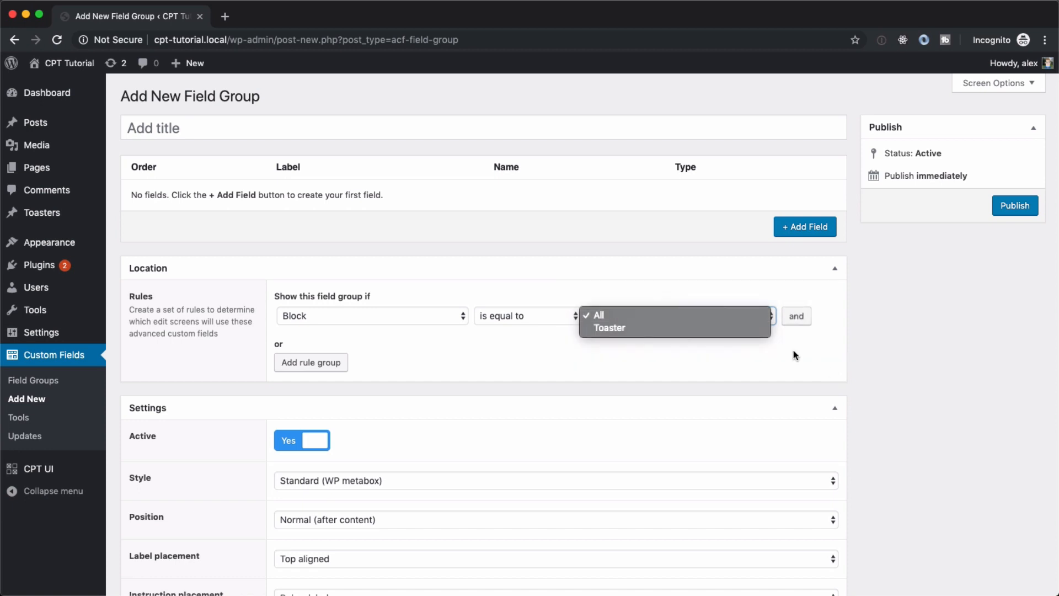
mouse_move(693, 330)
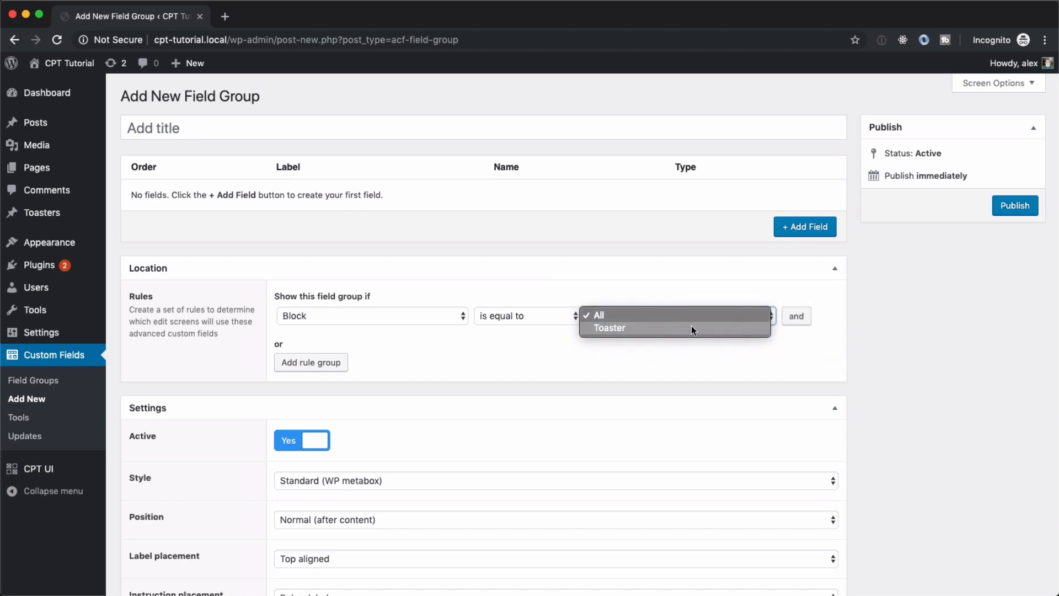
click(608, 328)
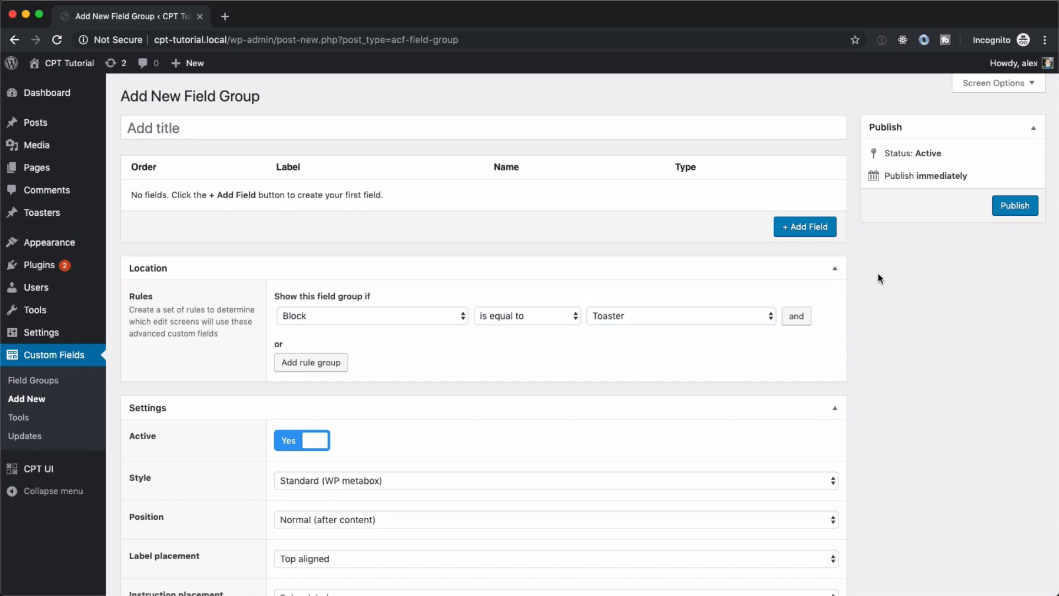
Open the Block: Toaster Specs field group and collapse the Toasters repeater settings
click(1014, 205)
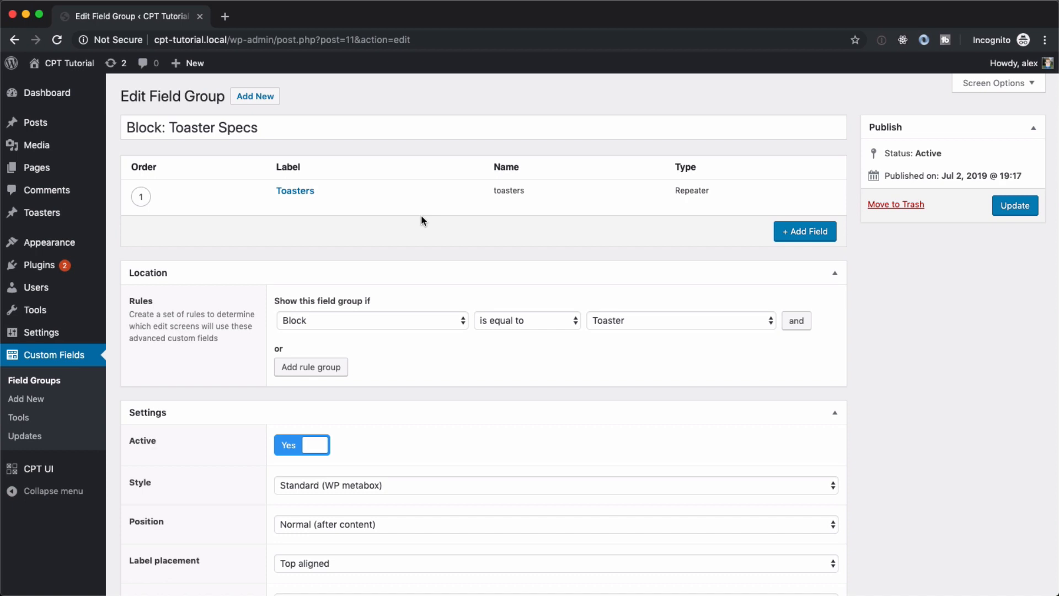
mouse_move(295, 190)
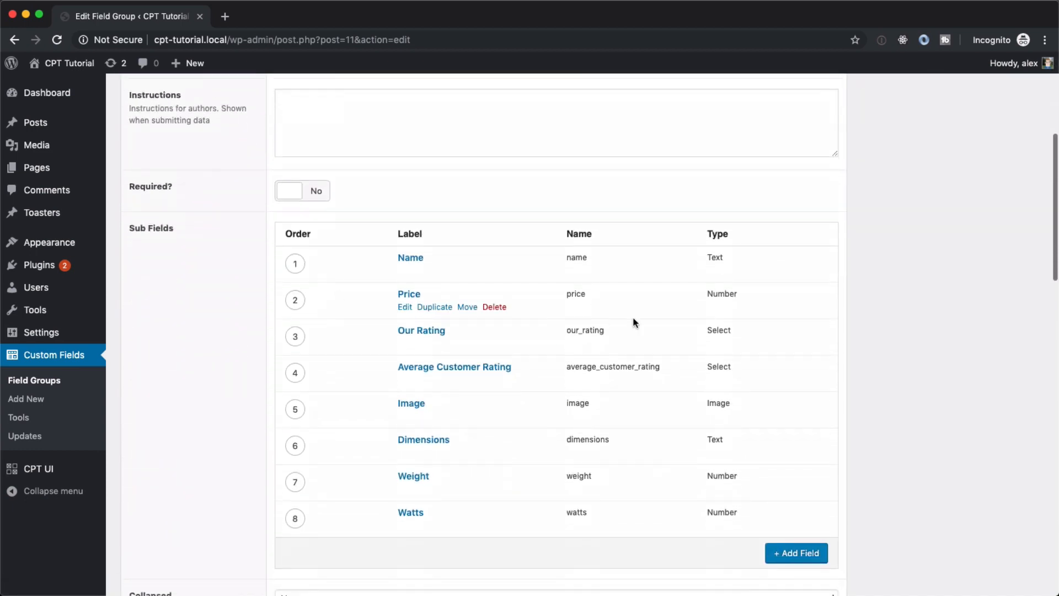
mouse_move(596, 344)
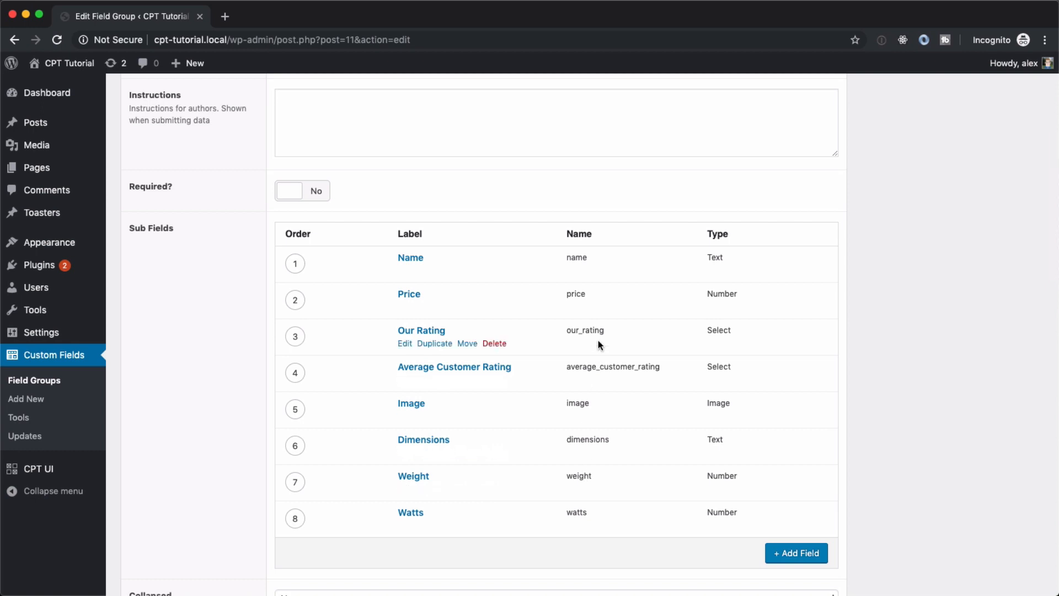
scroll(up, 3)
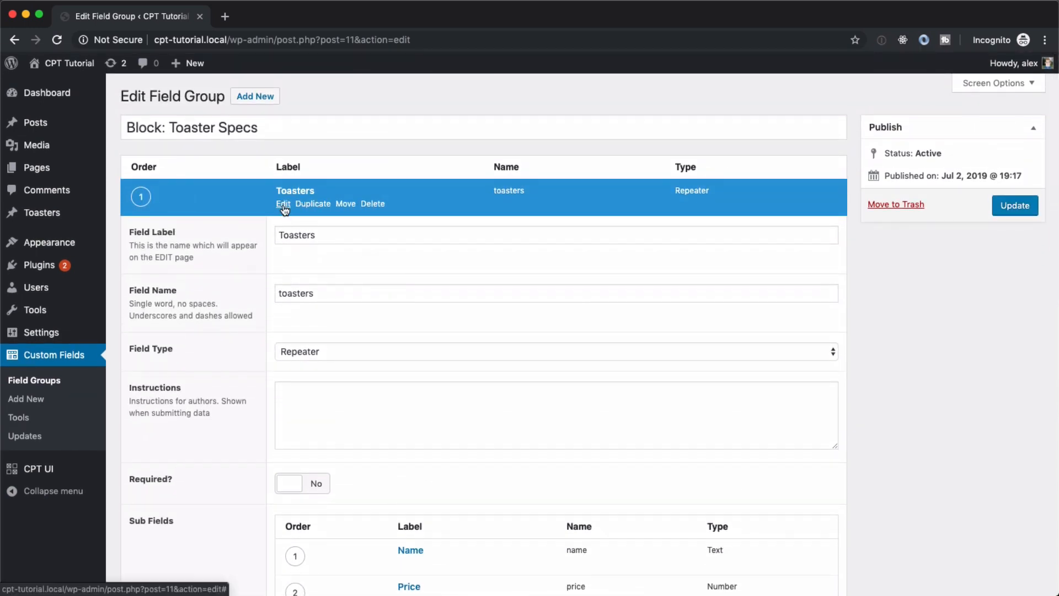
click(282, 204)
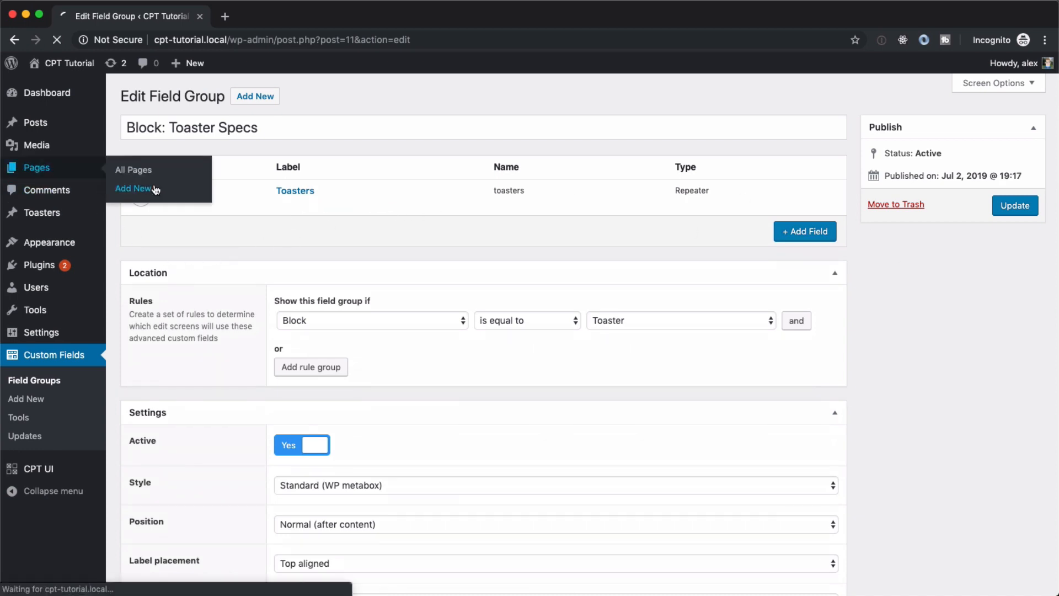
click(134, 188)
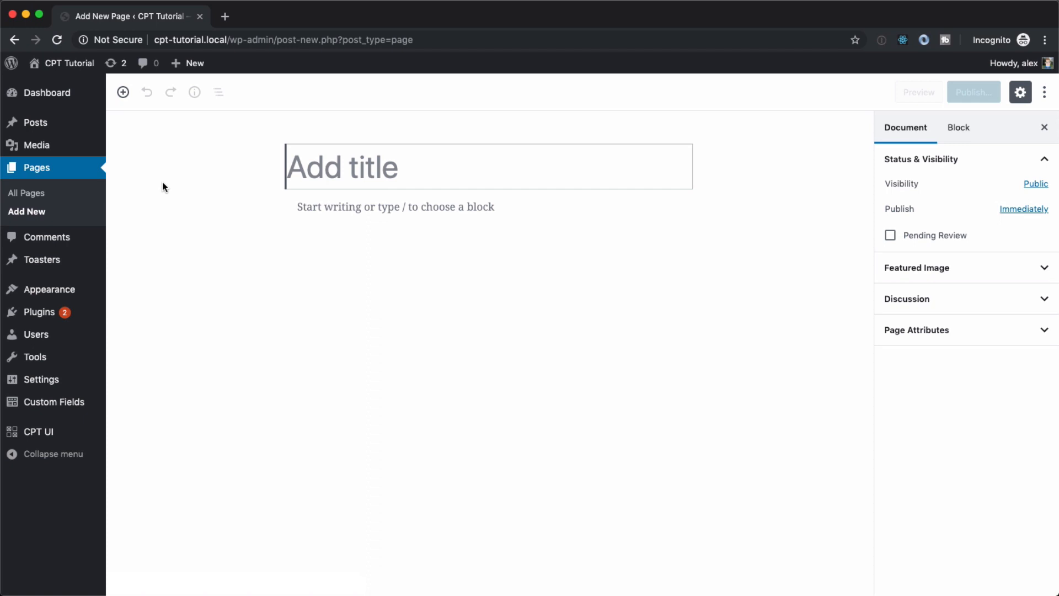
mouse_move(123, 92)
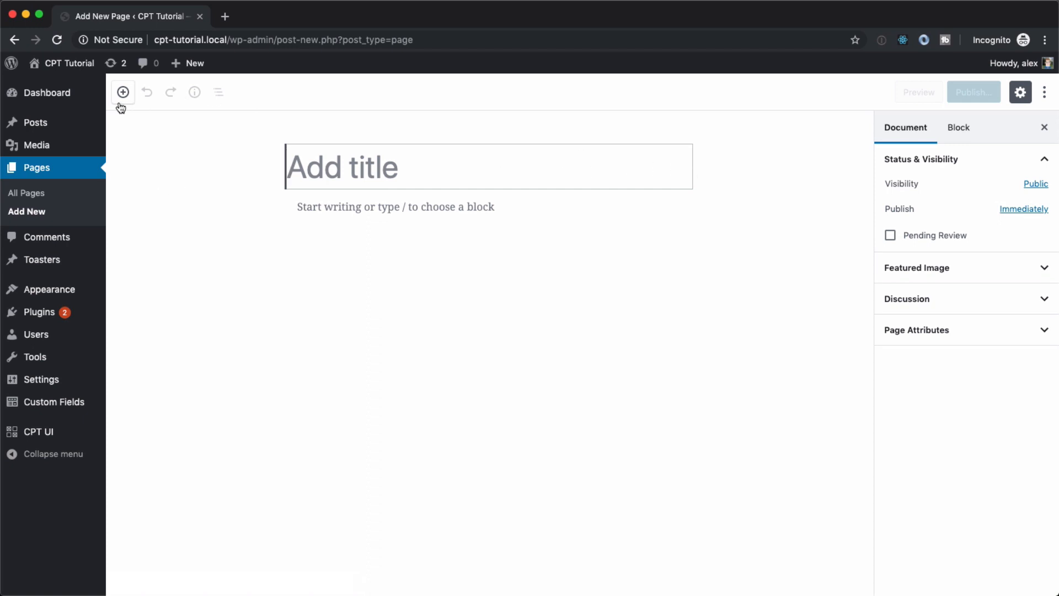
click(122, 93)
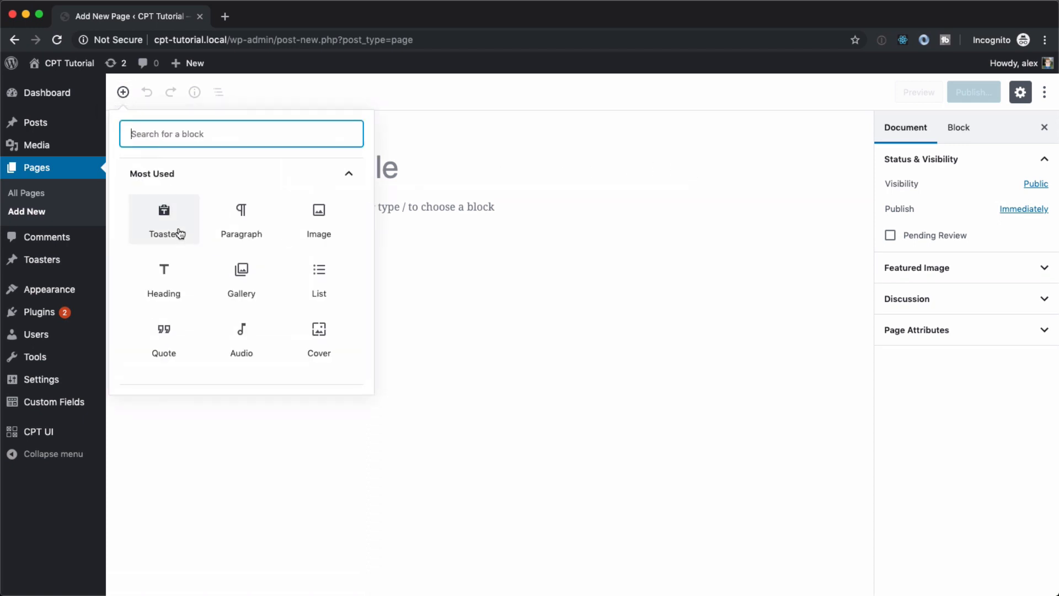
click(163, 219)
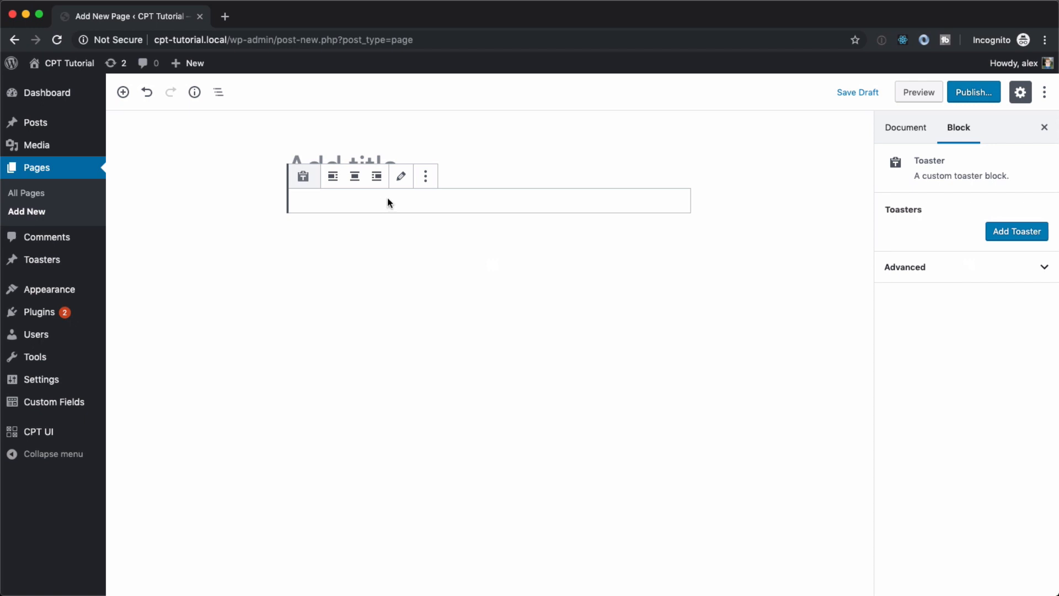
mouse_move(334, 211)
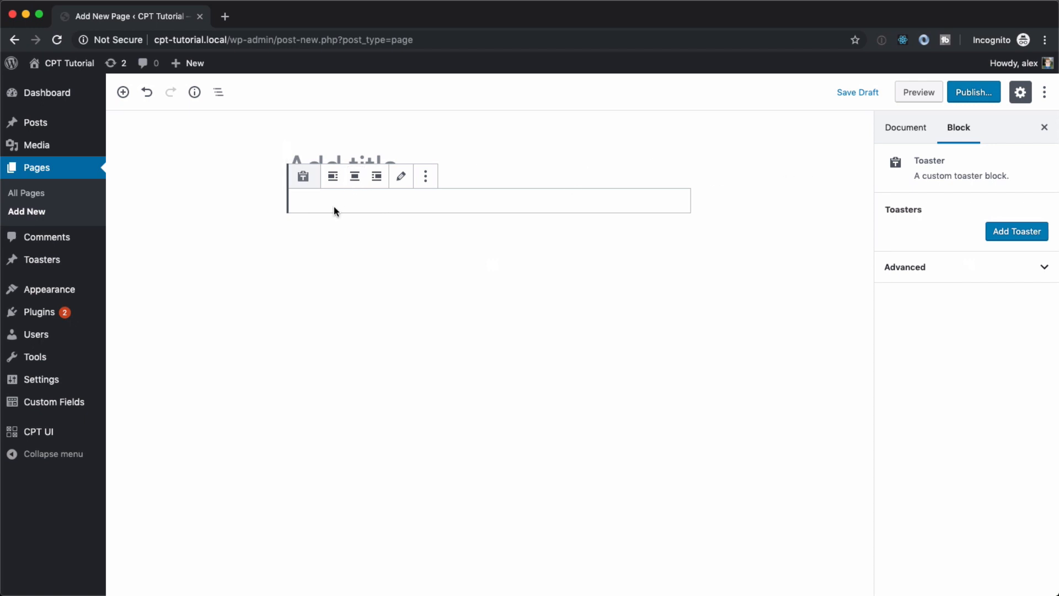
mouse_move(873, 187)
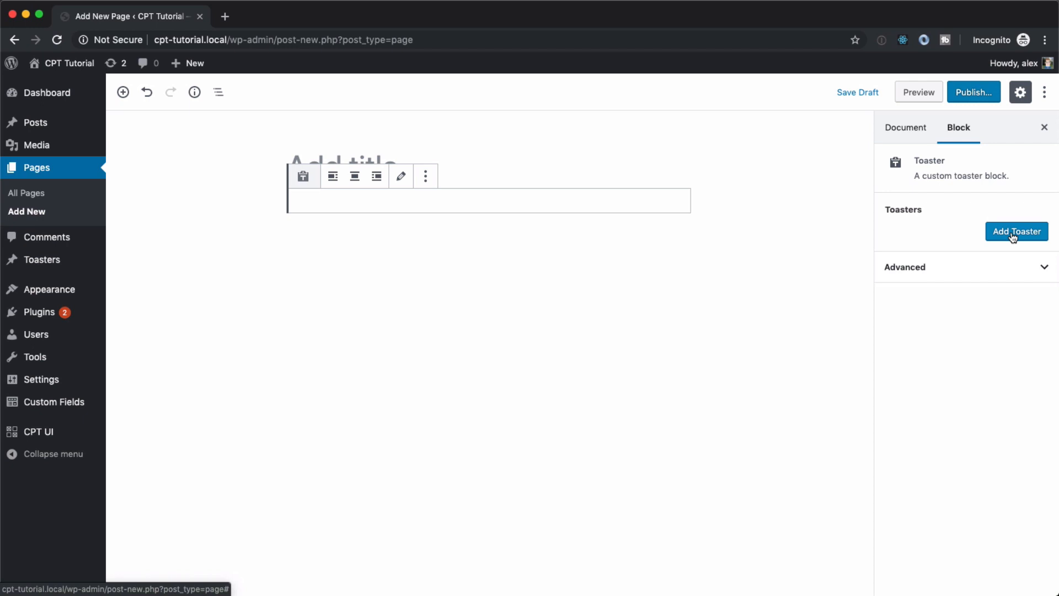
Add the first toaster entry in the block sidebar and scroll through its fields
click(1016, 231)
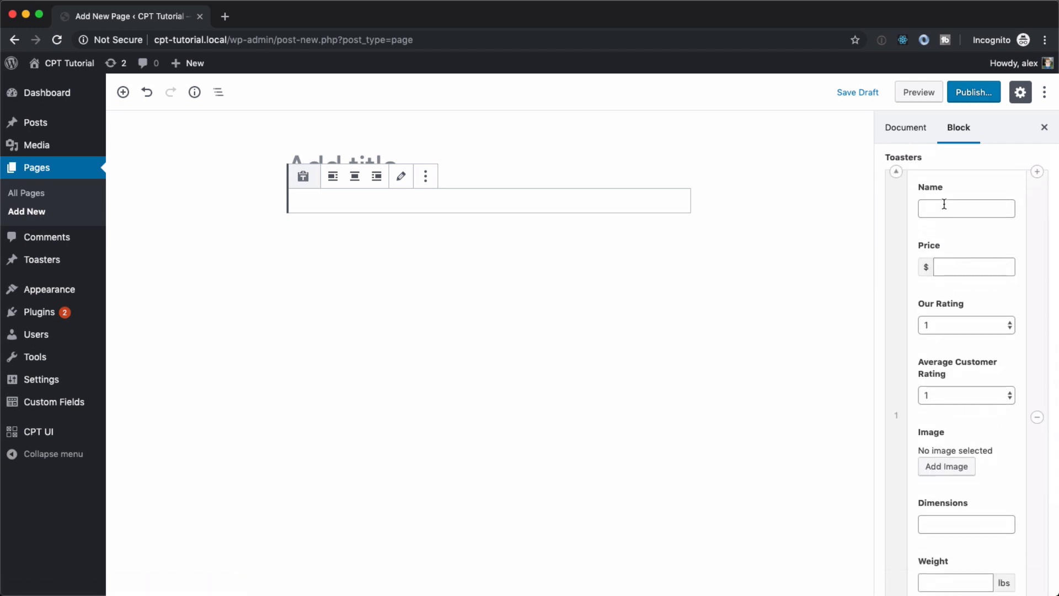
scroll(down, 3)
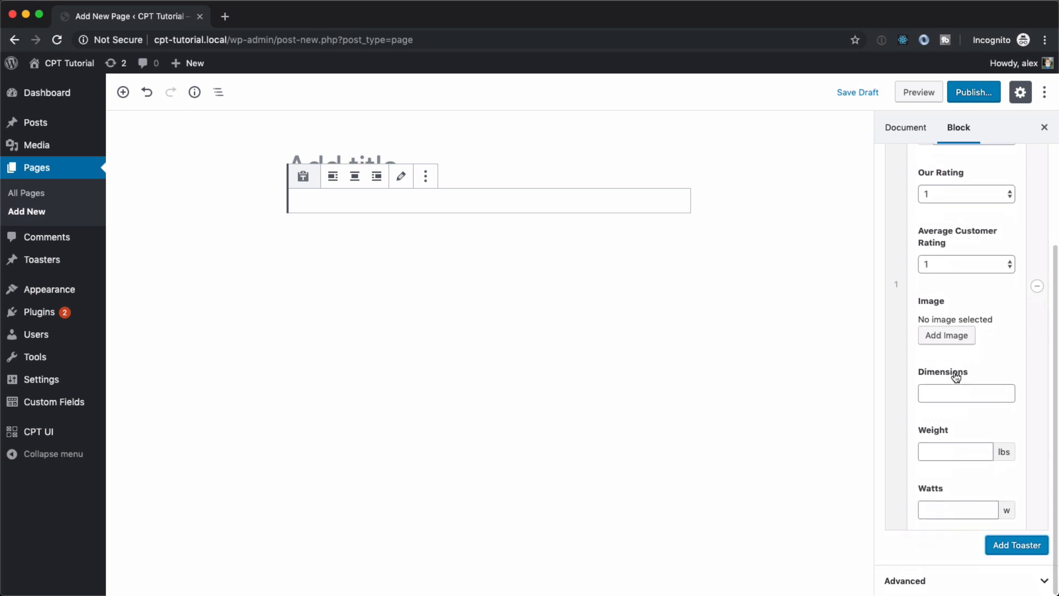
mouse_move(941, 496)
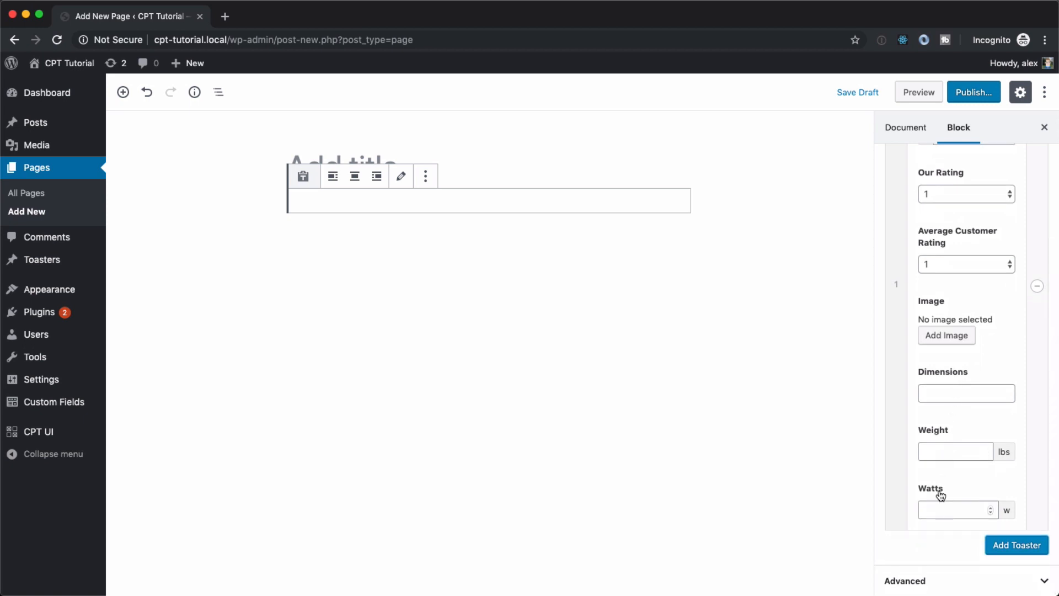
scroll(up, 3)
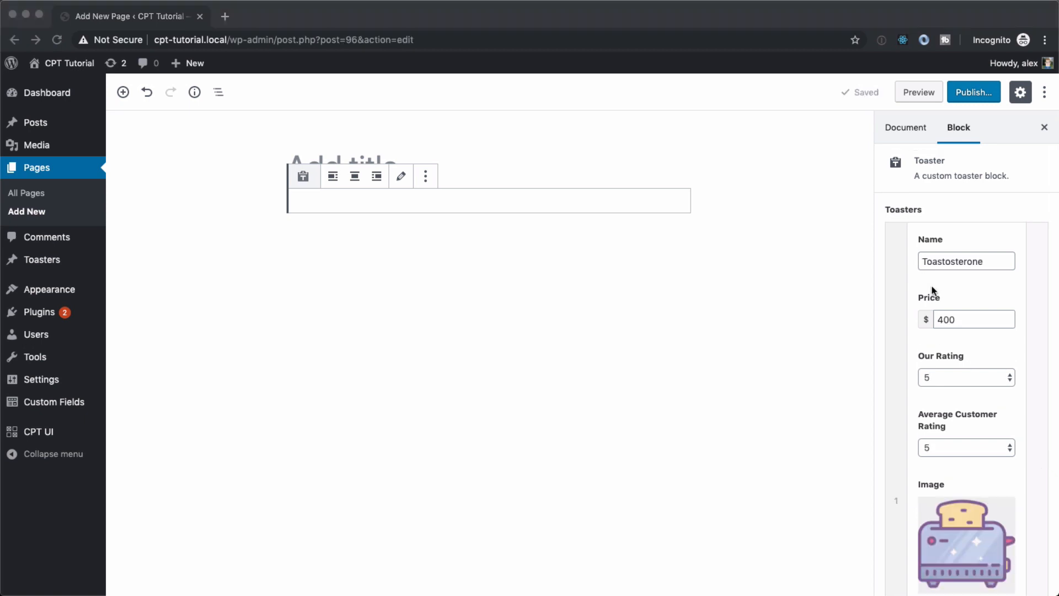
scroll(down, 3)
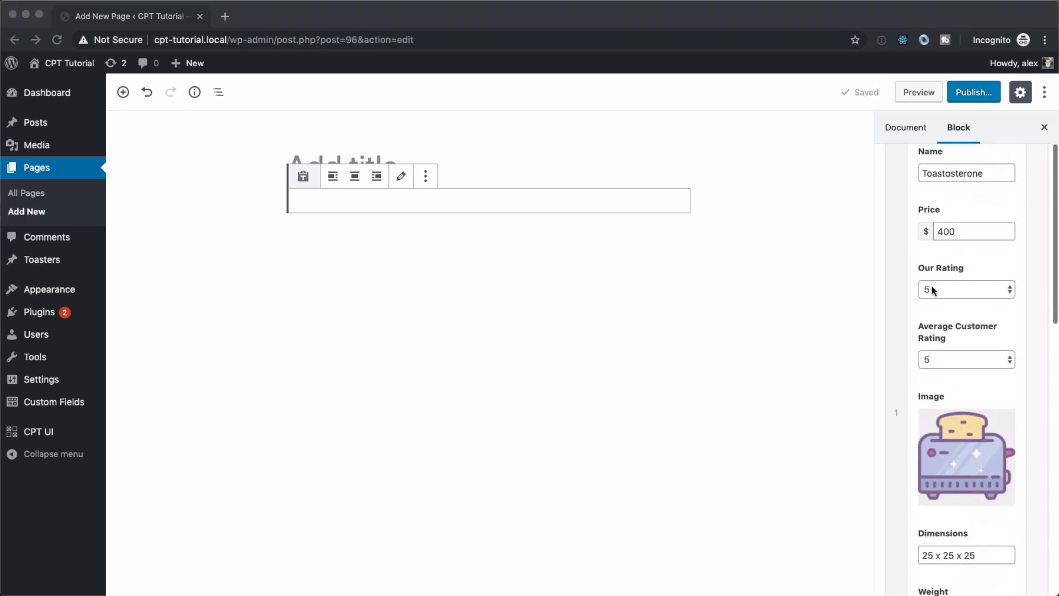
scroll(up, 3)
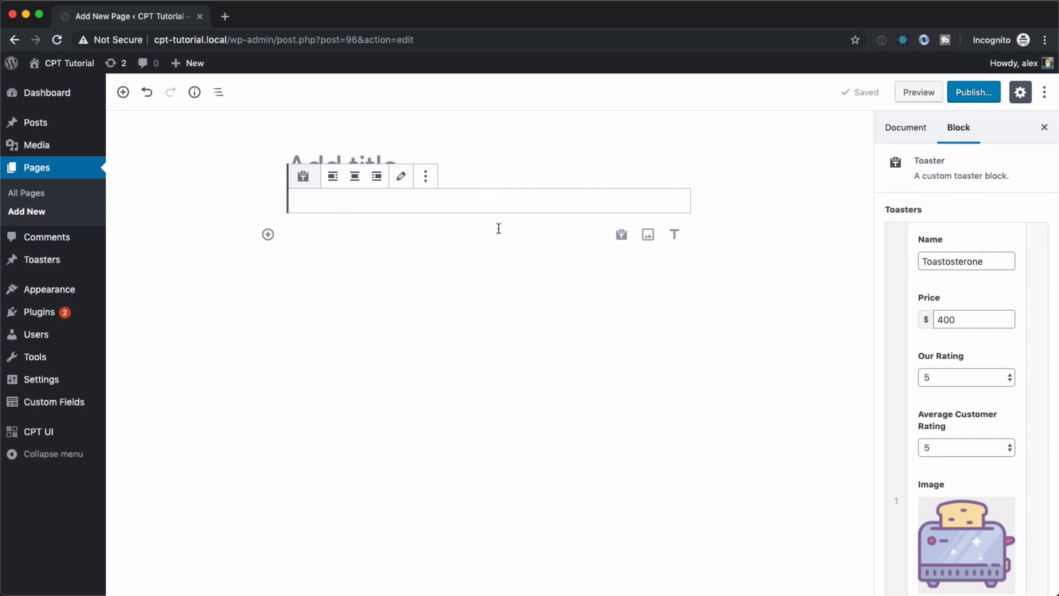
mouse_move(400, 176)
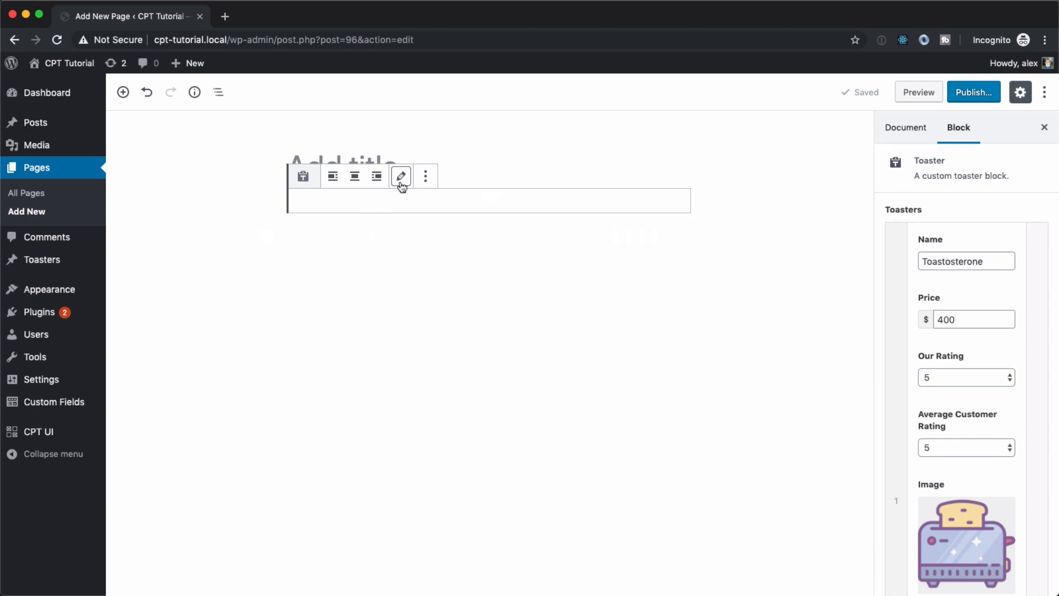
click(400, 177)
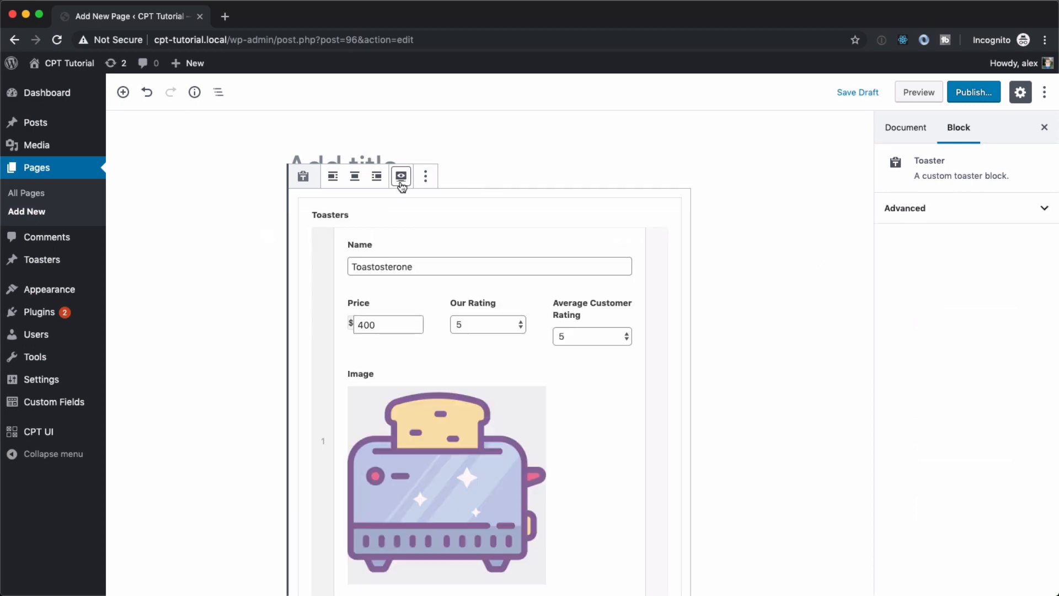
scroll(down, 3)
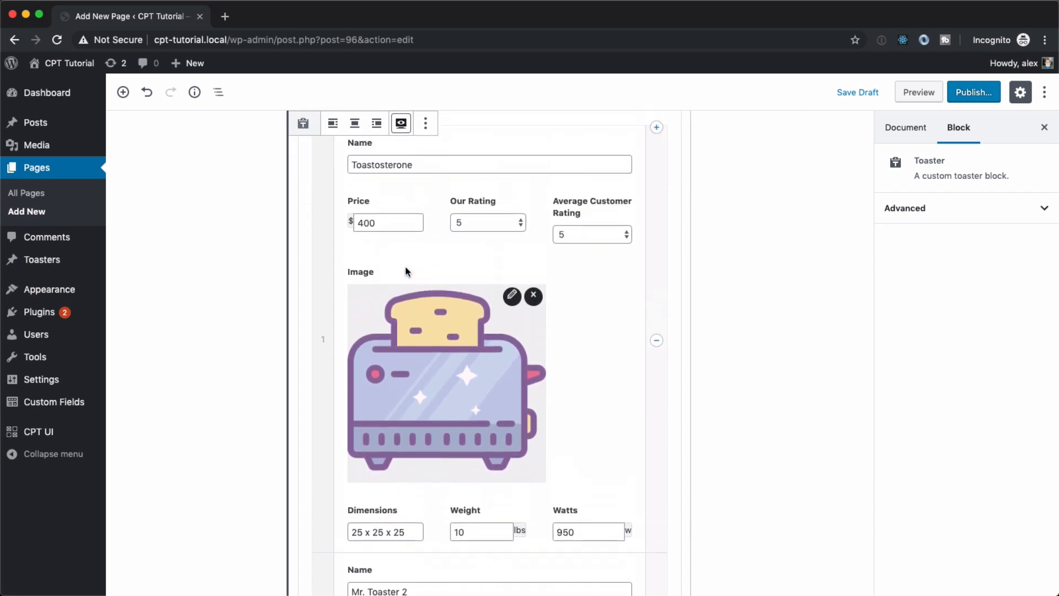
scroll(up, 3)
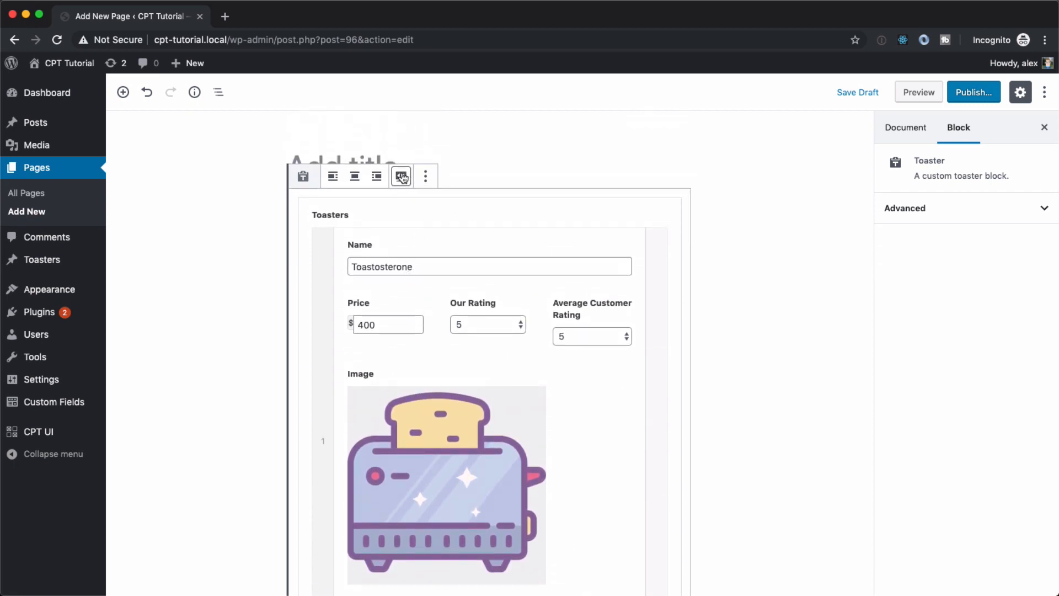
click(400, 177)
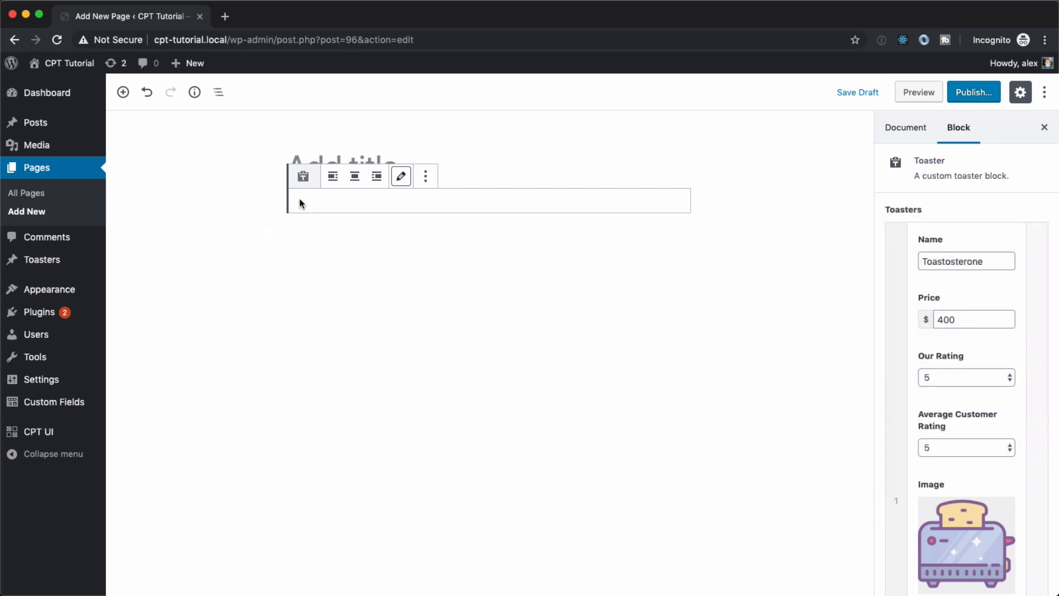
mouse_move(300, 194)
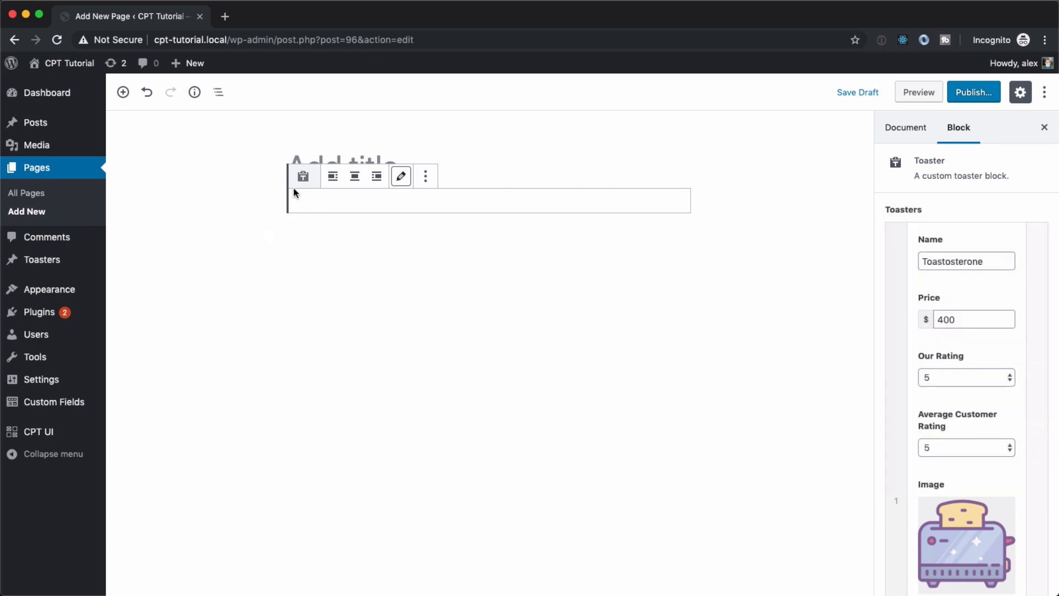
mouse_move(341, 202)
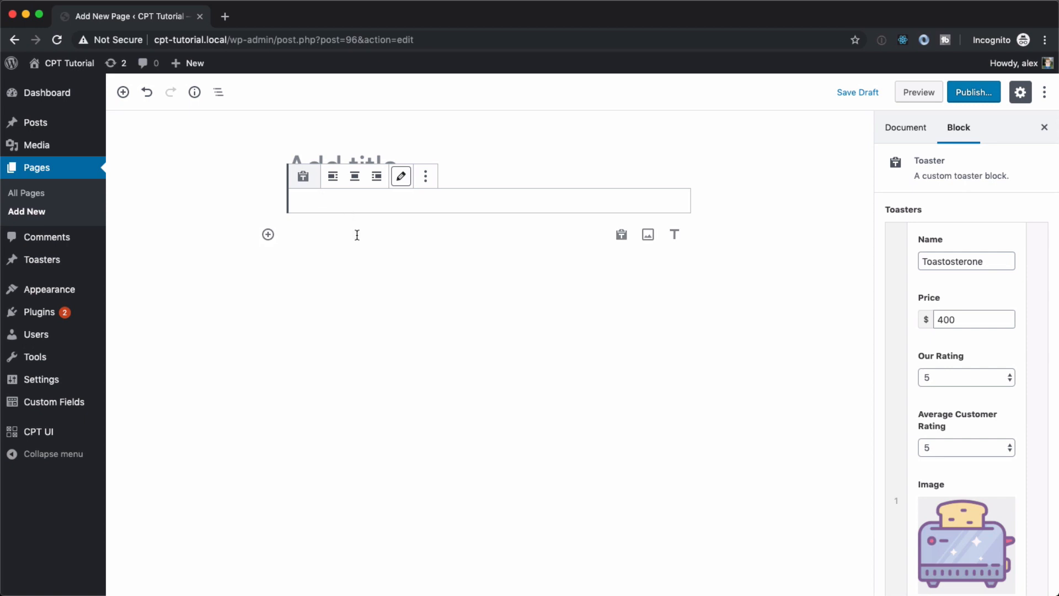
mouse_move(380, 231)
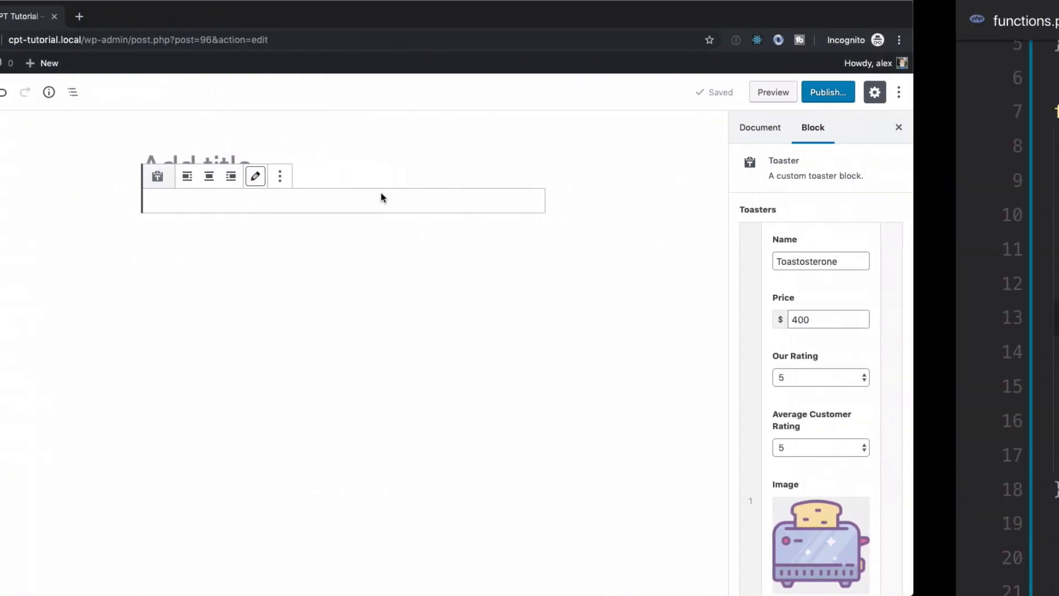
Inspect the render template path in the block registration code
click(1026, 20)
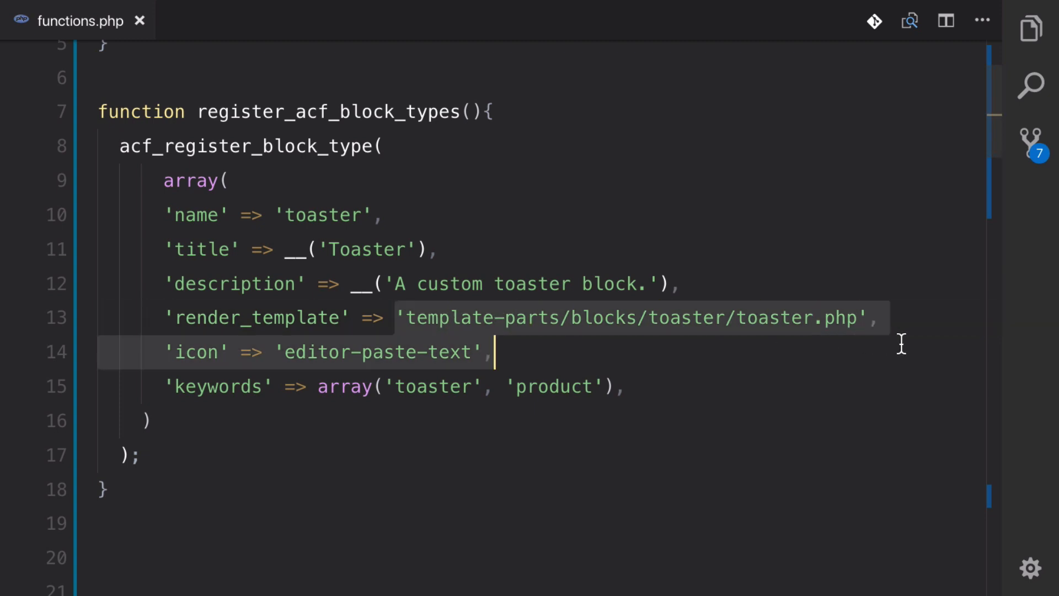
click(581, 317)
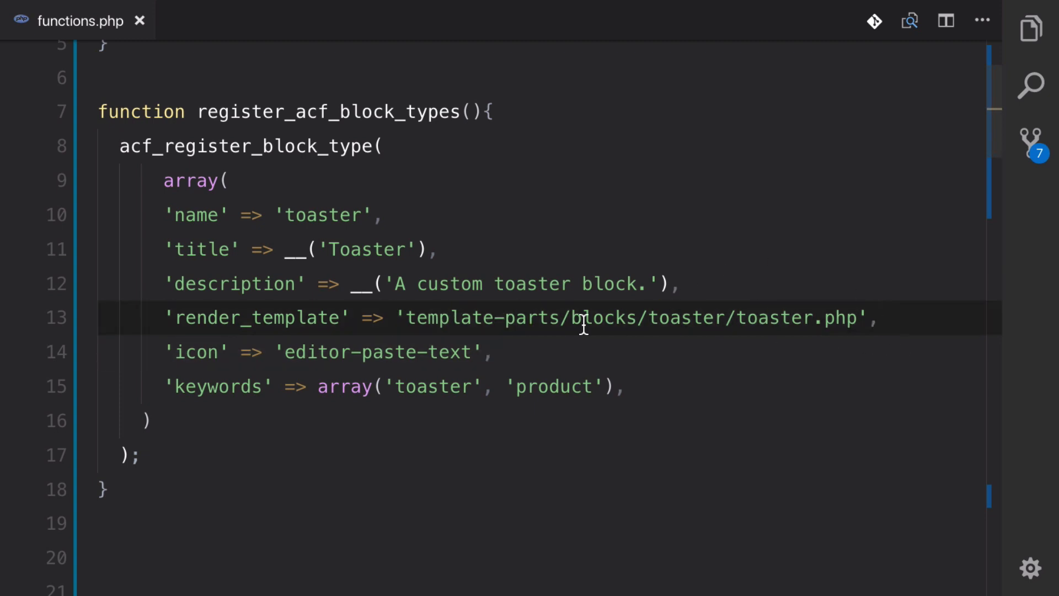
mouse_move(408, 318)
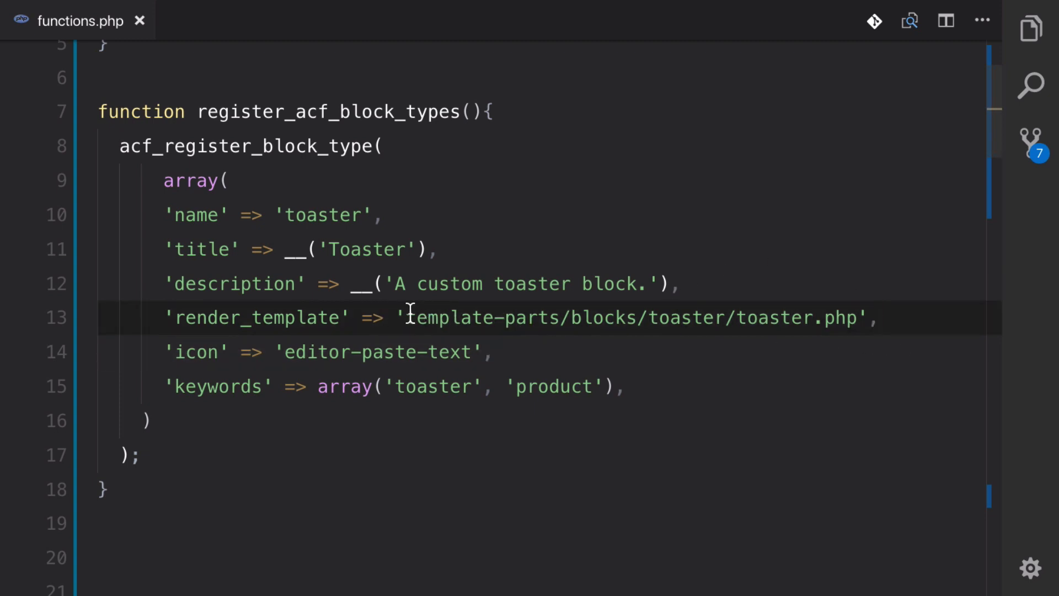
click(878, 318)
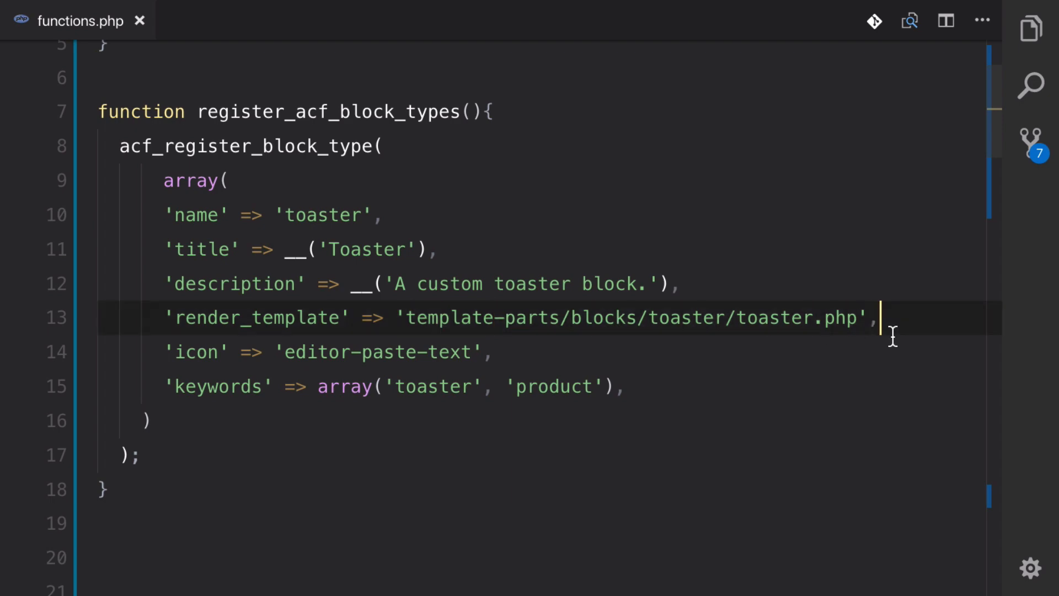
mouse_move(1011, 78)
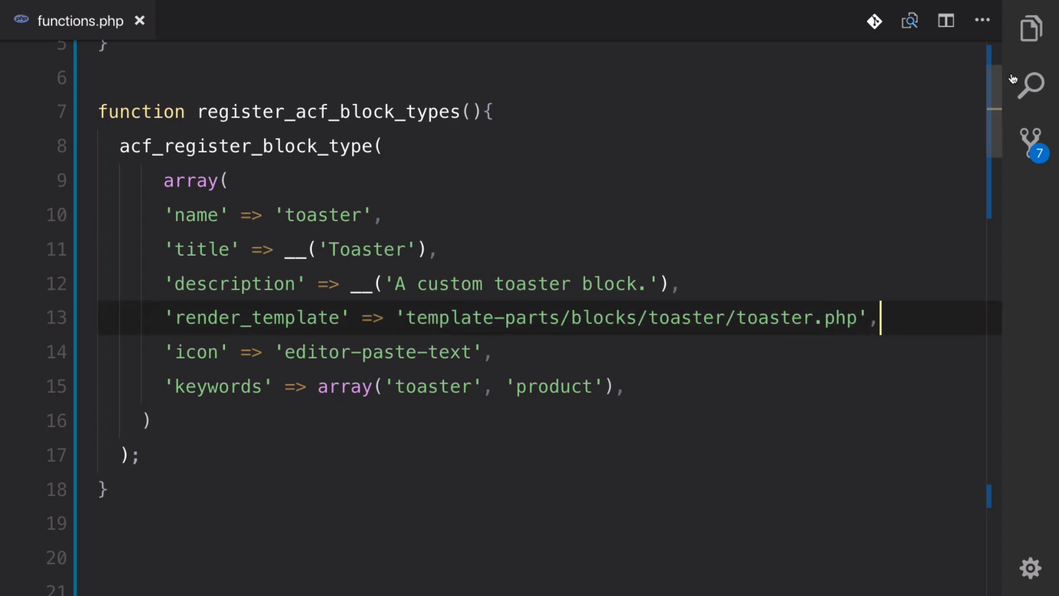
Create blocks/toaster folders under template-parts and a new toaster.php file inside
click(1031, 29)
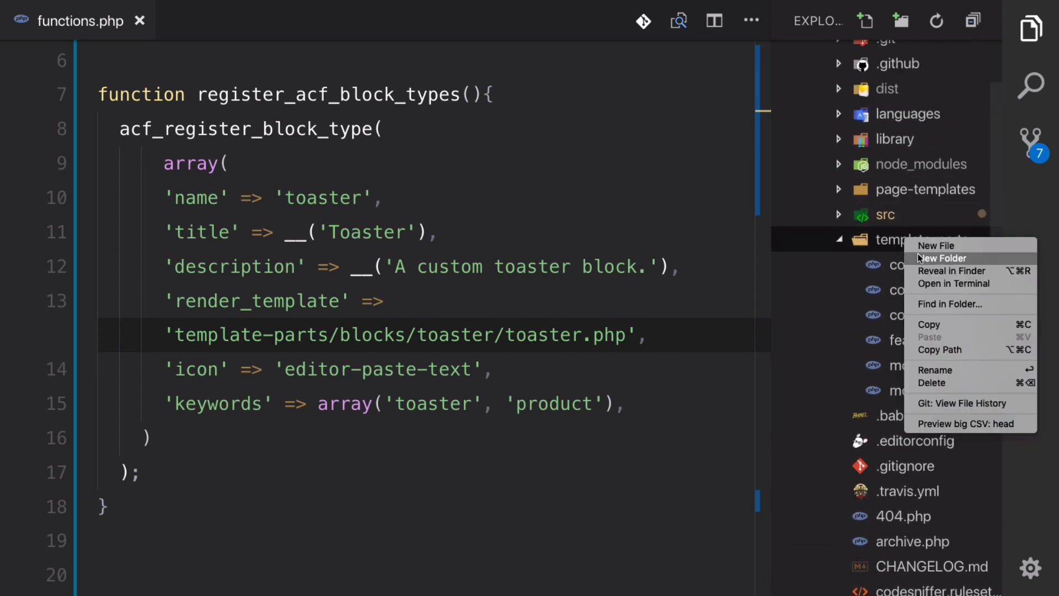
click(944, 257)
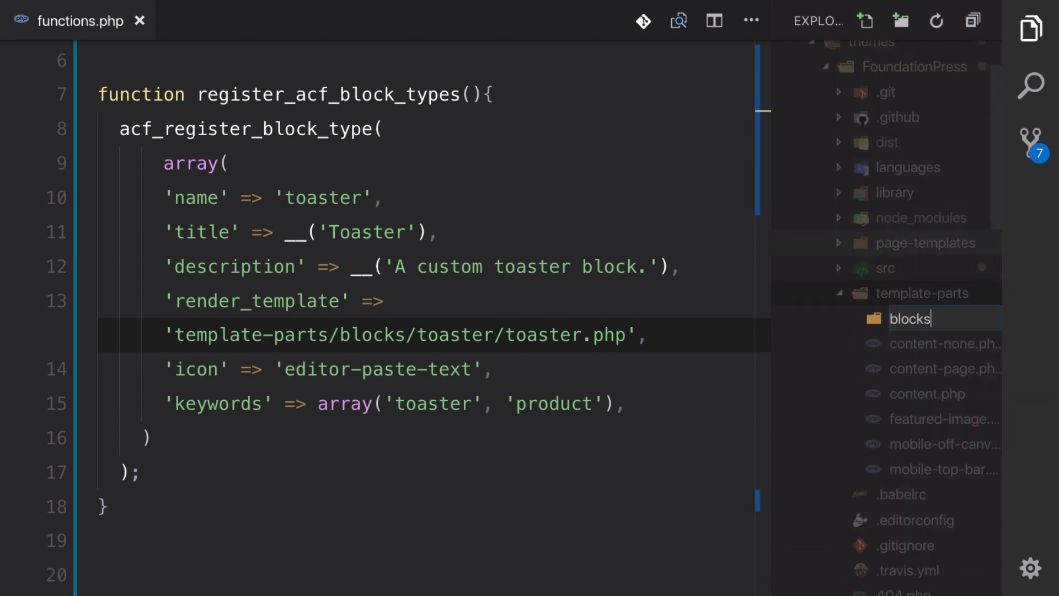
click(908, 318)
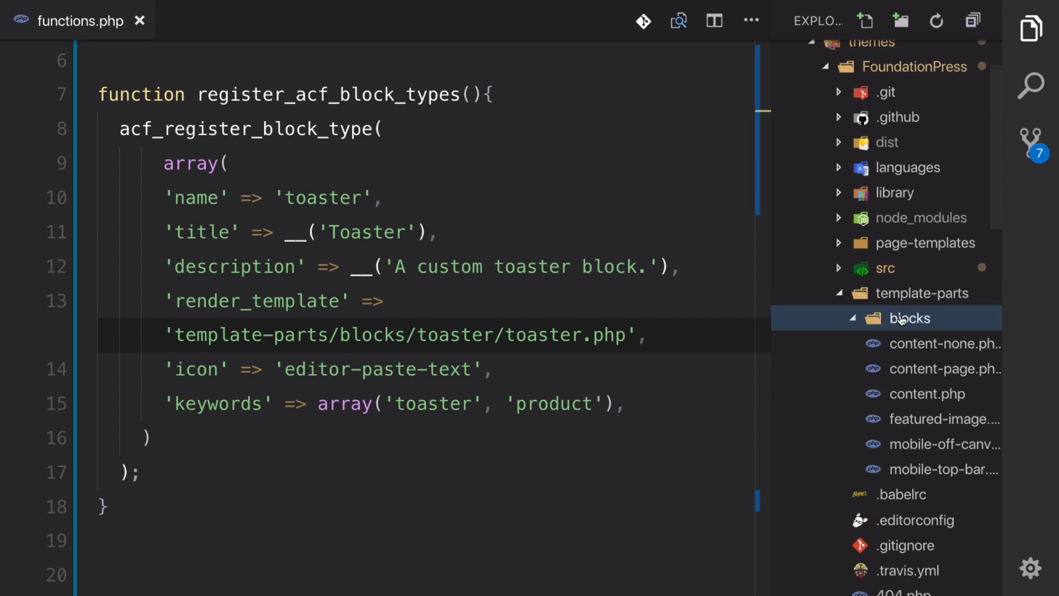
right_click(909, 319)
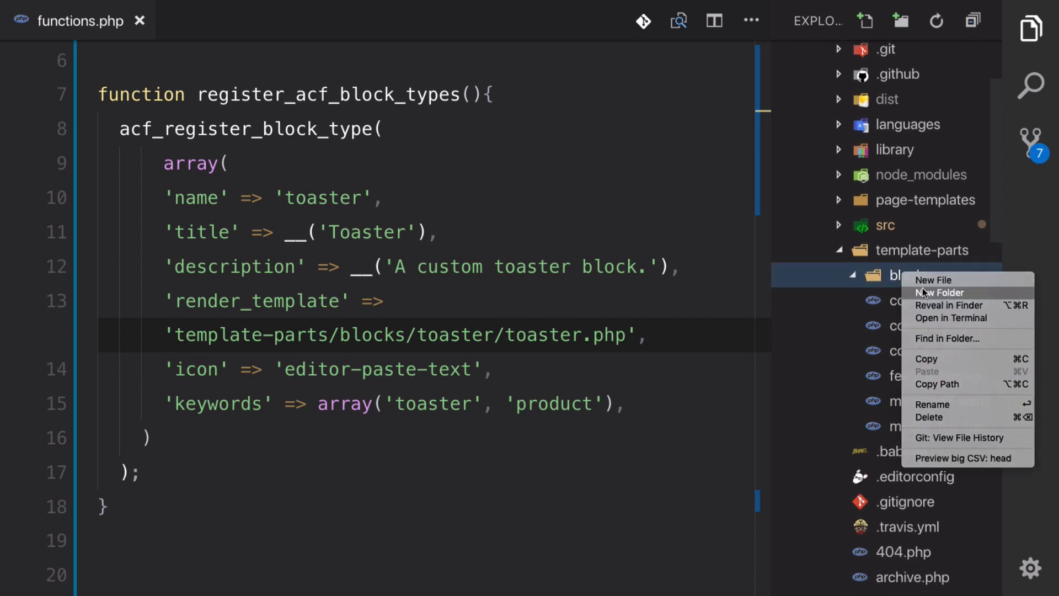
click(940, 292)
text(toaster)
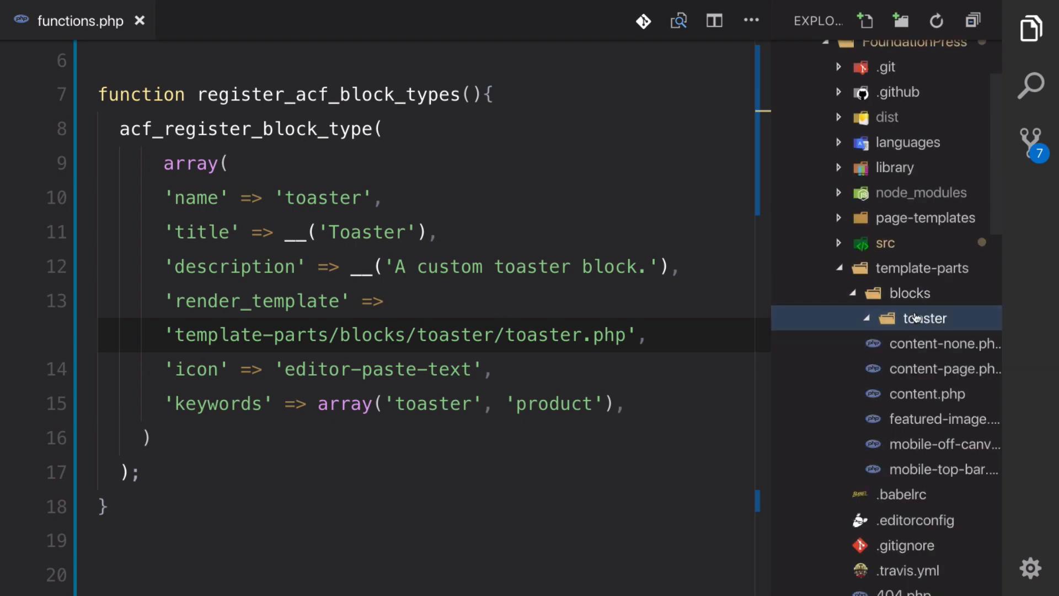
click(864, 21)
text(toaster.php)
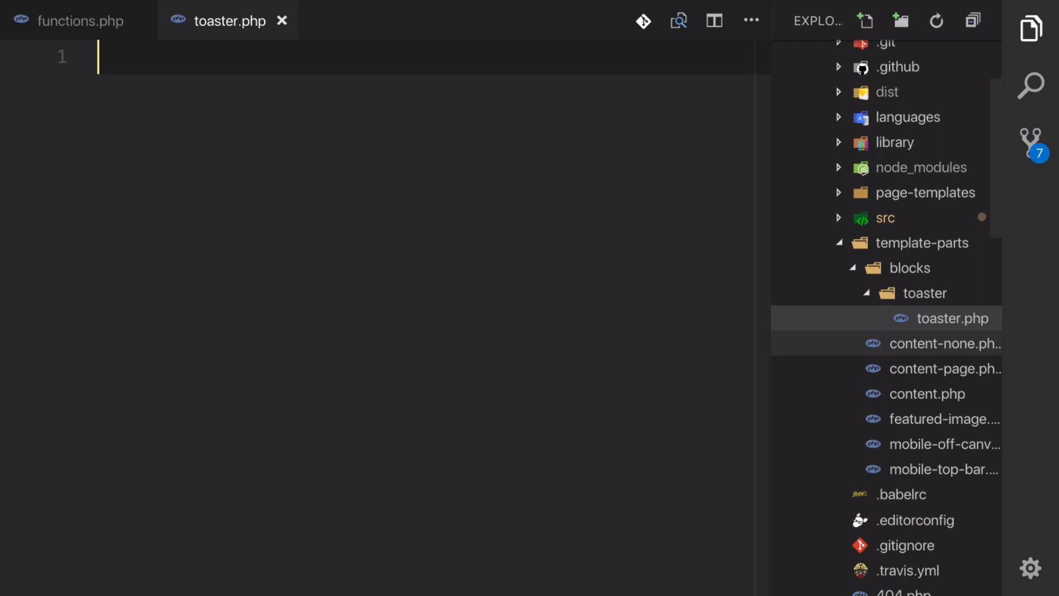
Begin toaster.php with <?php and the className and align-checking code
text(<)
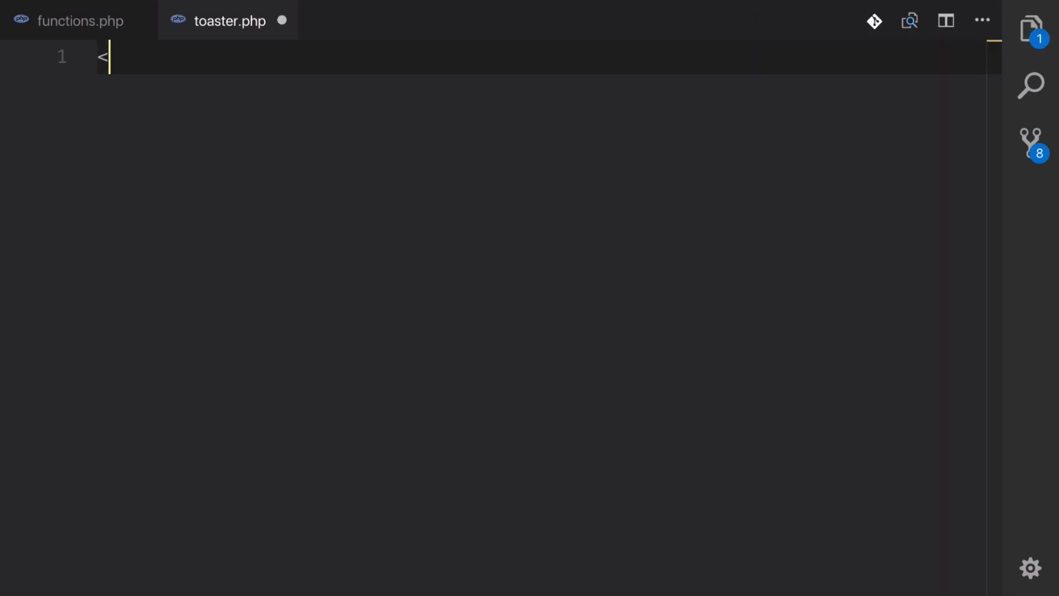
text(?php)
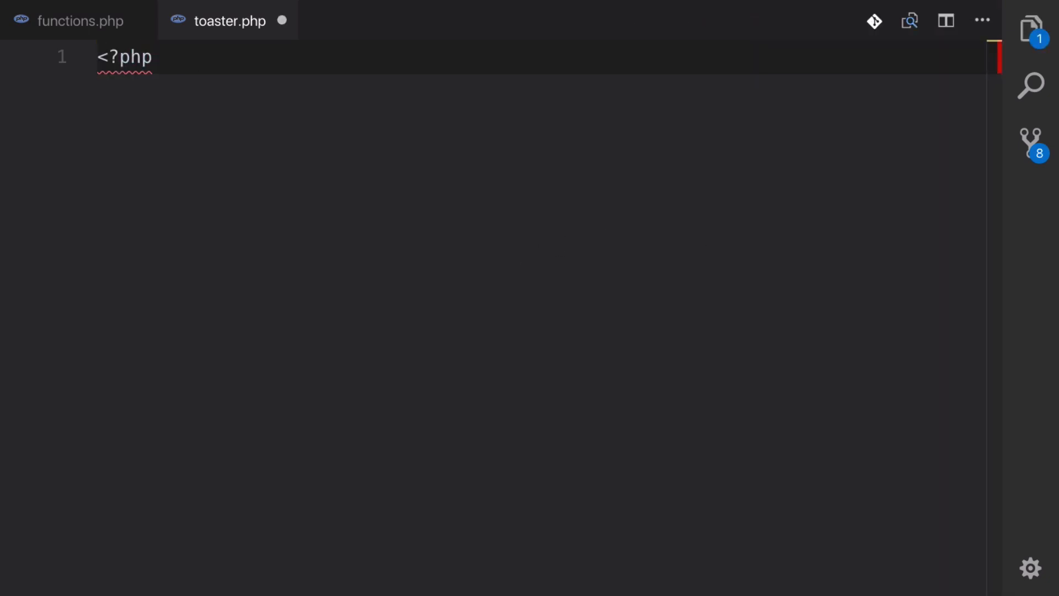
key(Enter)
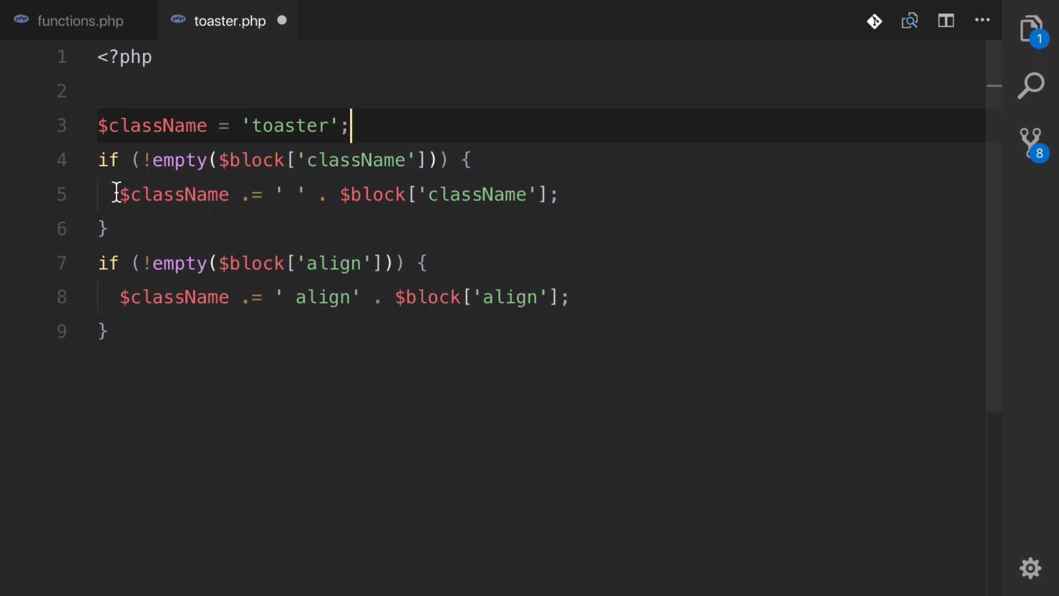
click(121, 297)
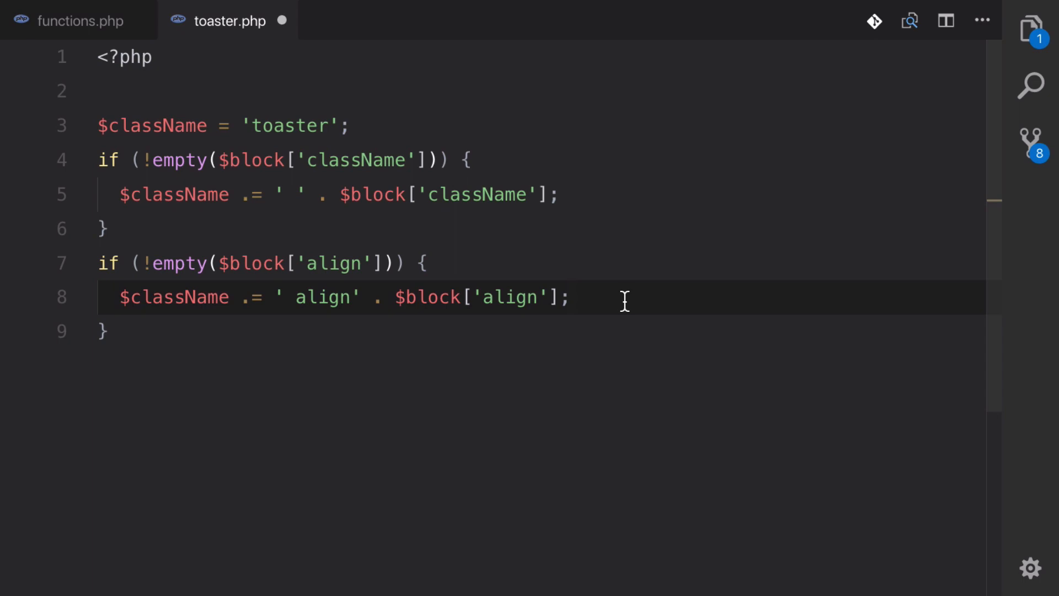
mouse_move(626, 276)
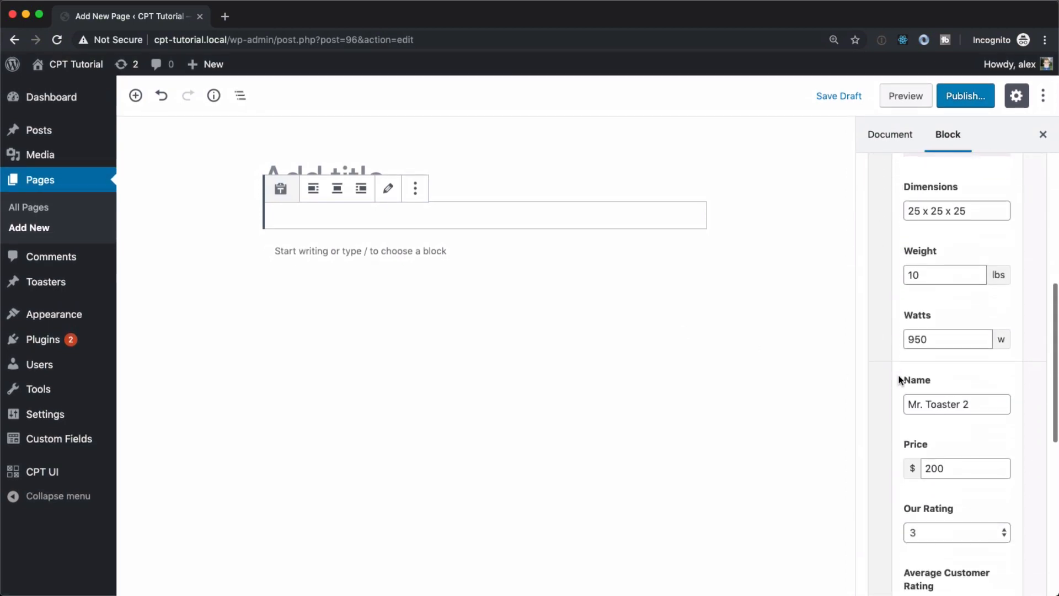
Review the block's Advanced CSS class setting, then the className and align checks in toaster.php
scroll(down, 3)
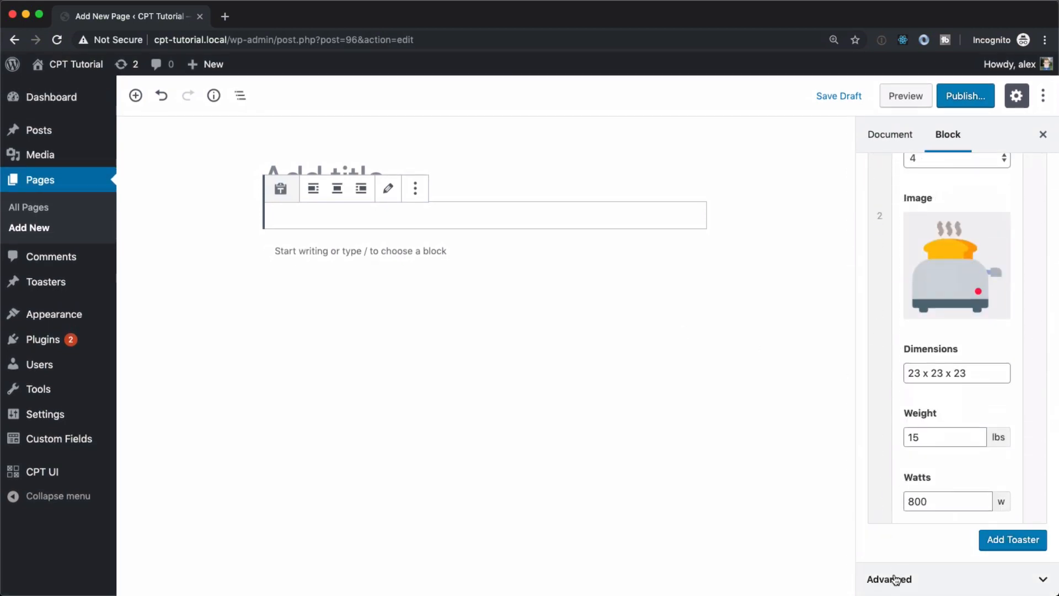
click(888, 579)
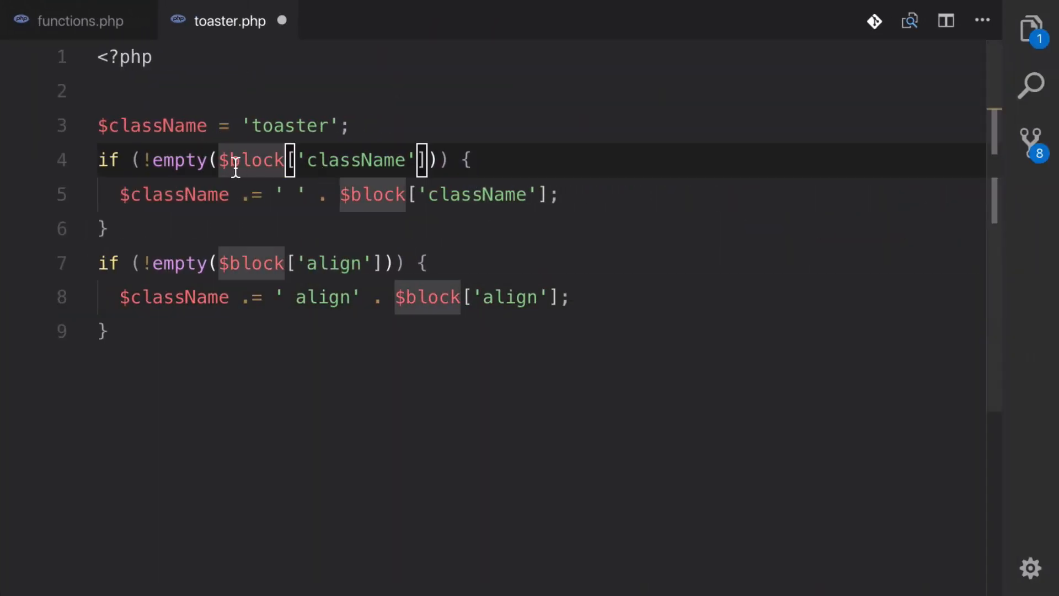
click(429, 160)
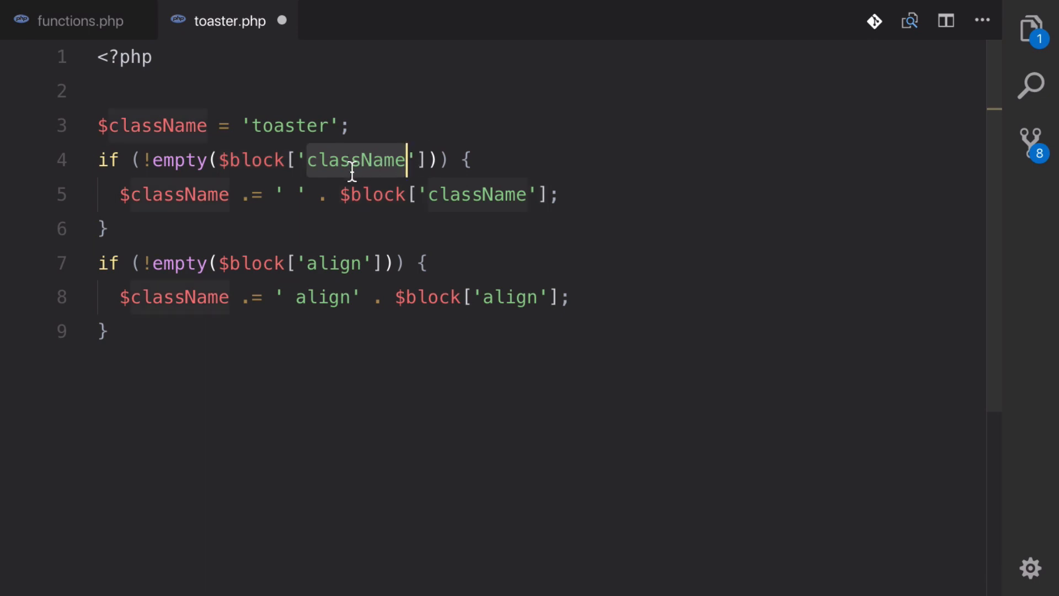
mouse_move(323, 263)
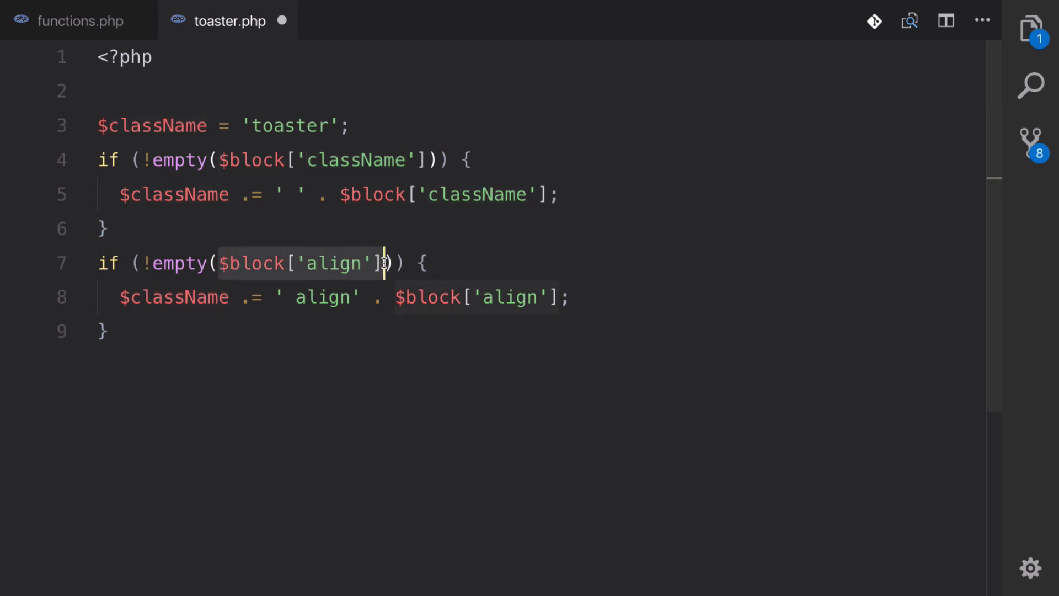
double_click(333, 264)
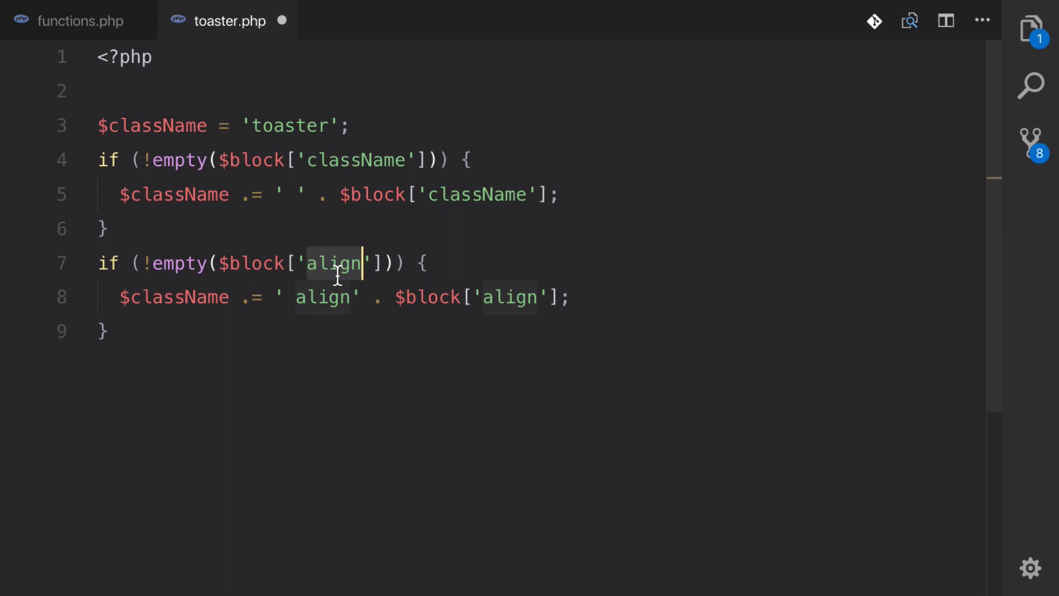
mouse_move(425, 297)
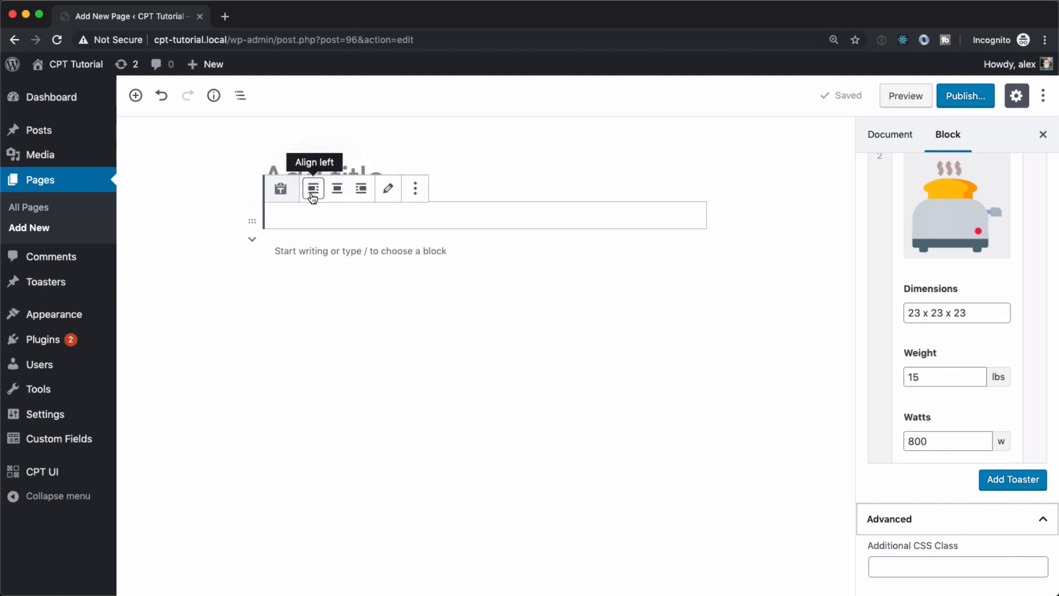
mouse_move(361, 189)
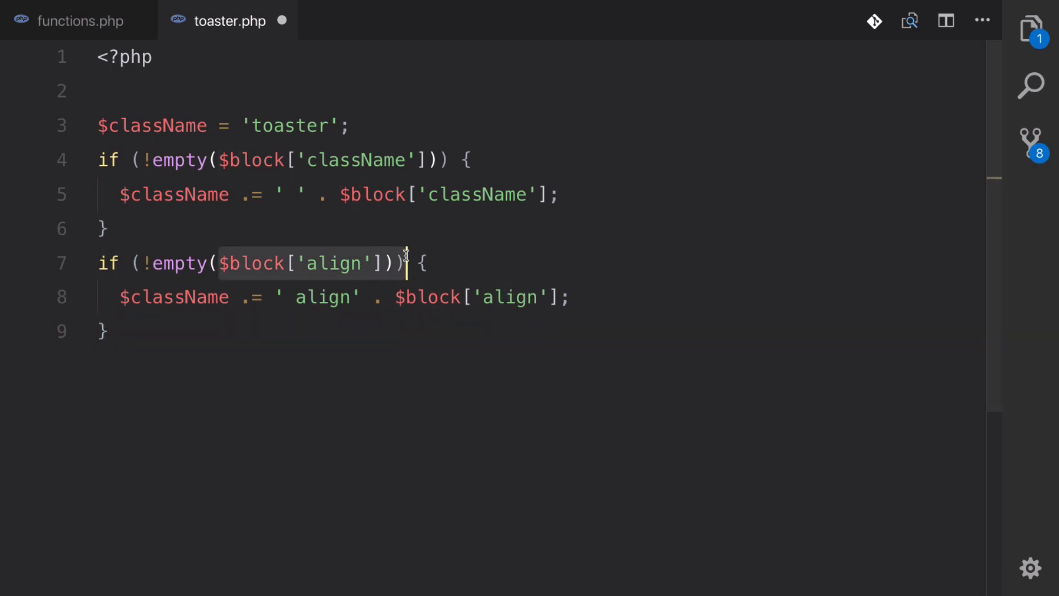
click(216, 297)
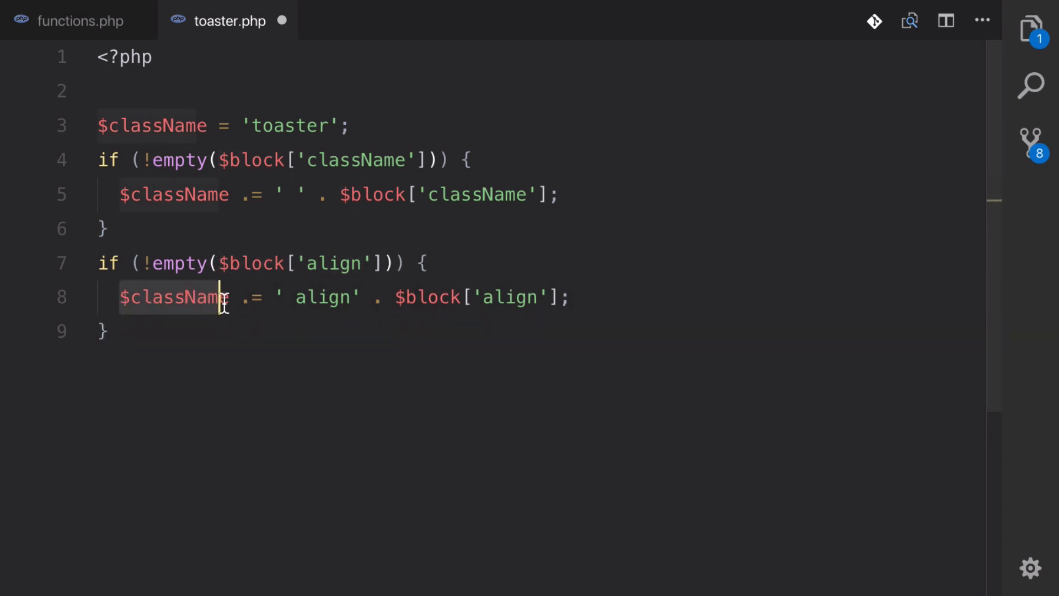
click(213, 331)
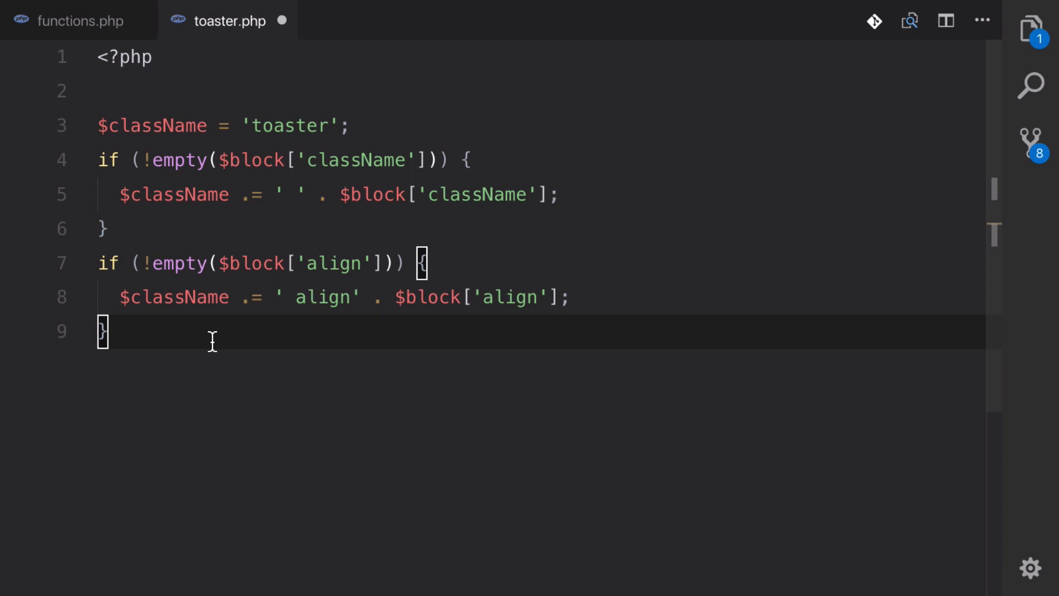
mouse_move(264, 331)
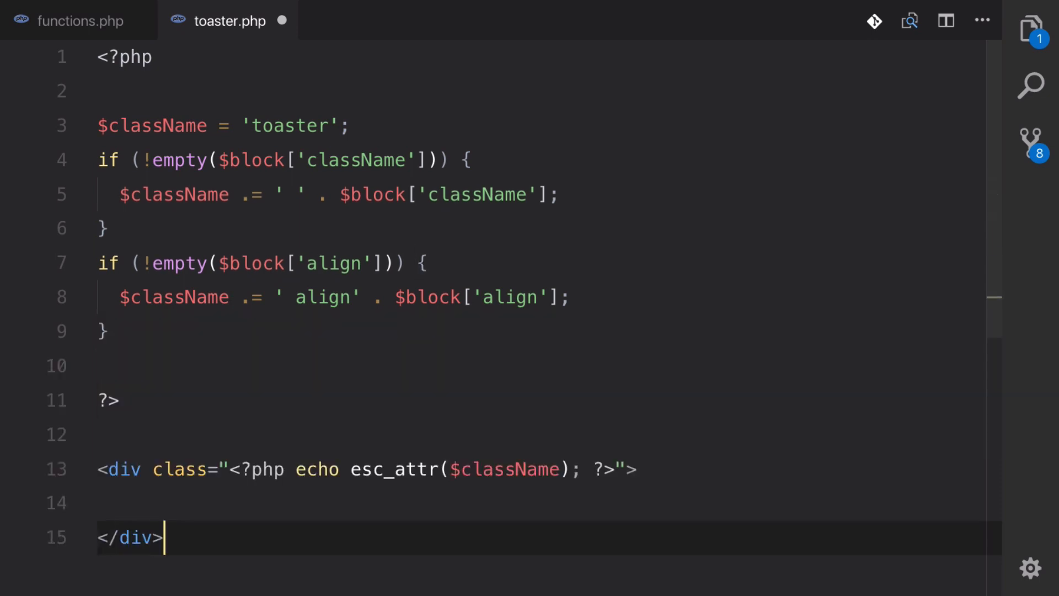
Place the cursor on the empty line inside the wrapper div for the table markup
scroll(down, 3)
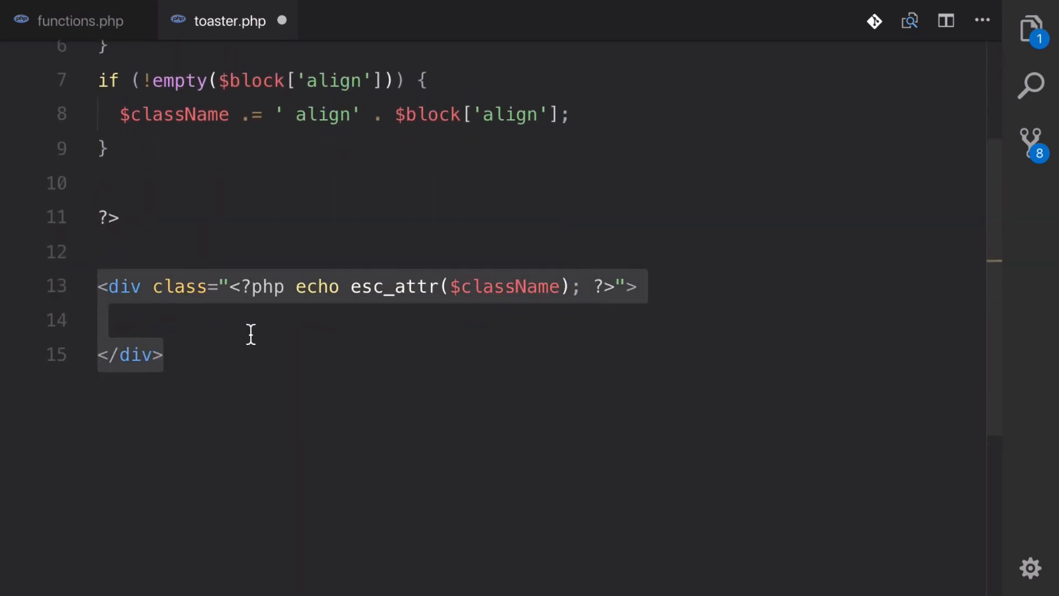
click(364, 320)
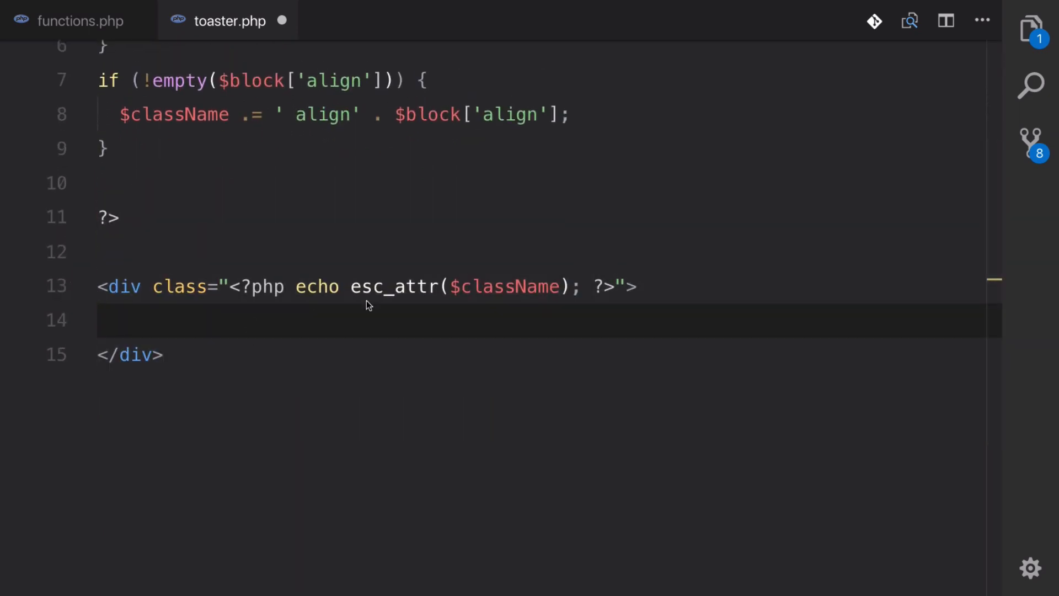
click(263, 323)
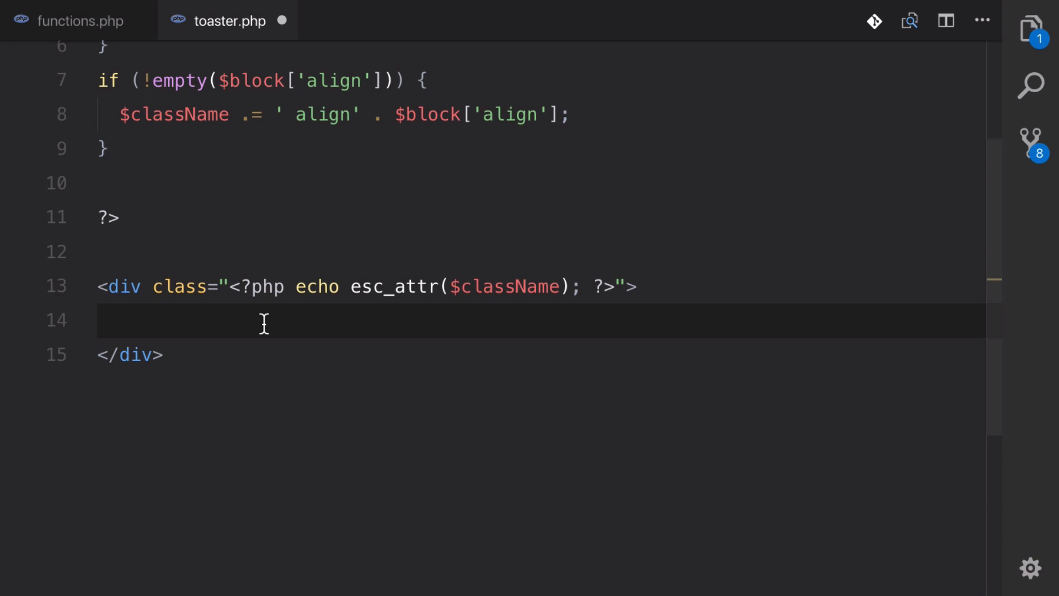
Review the toasters table's thead (Price, Our Rating, Cust. Rating, Dimensions, Weight, Watts) and tbody, then save
scroll(down, 3)
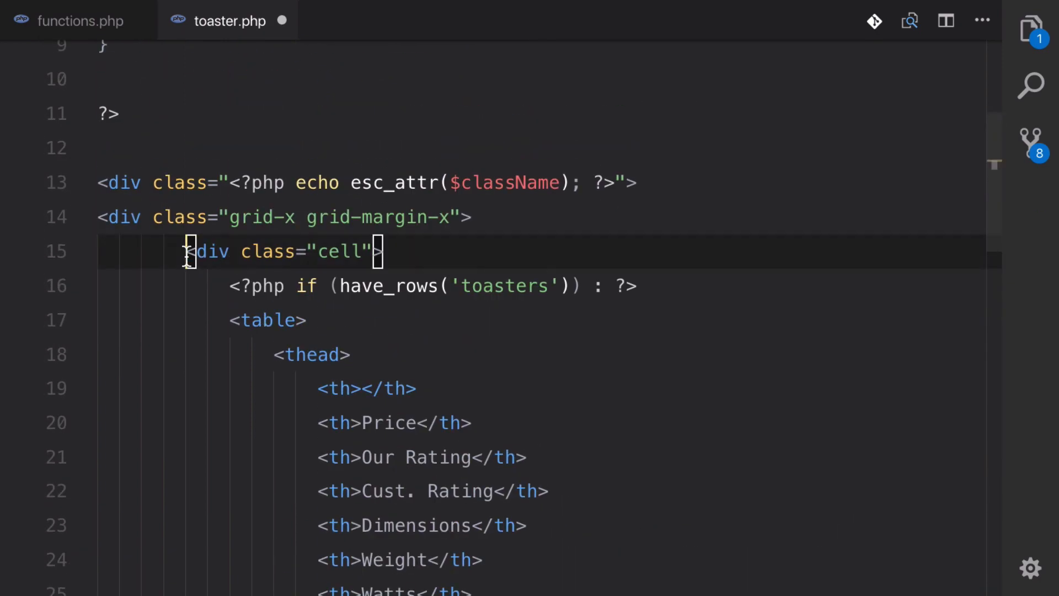
scroll(down, 3)
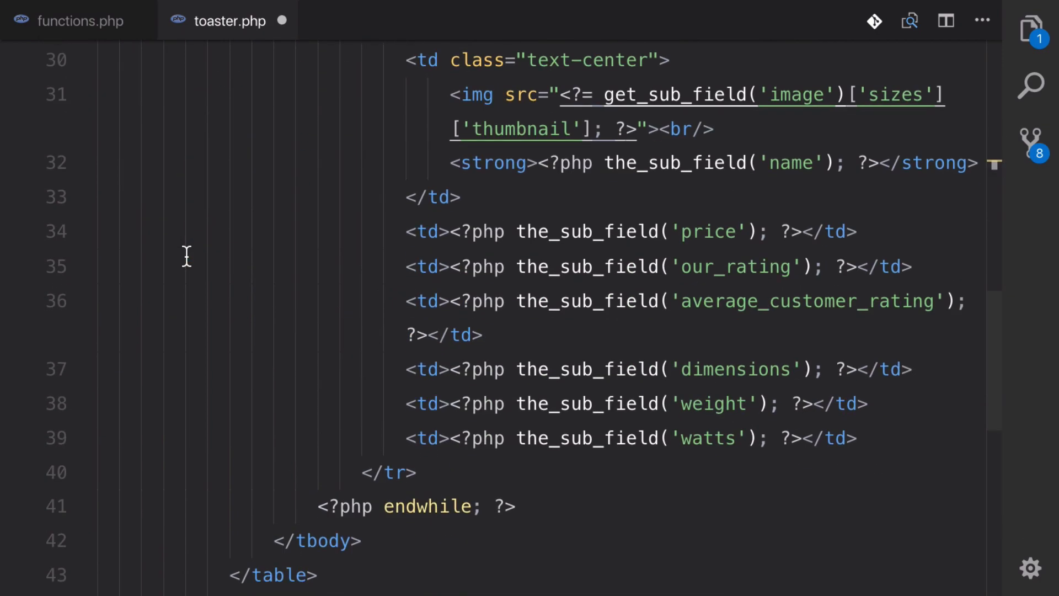
scroll(up, 3)
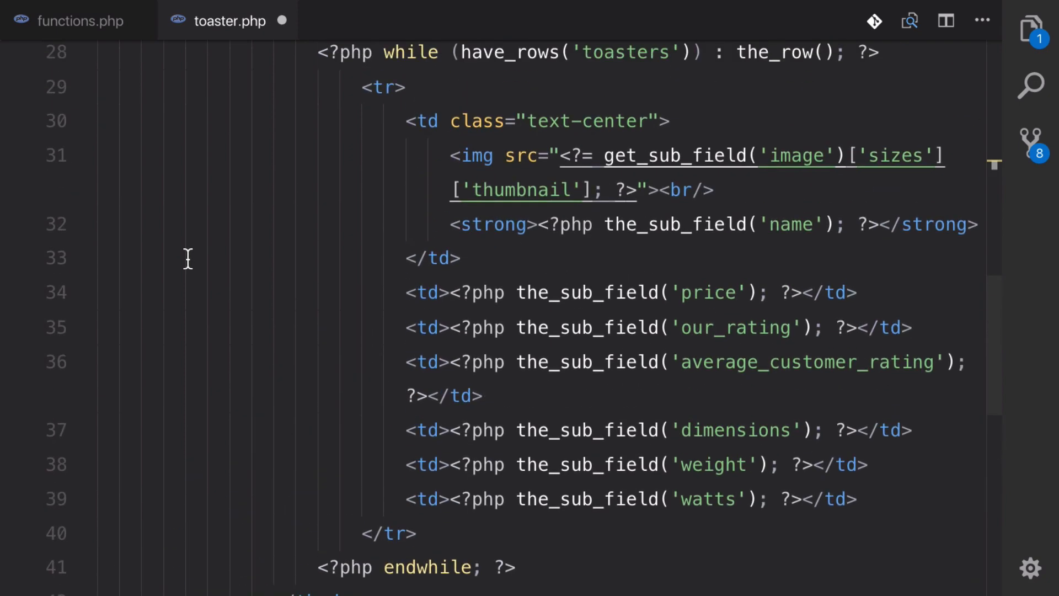
scroll(up, 3)
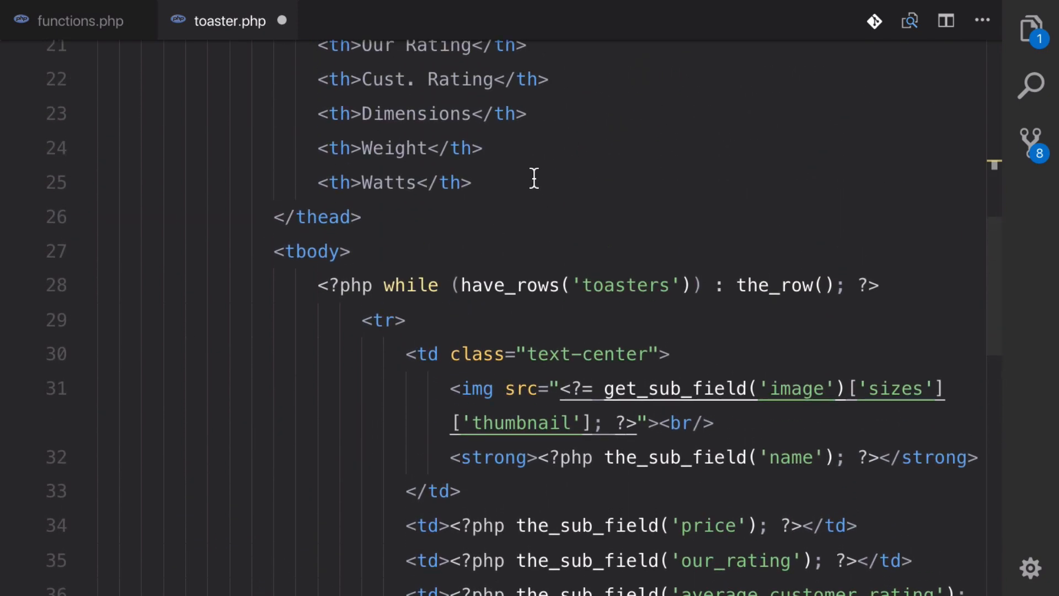
scroll(up, 3)
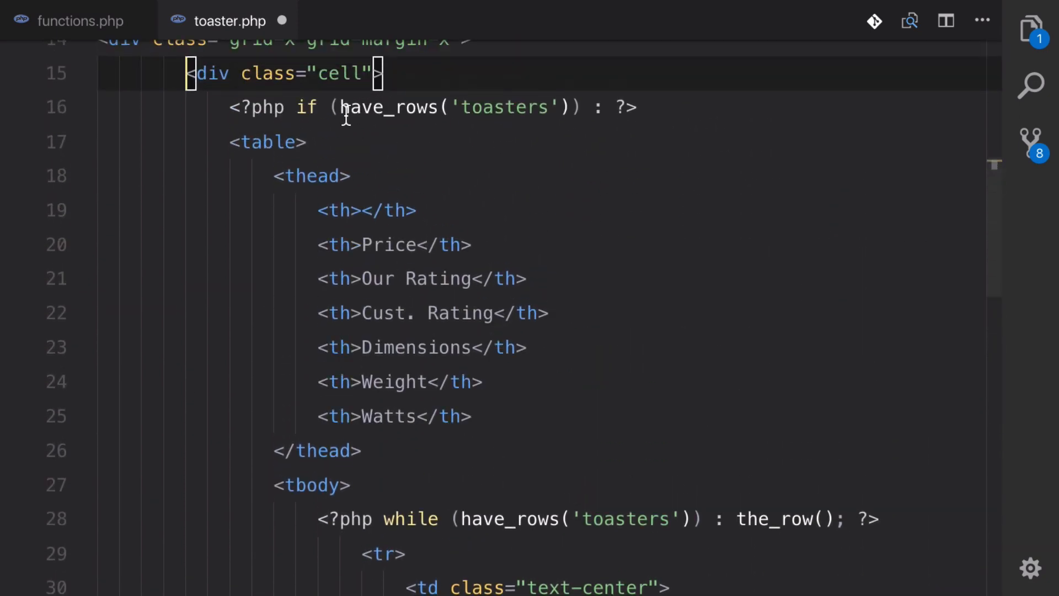
scroll(down, 3)
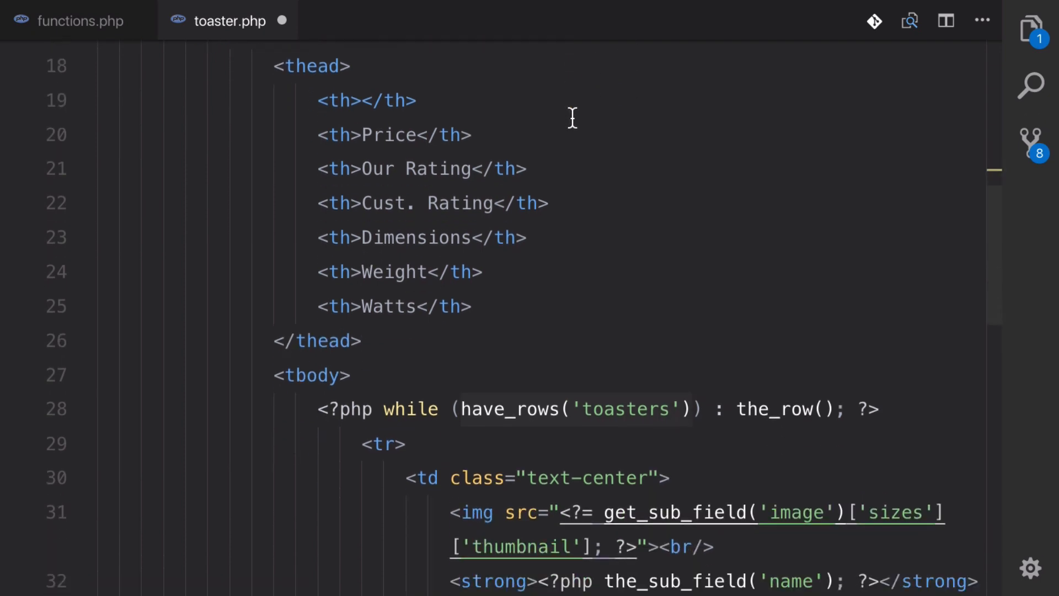
scroll(down, 3)
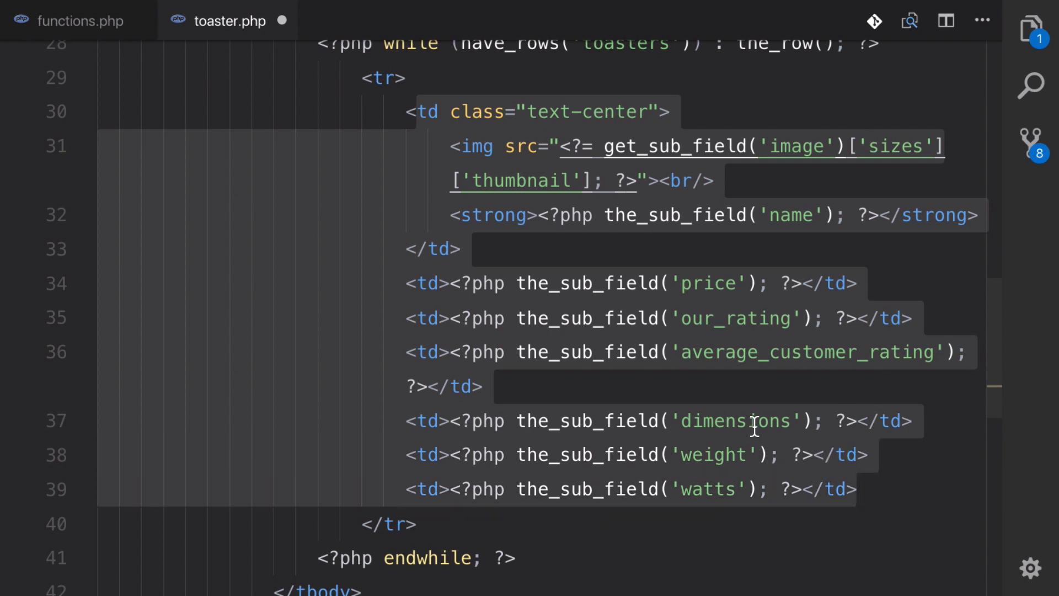
scroll(up, 3)
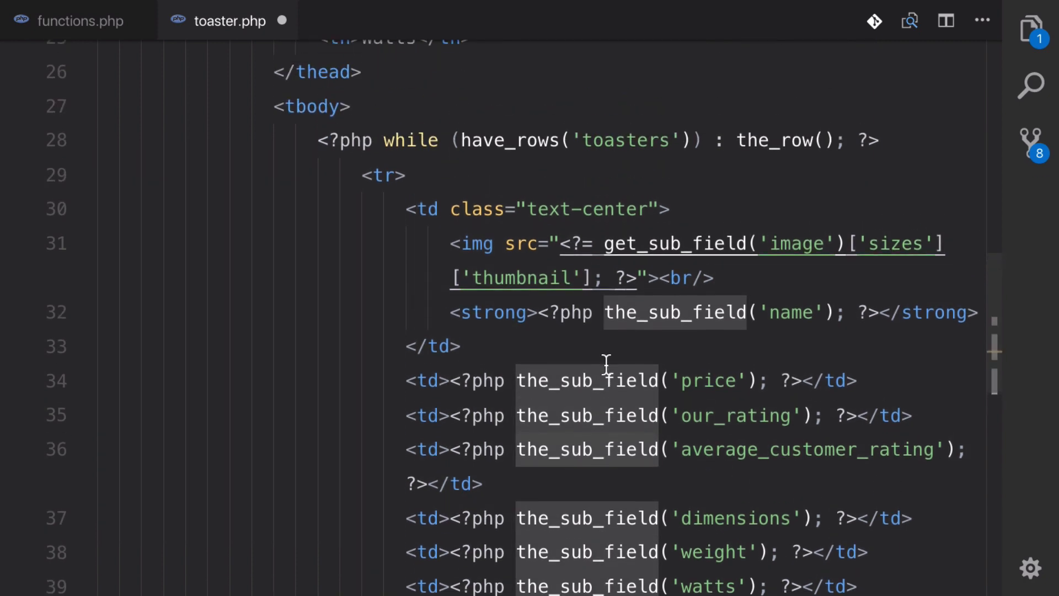
scroll(up, 3)
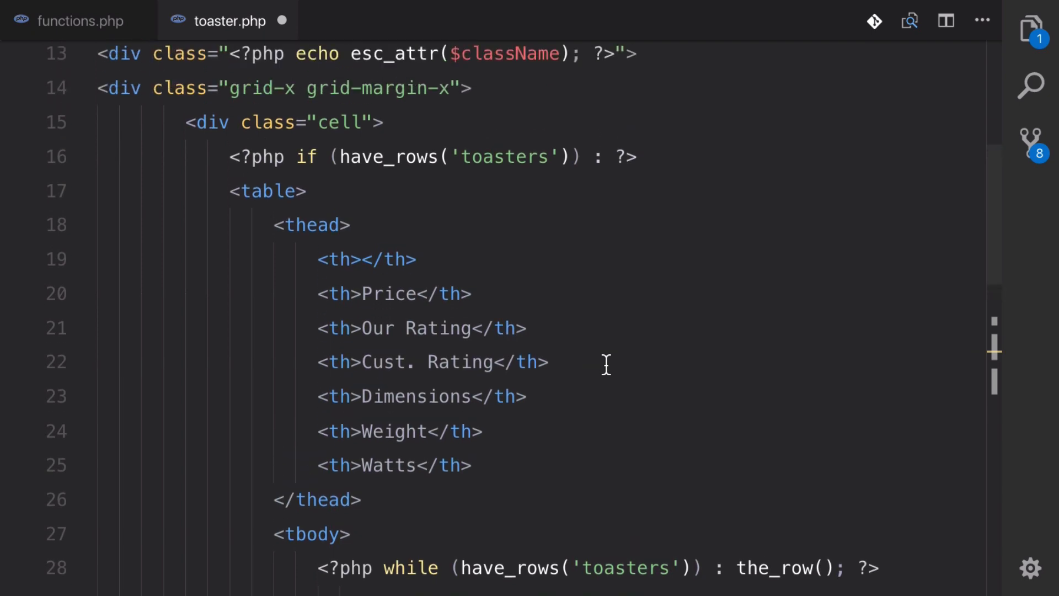
scroll(up, 3)
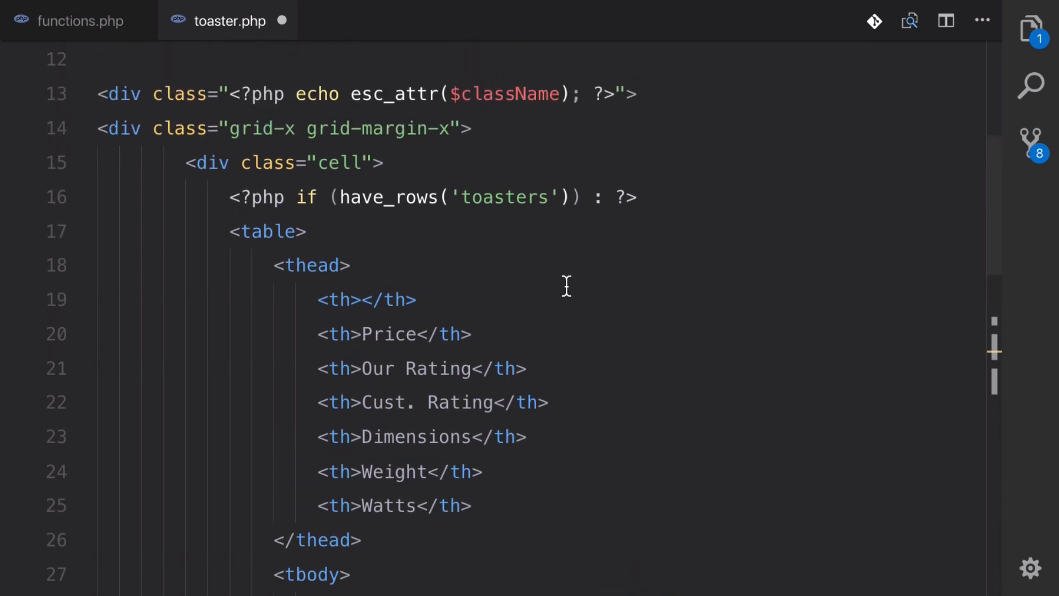
scroll(down, 3)
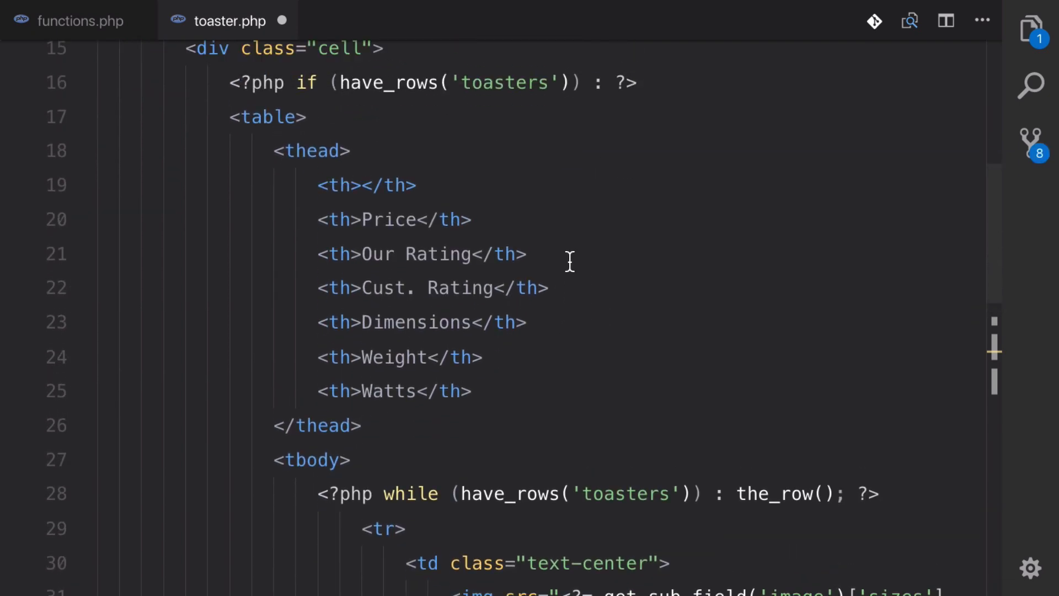
key(ctrl+s)
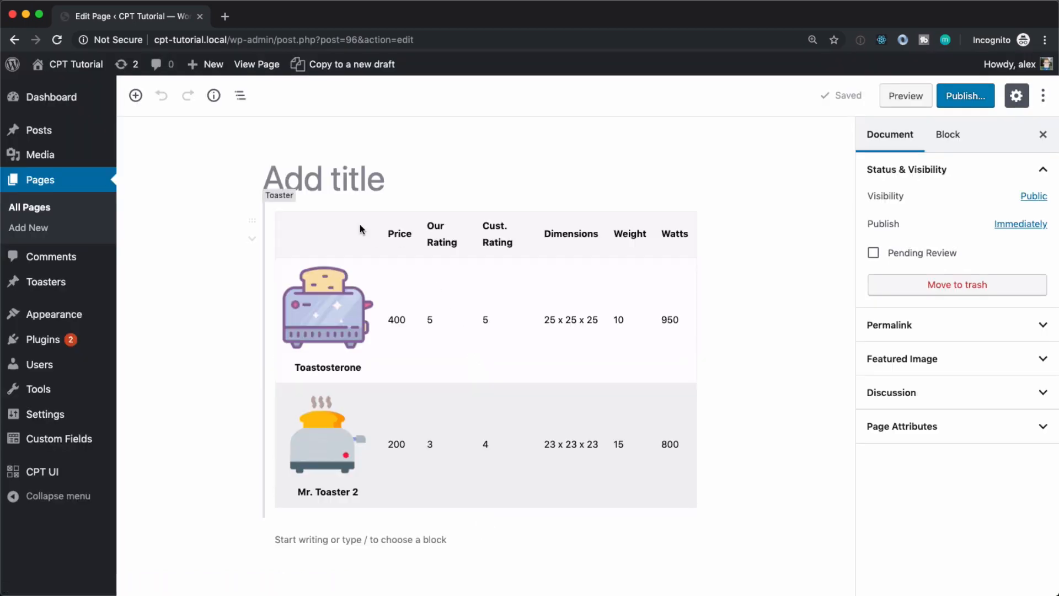
mouse_move(652, 509)
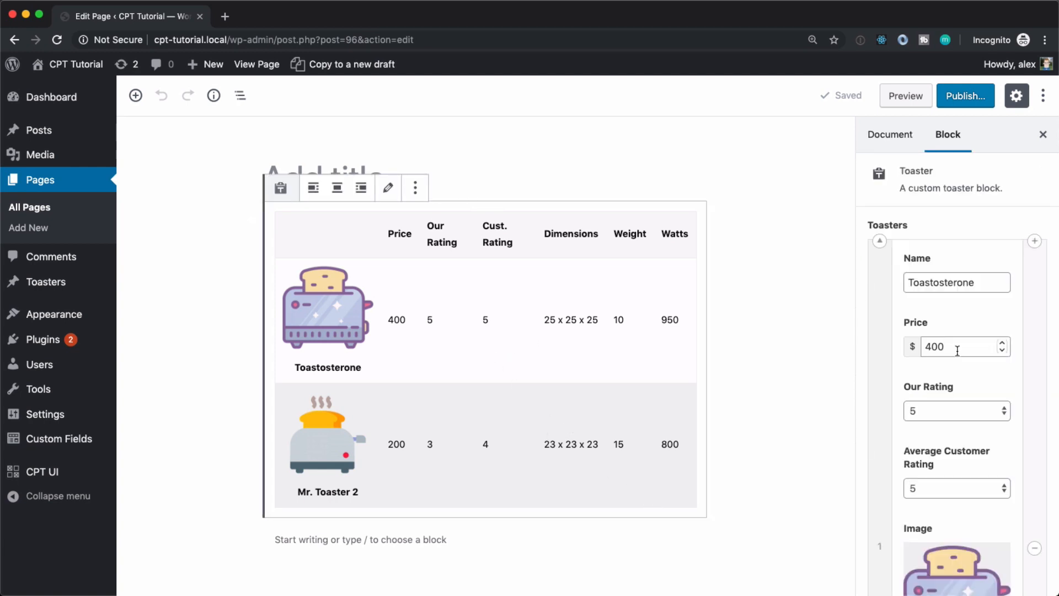
Move the Mr. Toaster 2 repeater row above Toastosterone in the Block sidebar
scroll(down, 3)
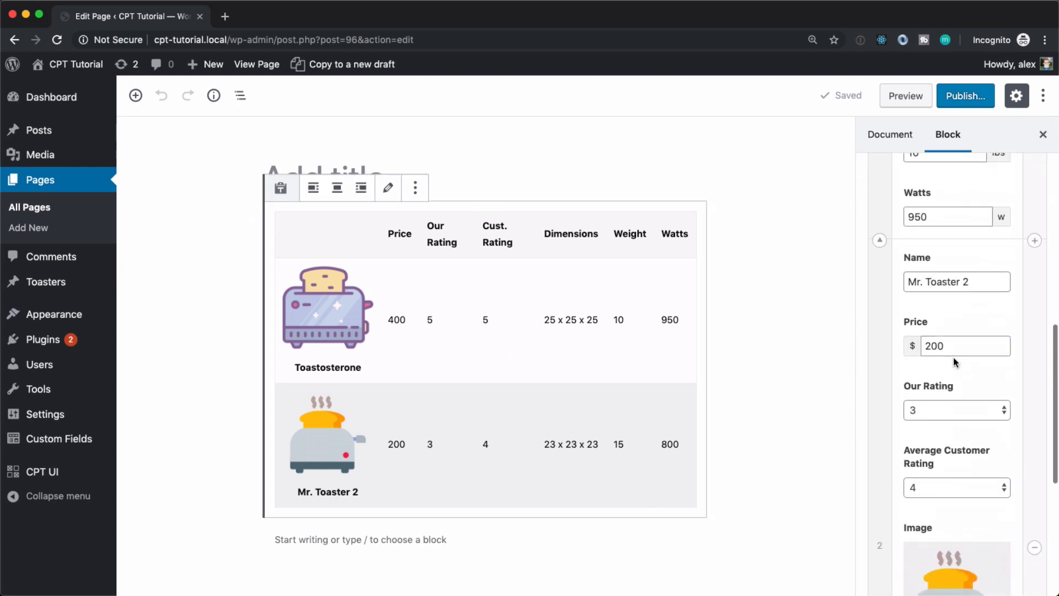
scroll(down, 3)
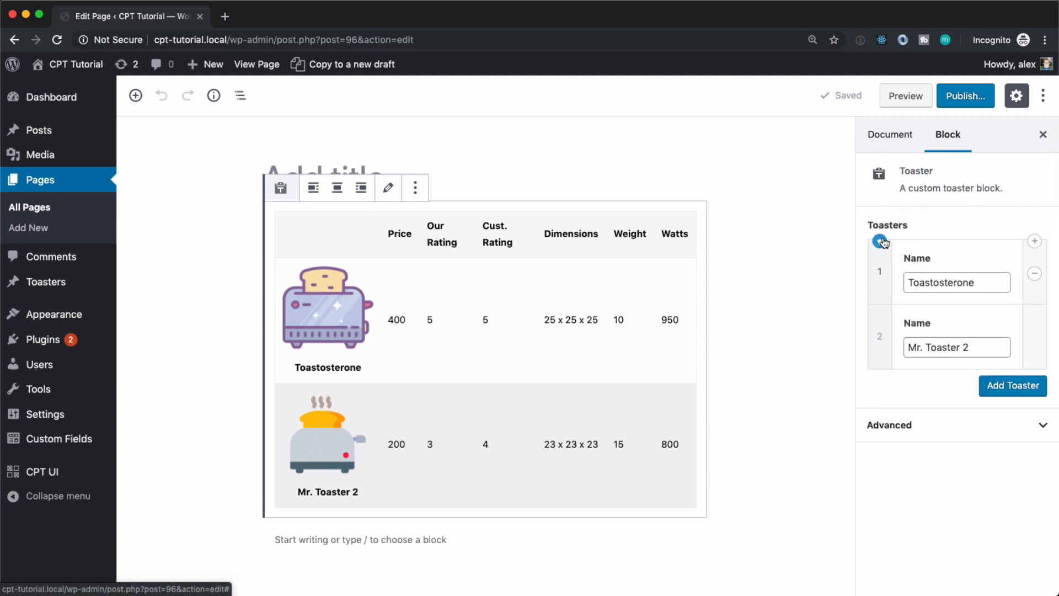
click(882, 241)
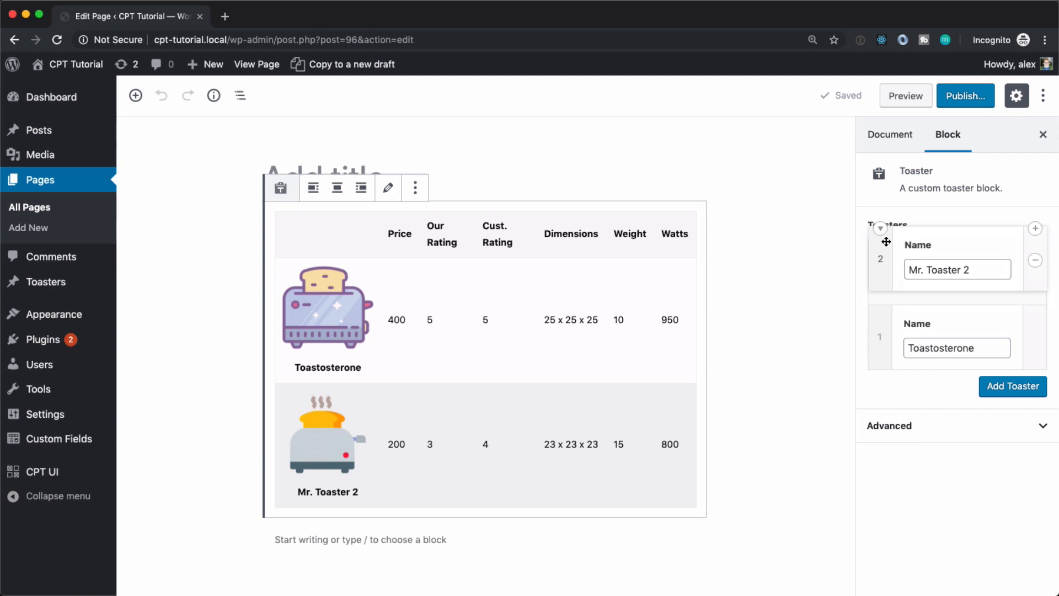
click(879, 241)
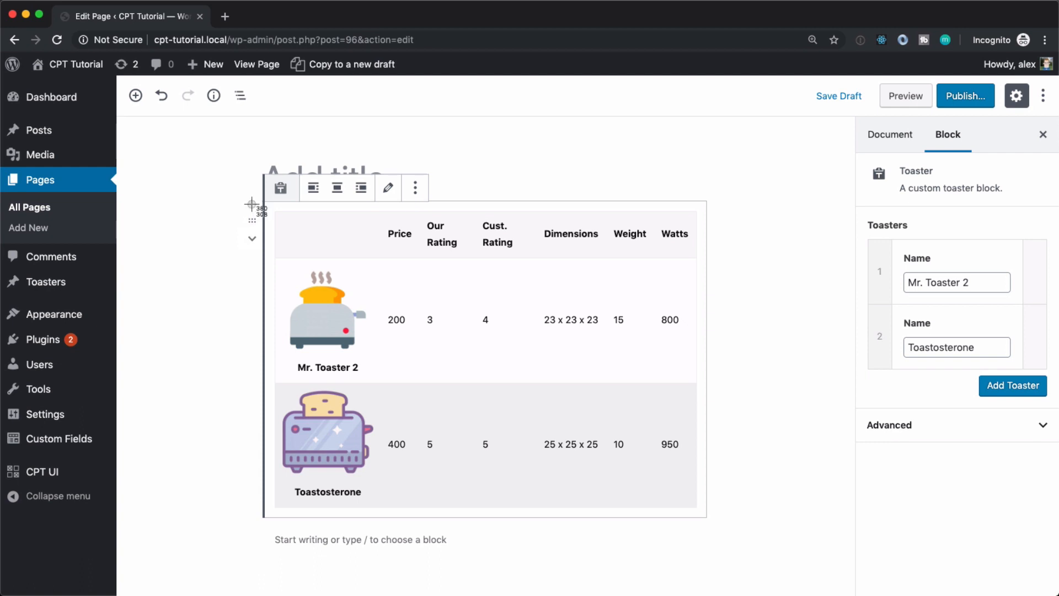
mouse_move(734, 543)
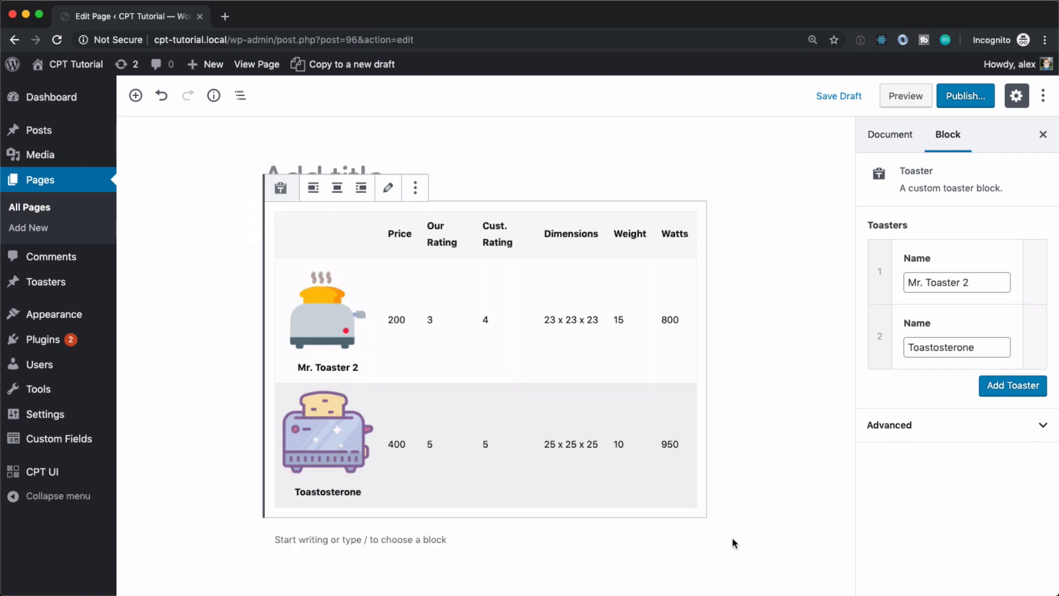
mouse_move(980, 242)
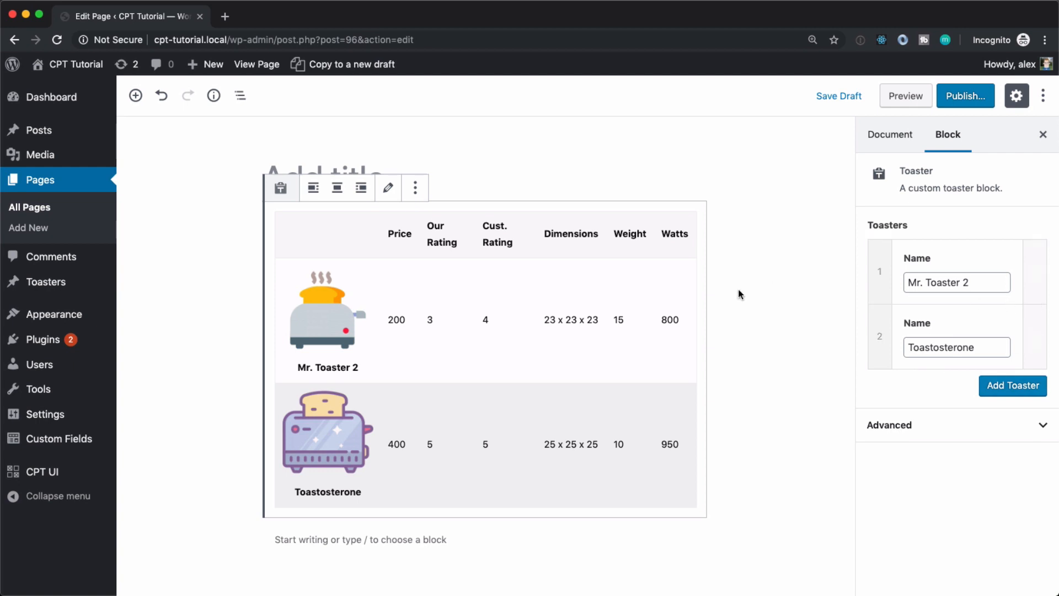
mouse_move(841, 247)
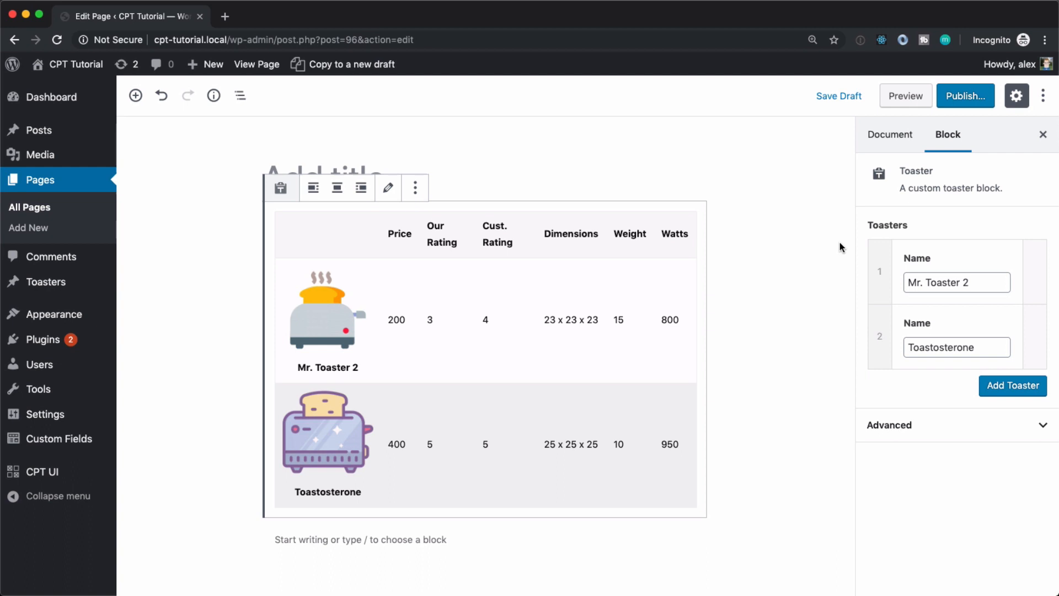
mouse_move(766, 248)
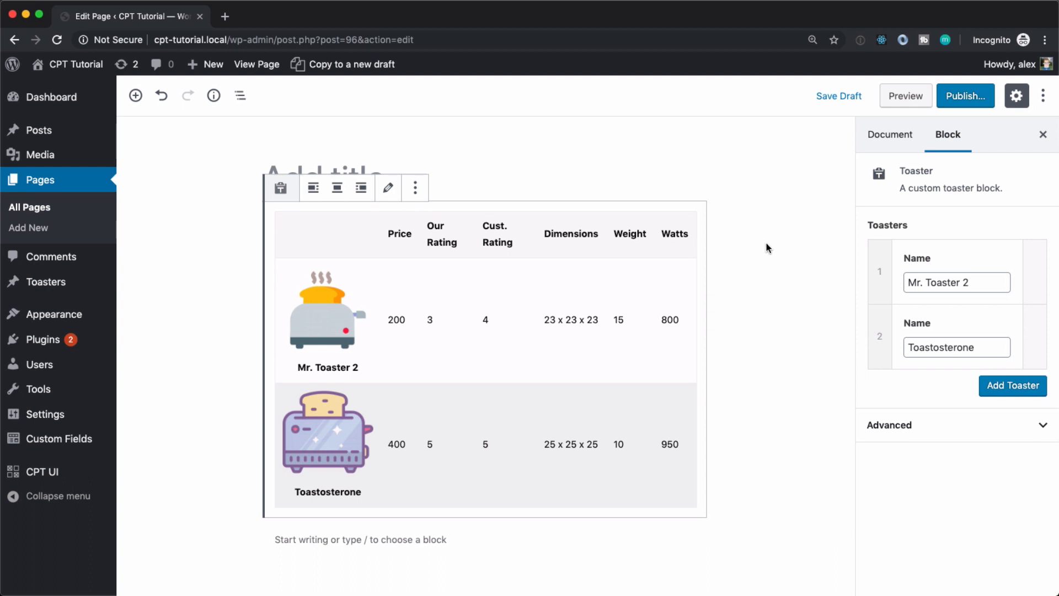
Publish the toaster comparison page, confirming in the pre-publish panel
click(964, 95)
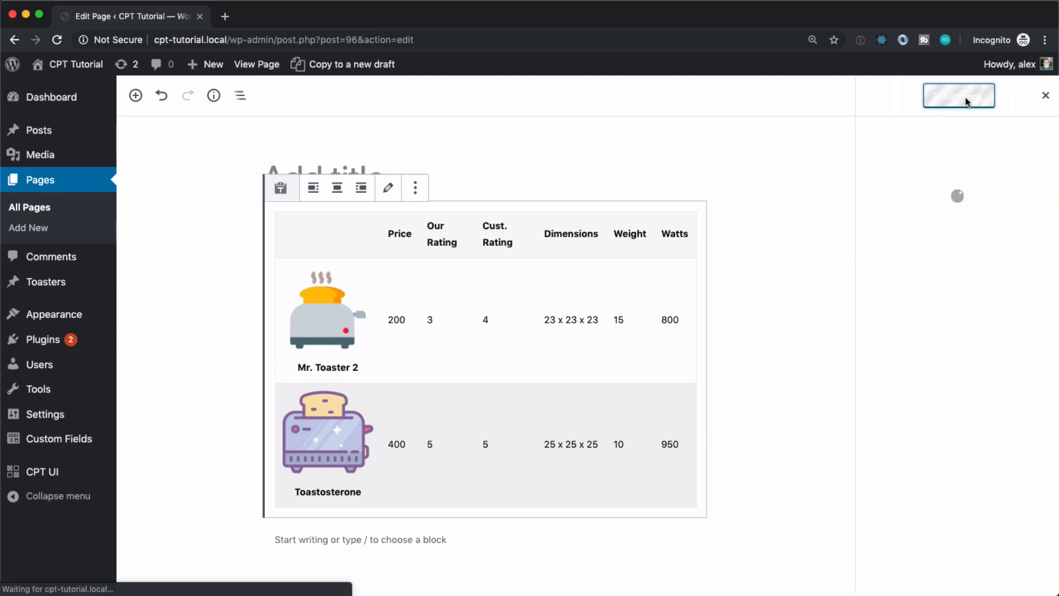
click(957, 95)
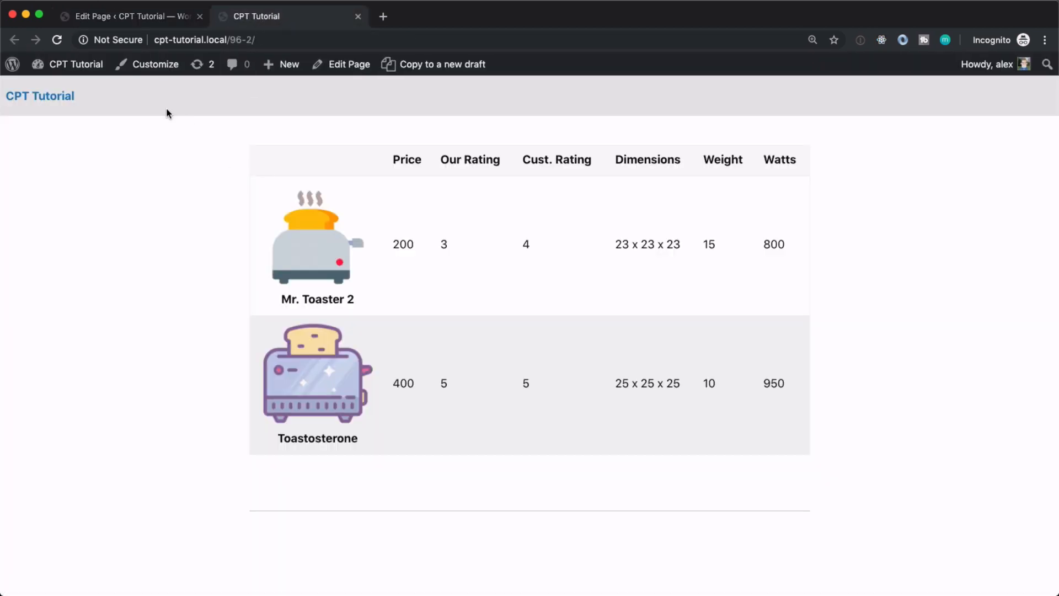
mouse_move(884, 532)
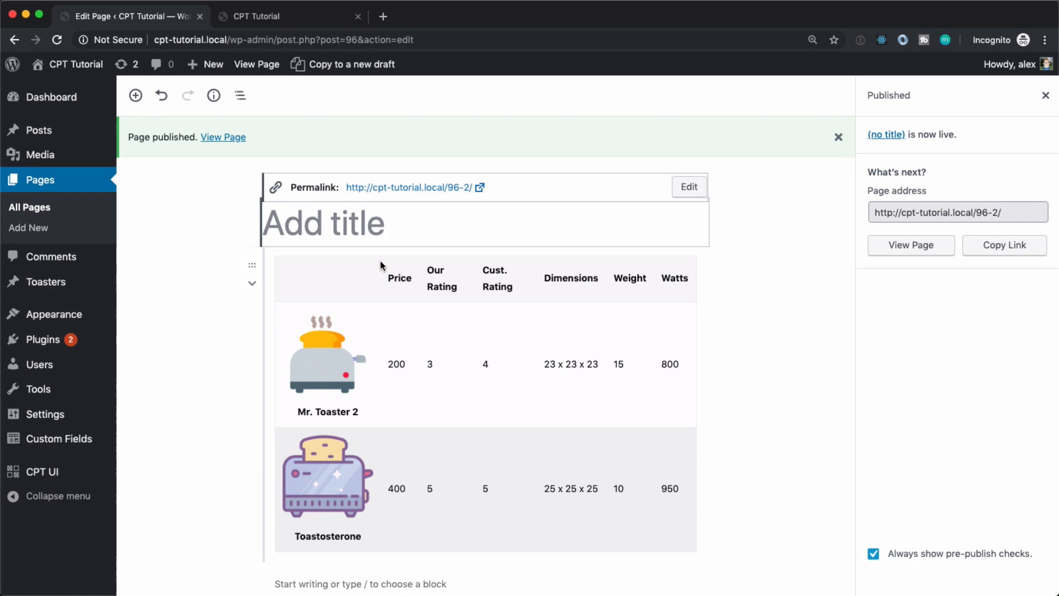
Add a Paragraph block with placeholder text 'asdlkfjals…', update the page, and refresh the live page
click(484, 252)
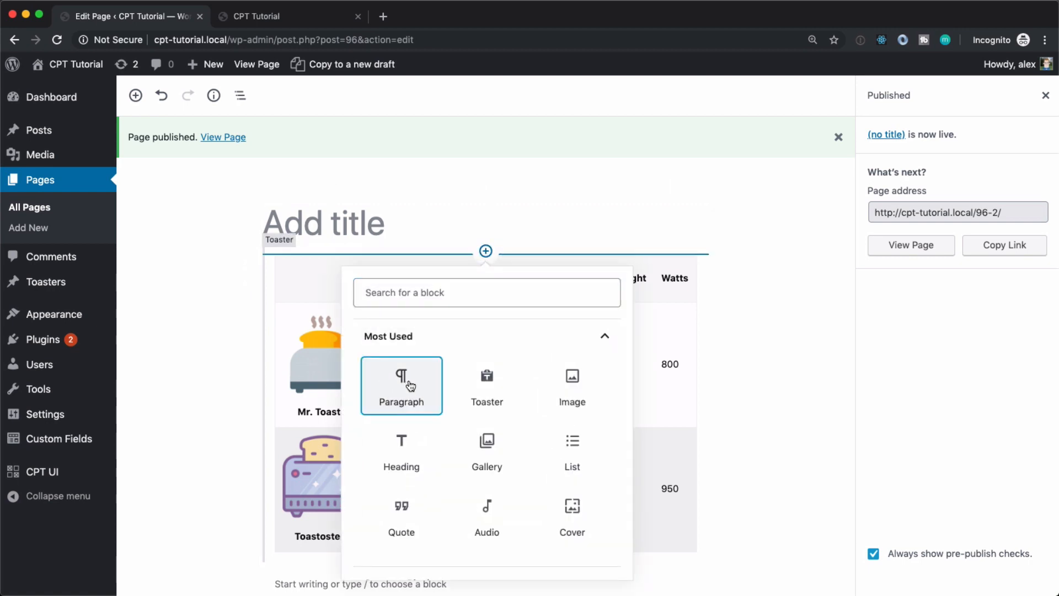
click(401, 385)
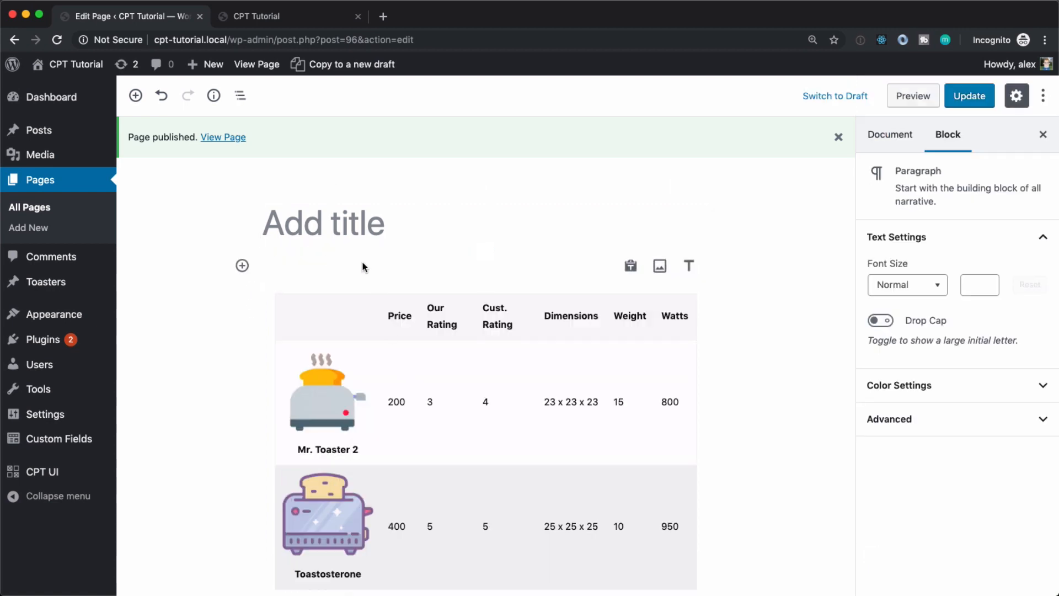
text(asdlkfjalsdjfalskdjflaskdjflakjsdlfkajs)
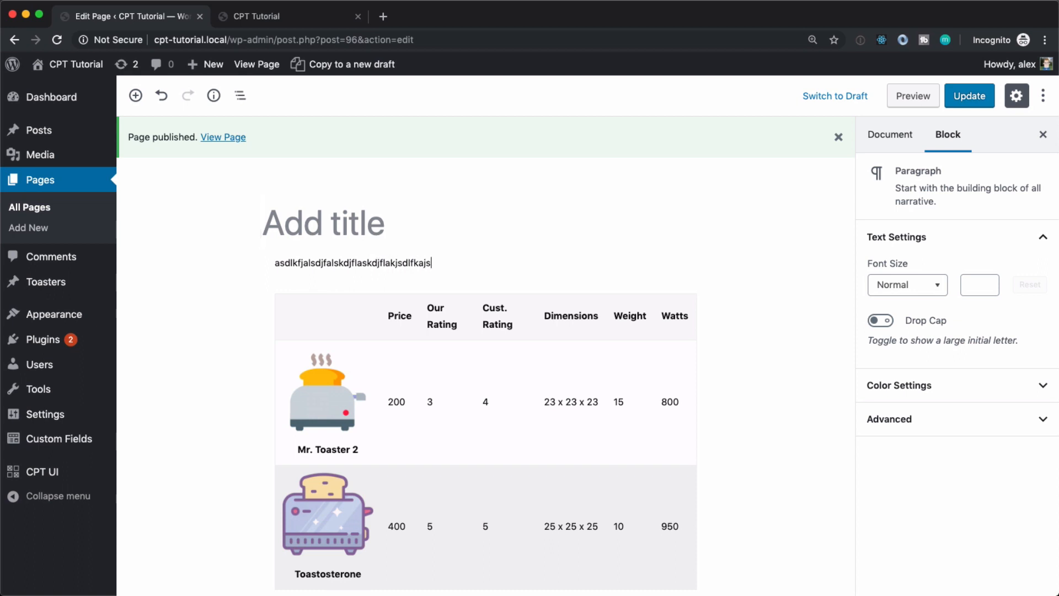
click(969, 95)
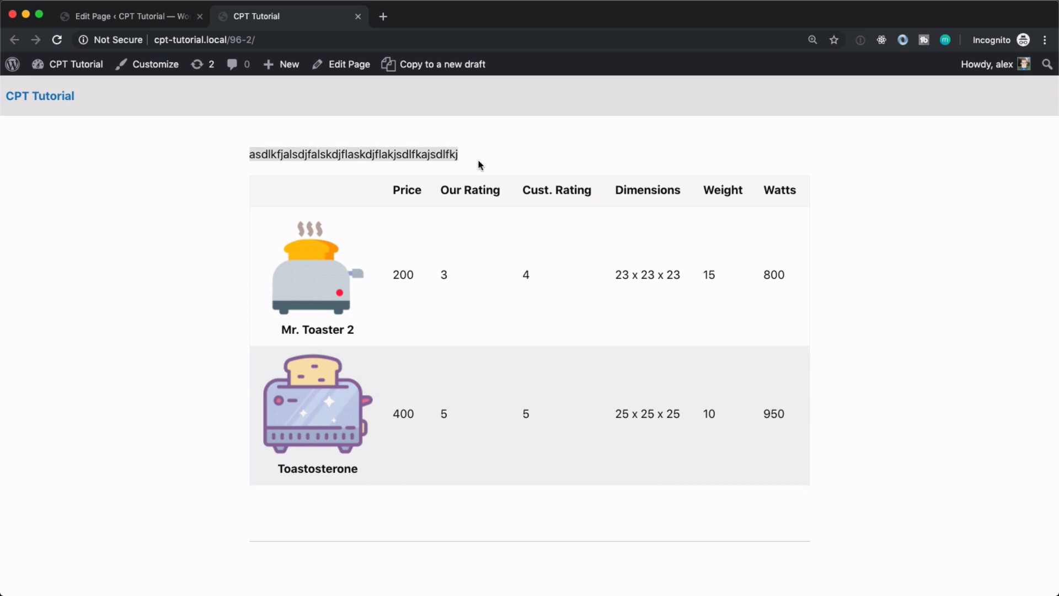
click(349, 64)
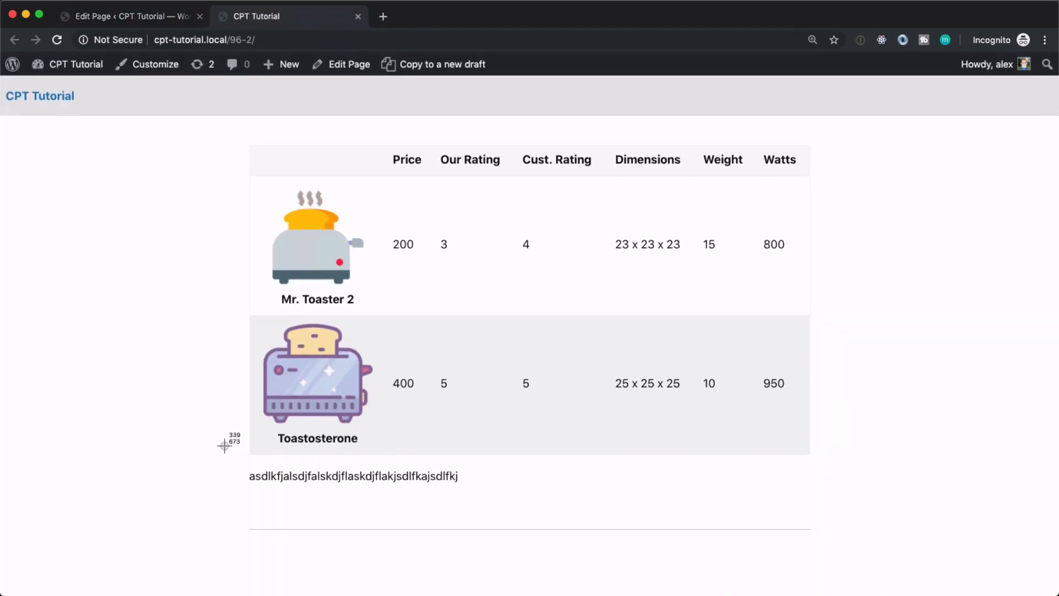
mouse_move(231, 280)
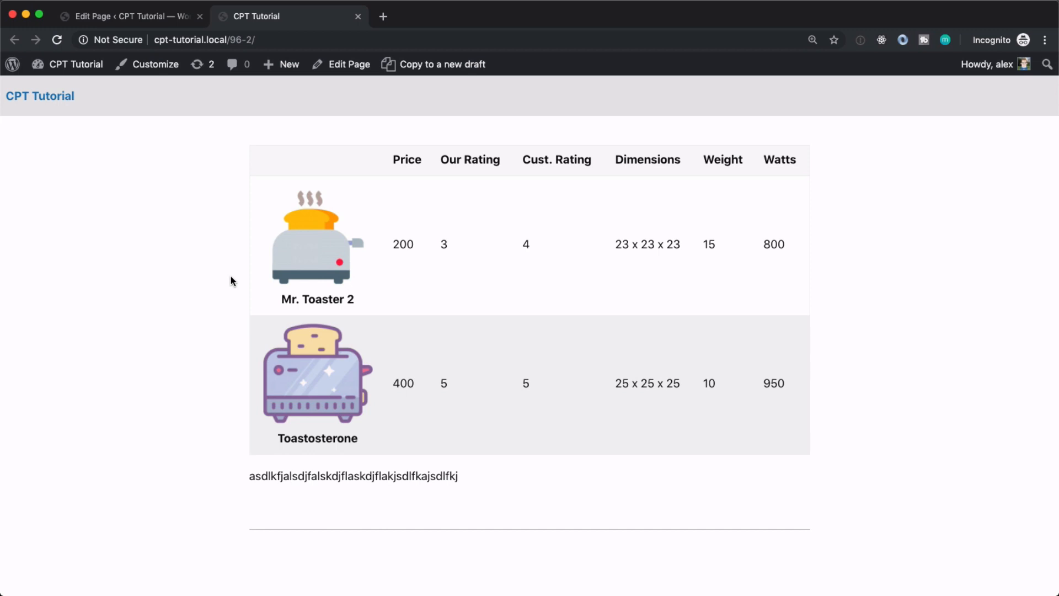
mouse_move(210, 277)
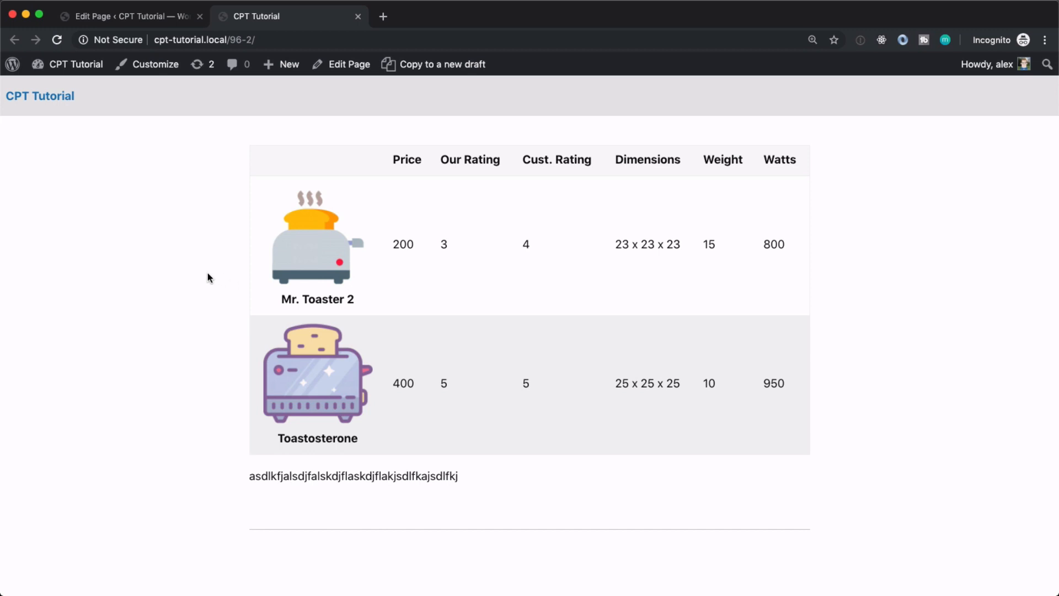
mouse_move(198, 273)
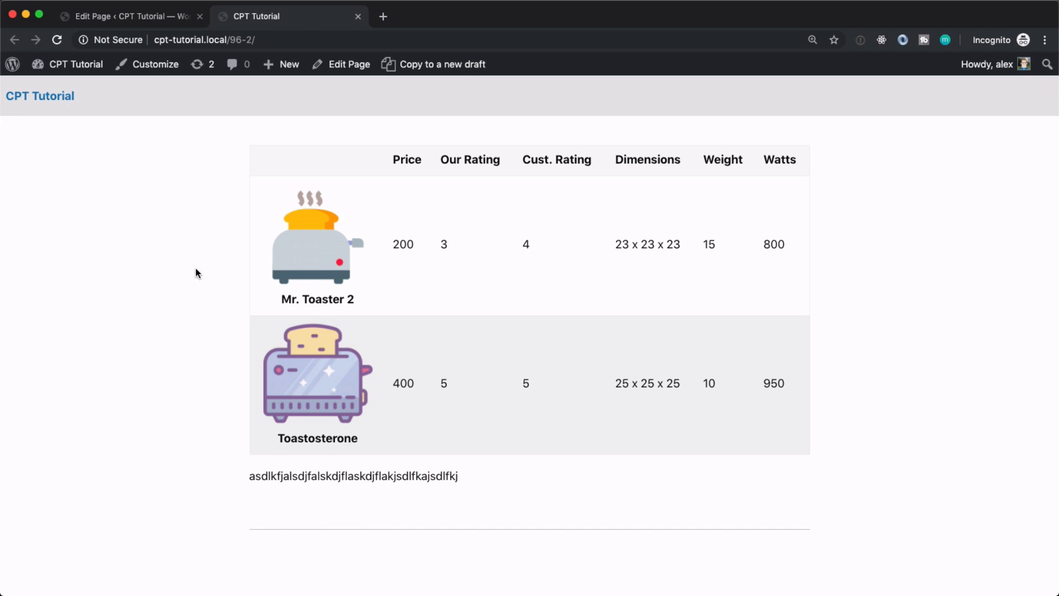